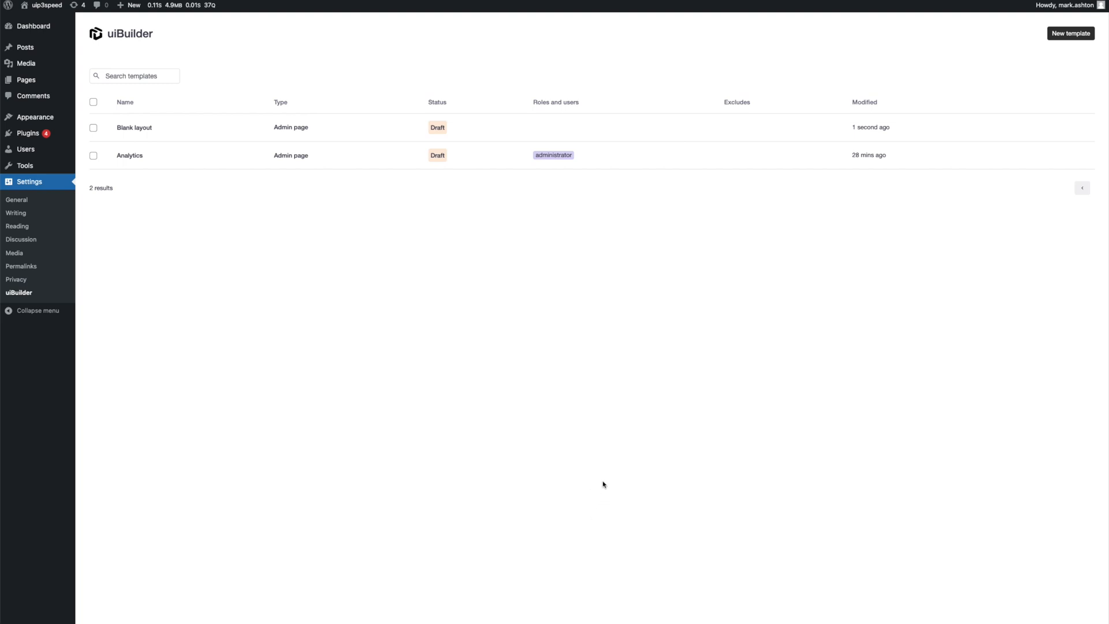
pyautogui.moveTo(481, 426)
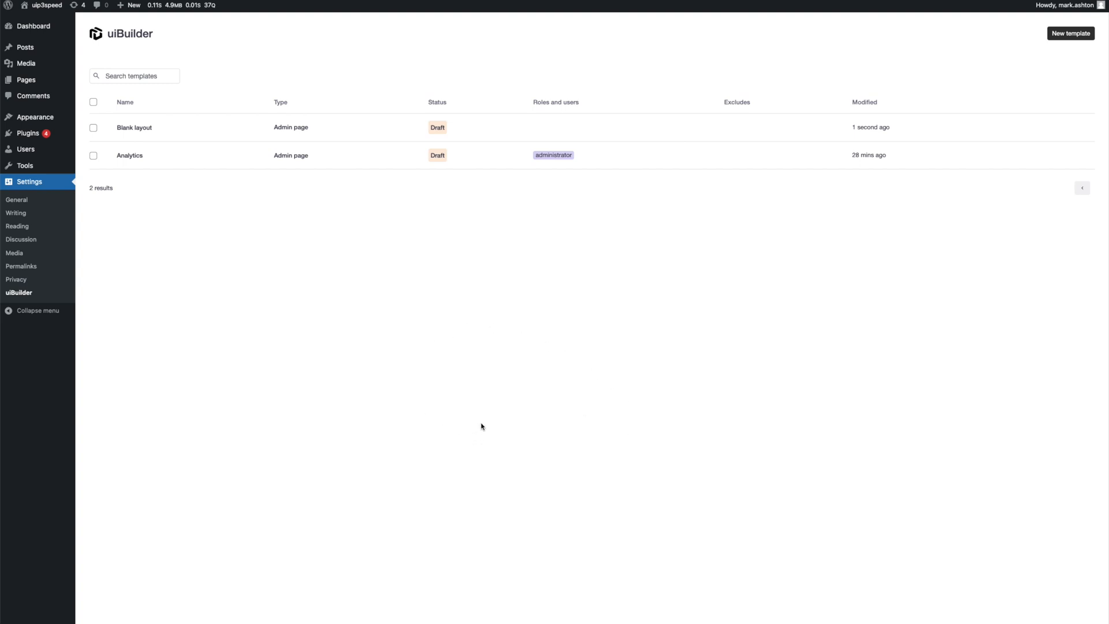
pyautogui.moveTo(481, 402)
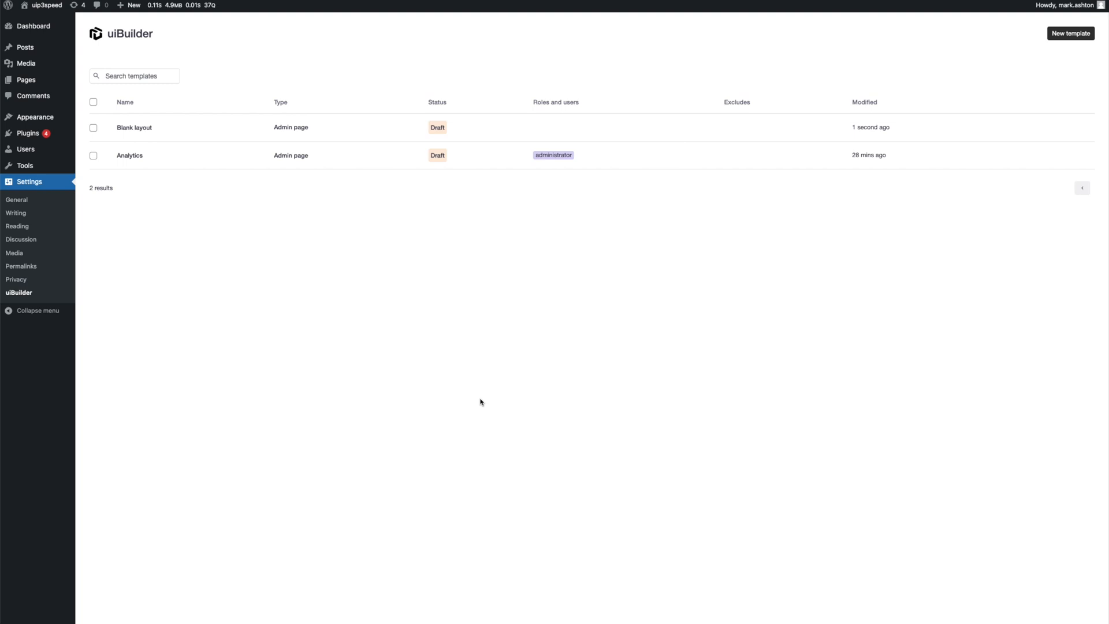
pyautogui.moveTo(406, 312)
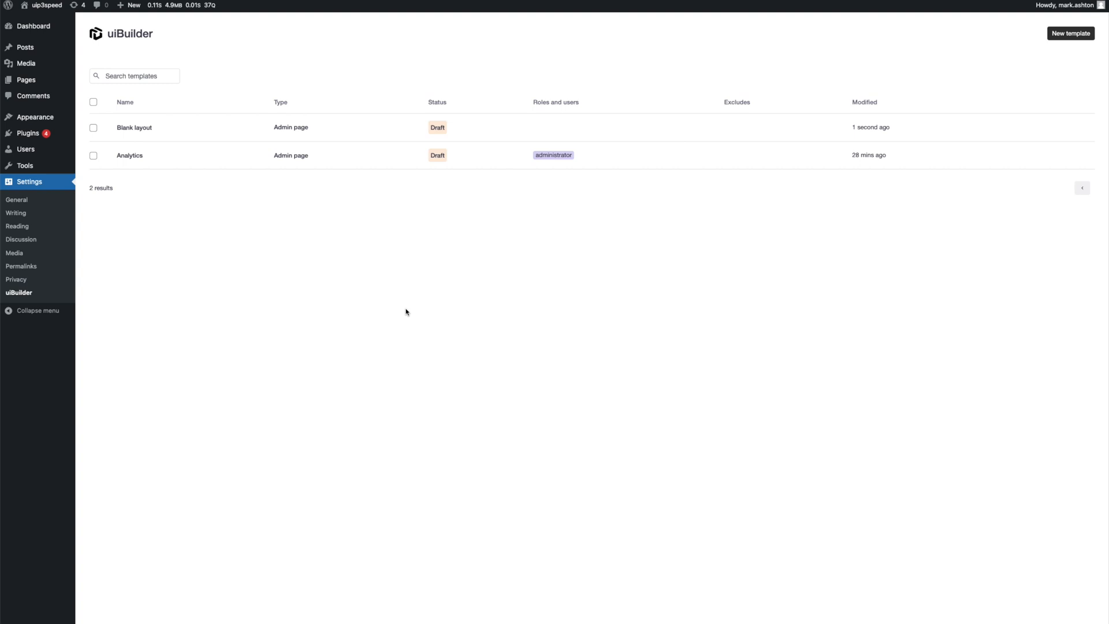
pyautogui.moveTo(397, 289)
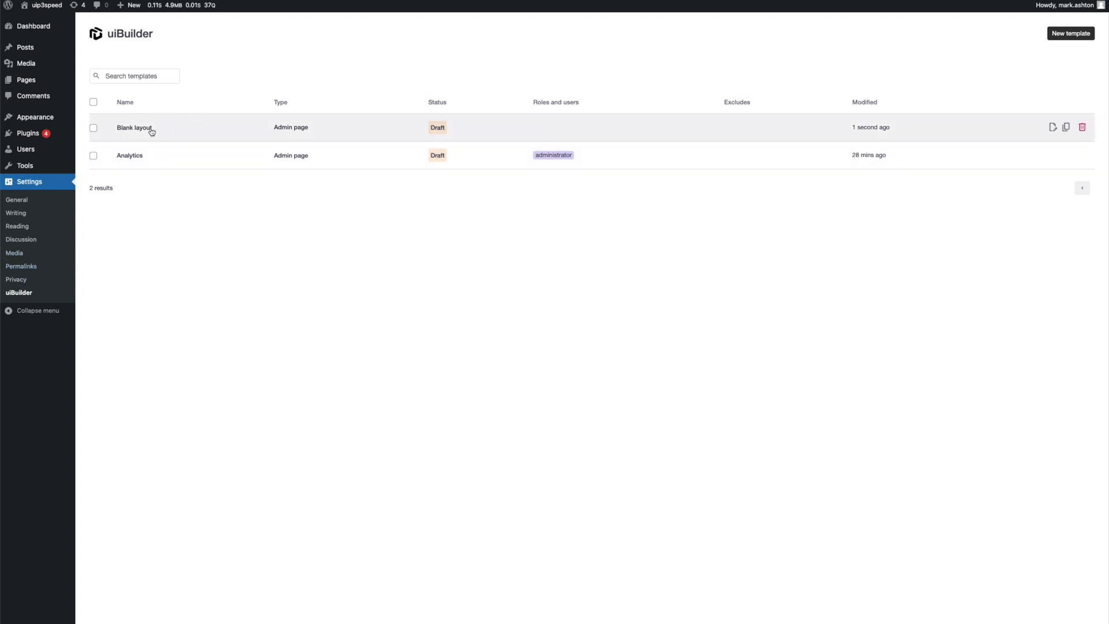
# - Open the Blank layout template and place a Form block with a Send button in its container
pyautogui.click(134, 127)
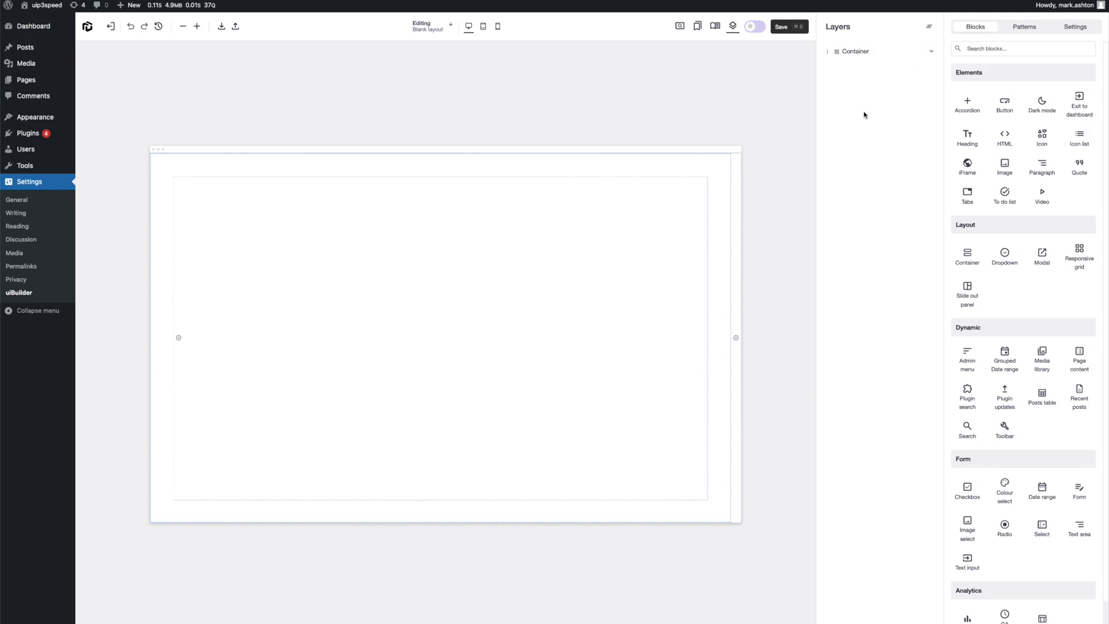
pyautogui.moveTo(842, 151)
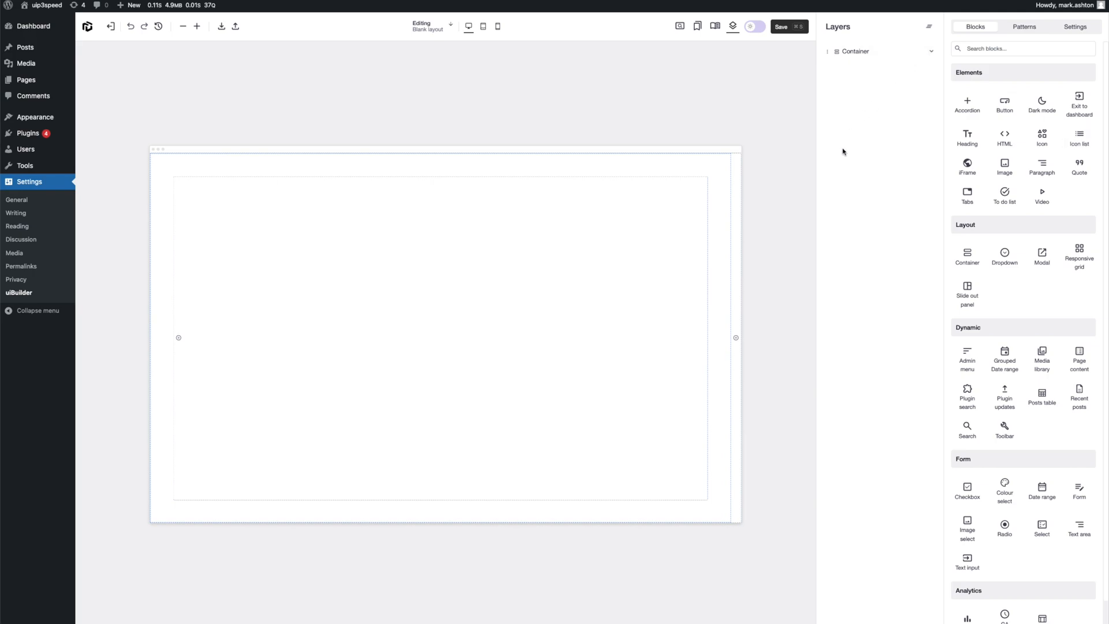
pyautogui.scroll(-3)
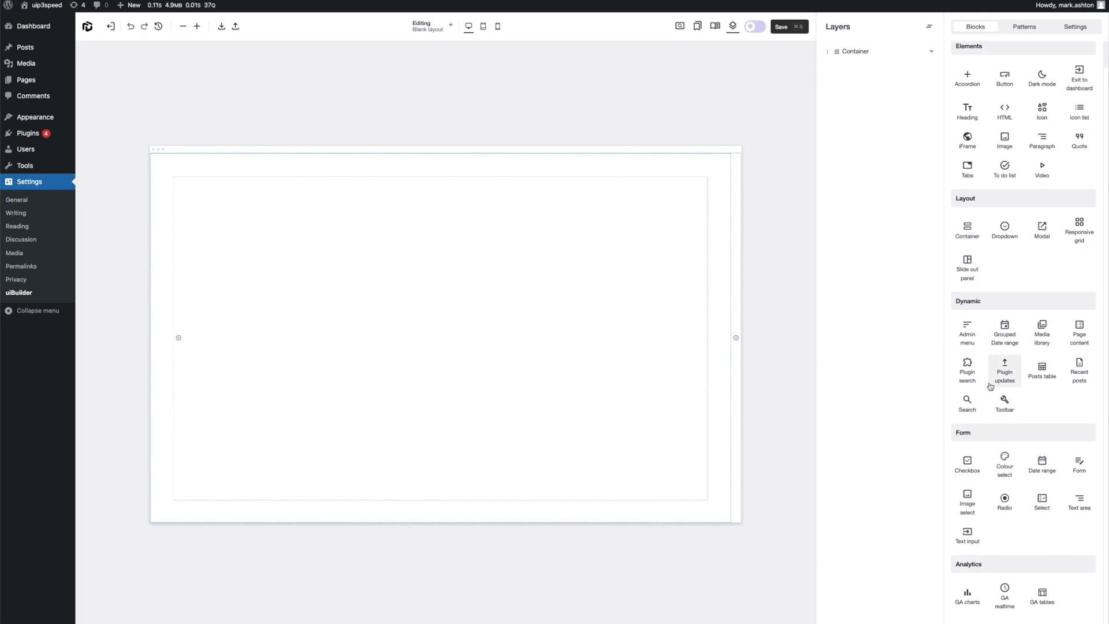
pyautogui.moveTo(1019, 454)
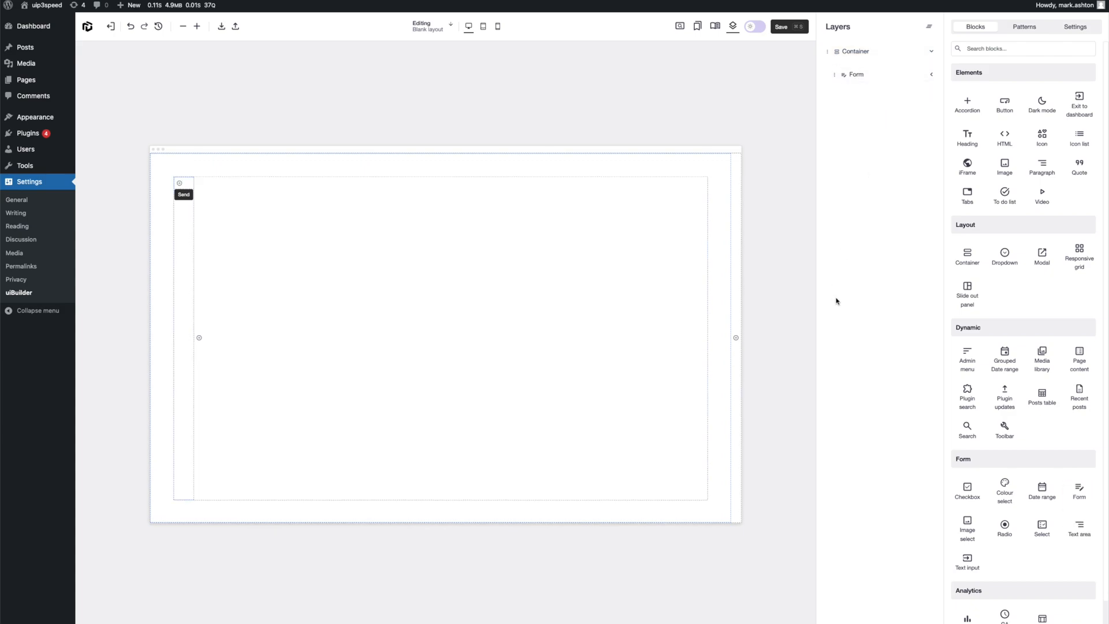
pyautogui.click(180, 183)
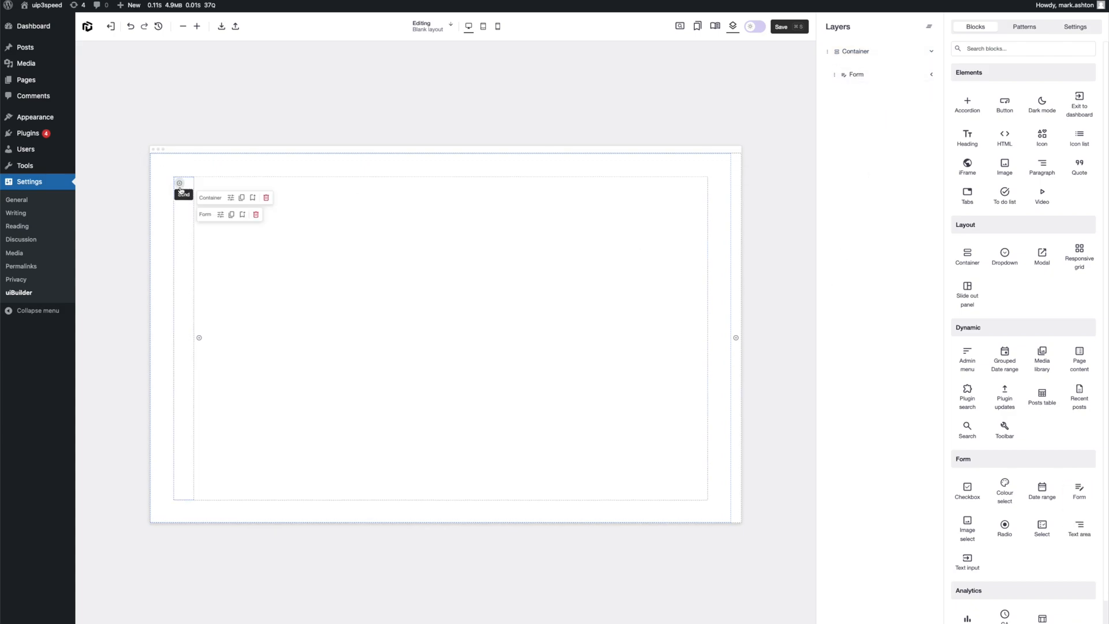
pyautogui.moveTo(173, 186)
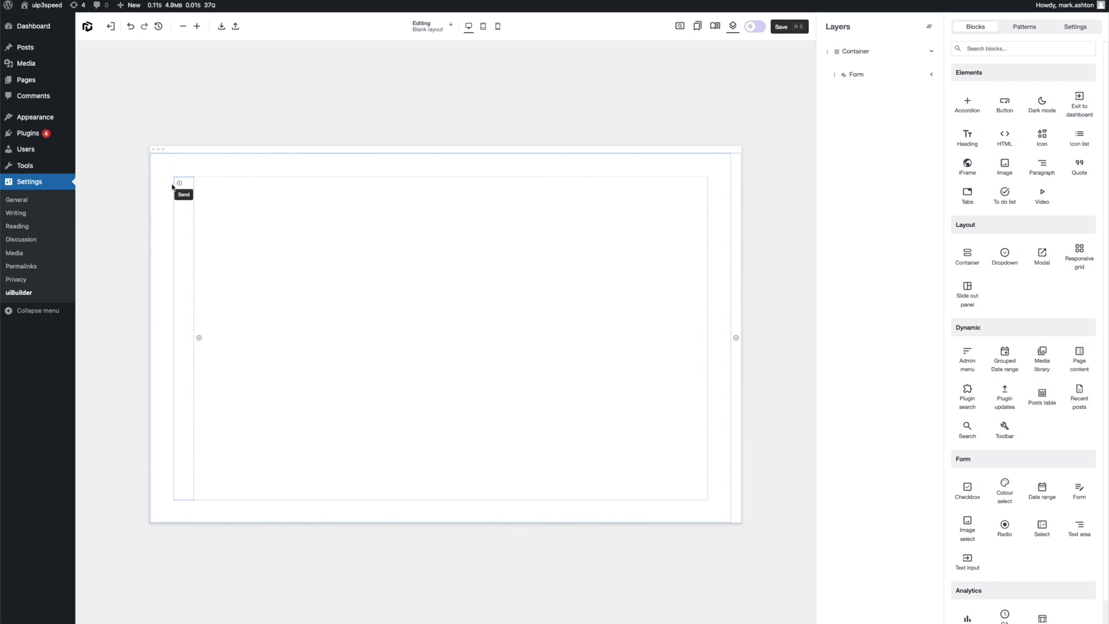
pyautogui.moveTo(935, 107)
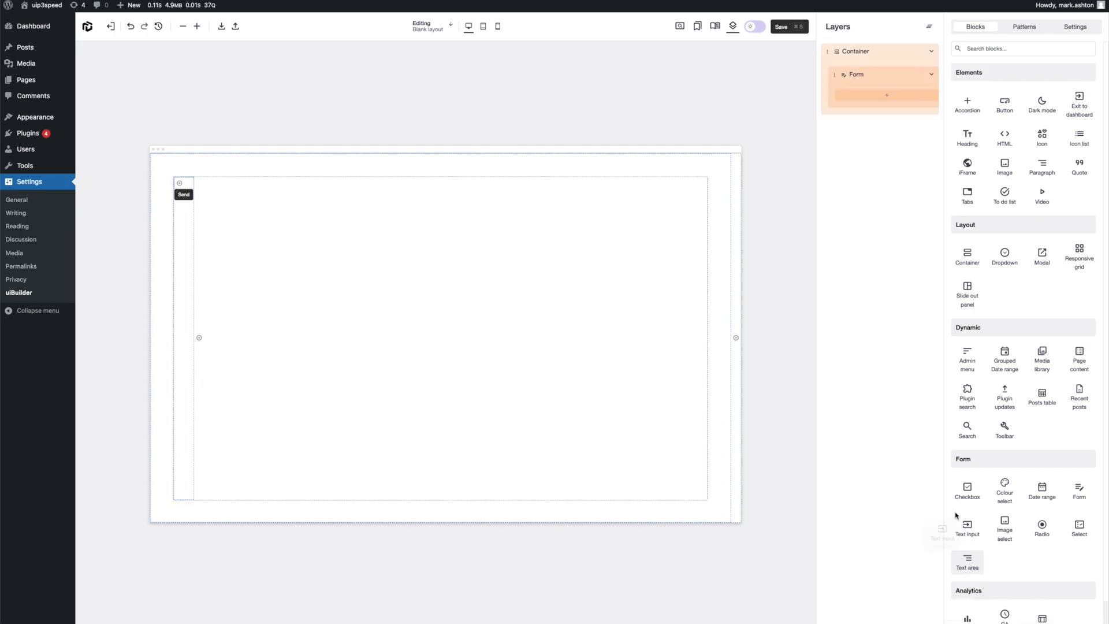
# - Drop a Text input block into the form above the Send button
pyautogui.click(967, 528)
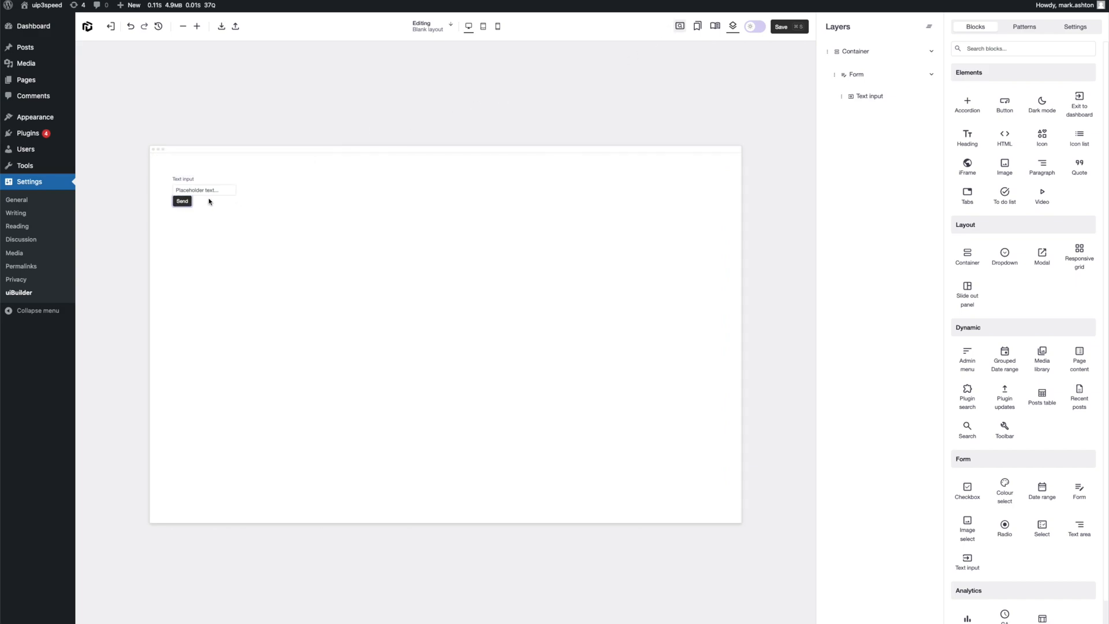
pyautogui.moveTo(286, 184)
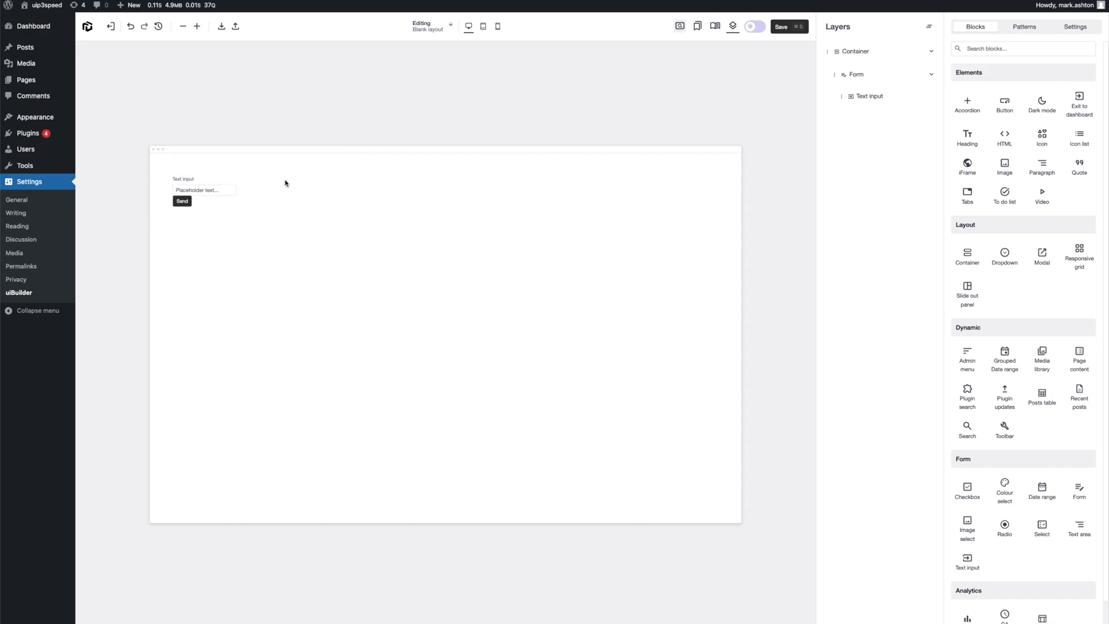
pyautogui.click(182, 200)
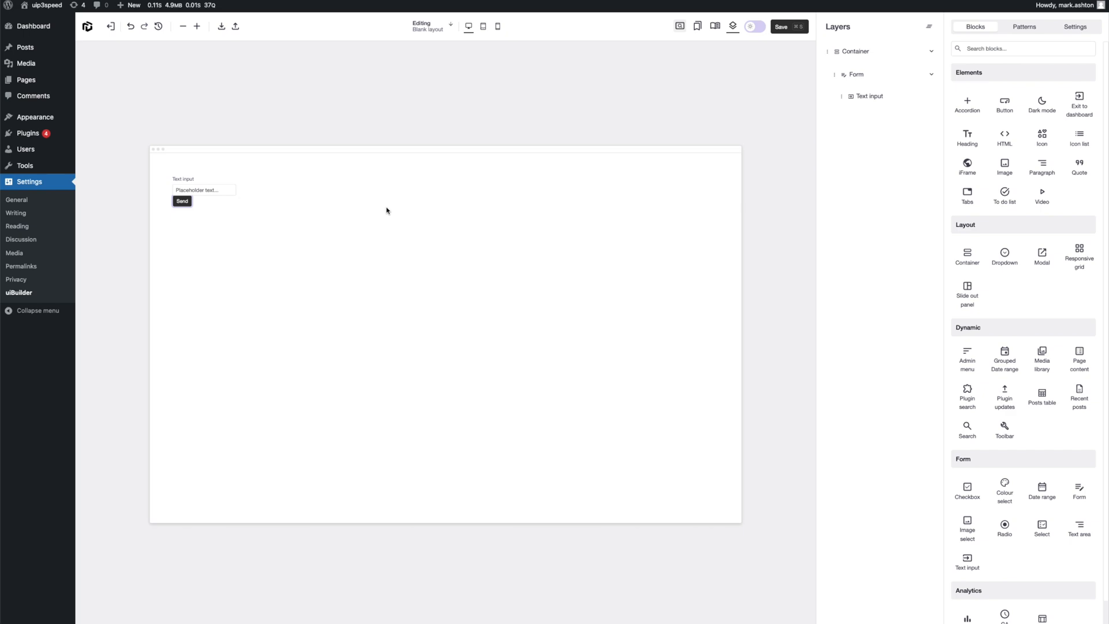
pyautogui.moveTo(867, 106)
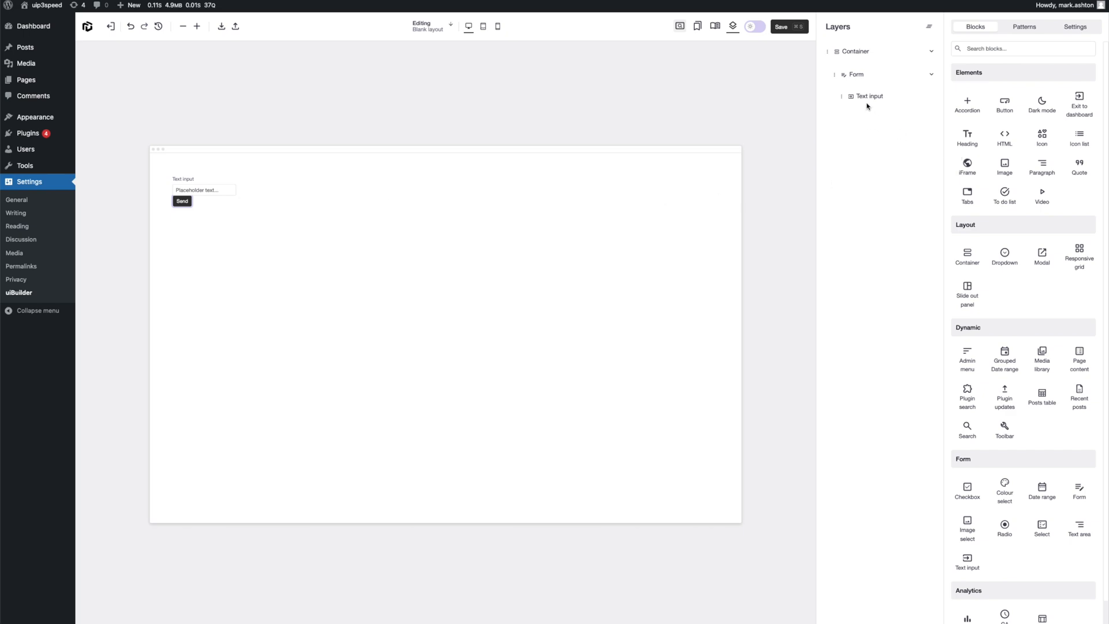
# - Select the Text input in Layers and expand its Block options
pyautogui.click(869, 96)
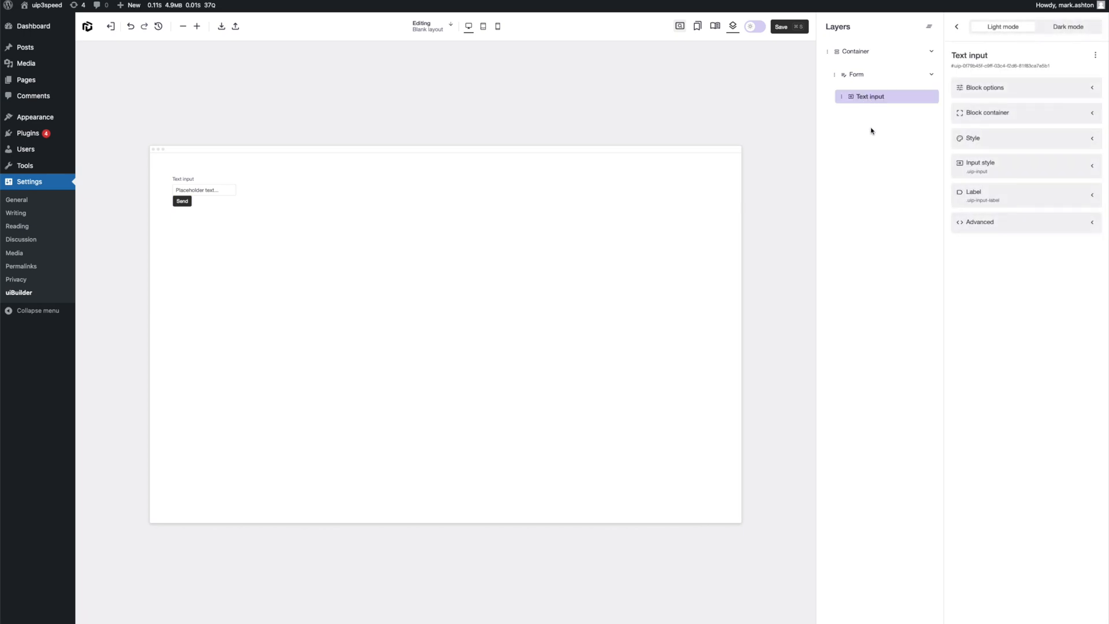
pyautogui.click(983, 87)
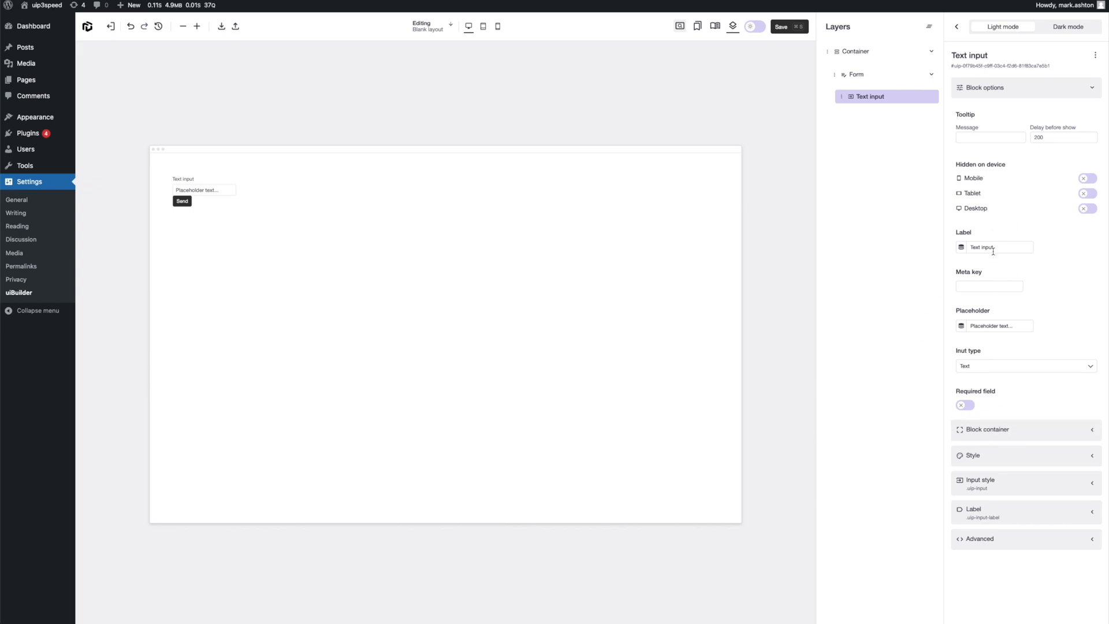
pyautogui.moveTo(1002, 343)
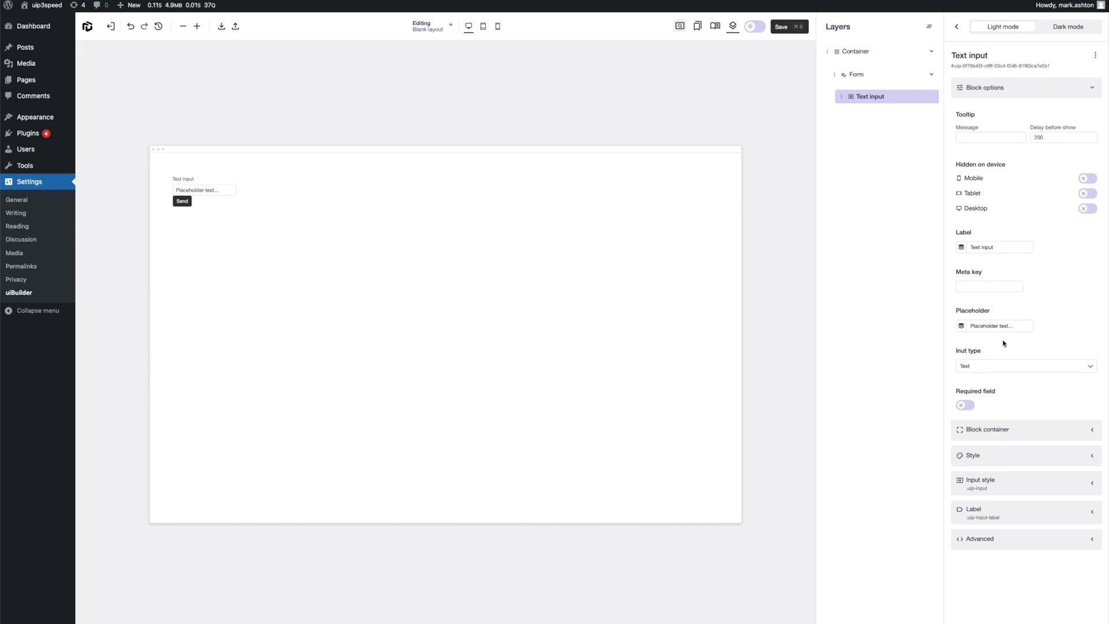
pyautogui.click(1023, 365)
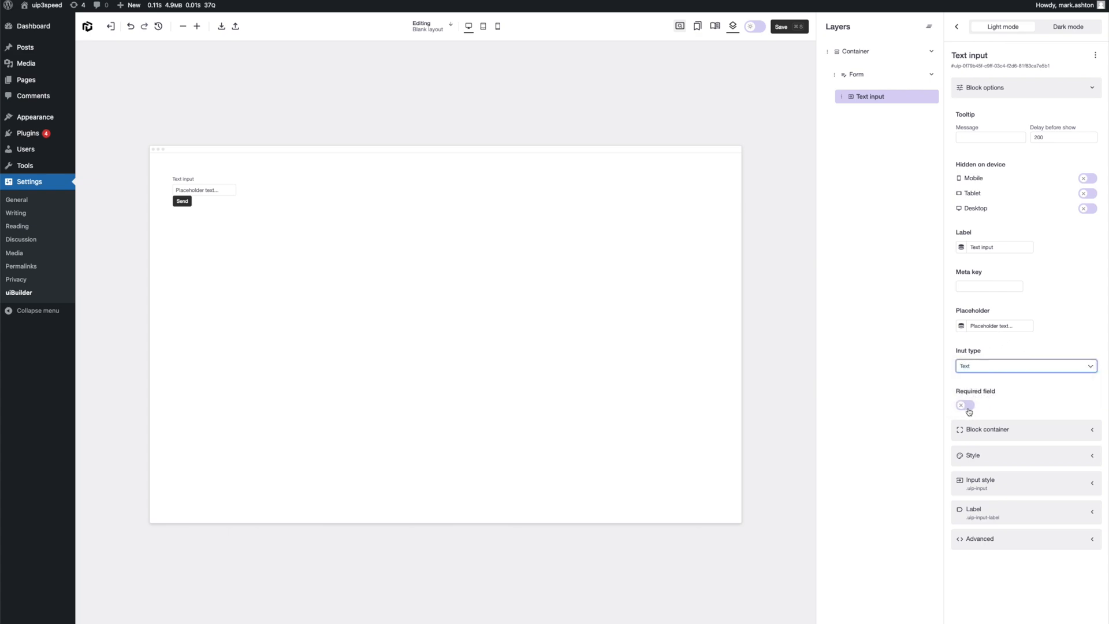
# - Turn Required field on, test the warning with Send, then turn it off
pyautogui.click(964, 404)
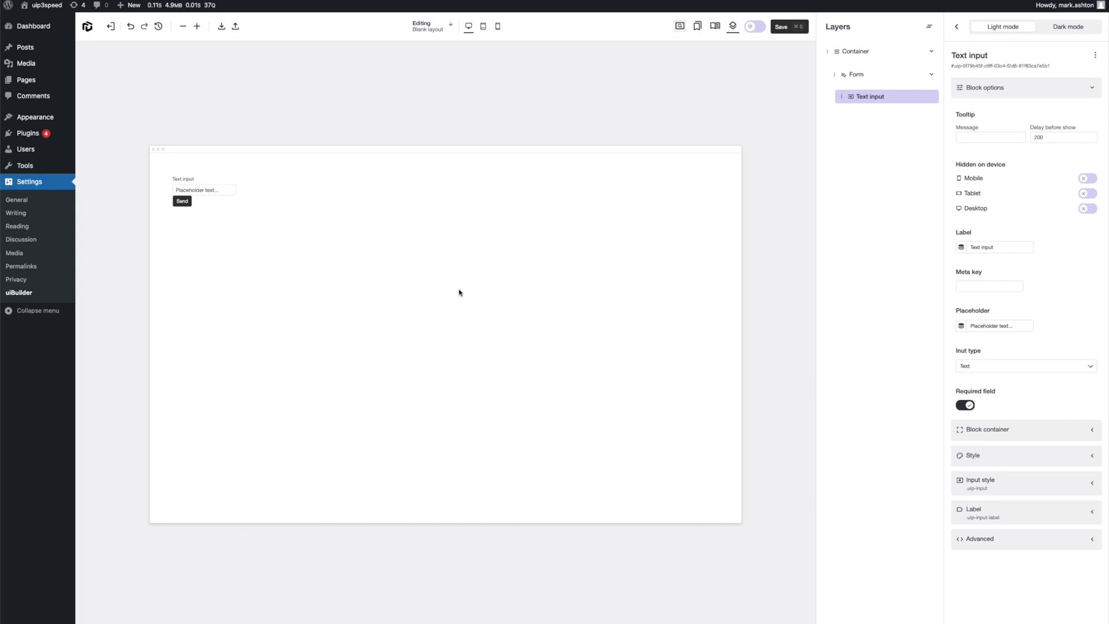
pyautogui.click(182, 201)
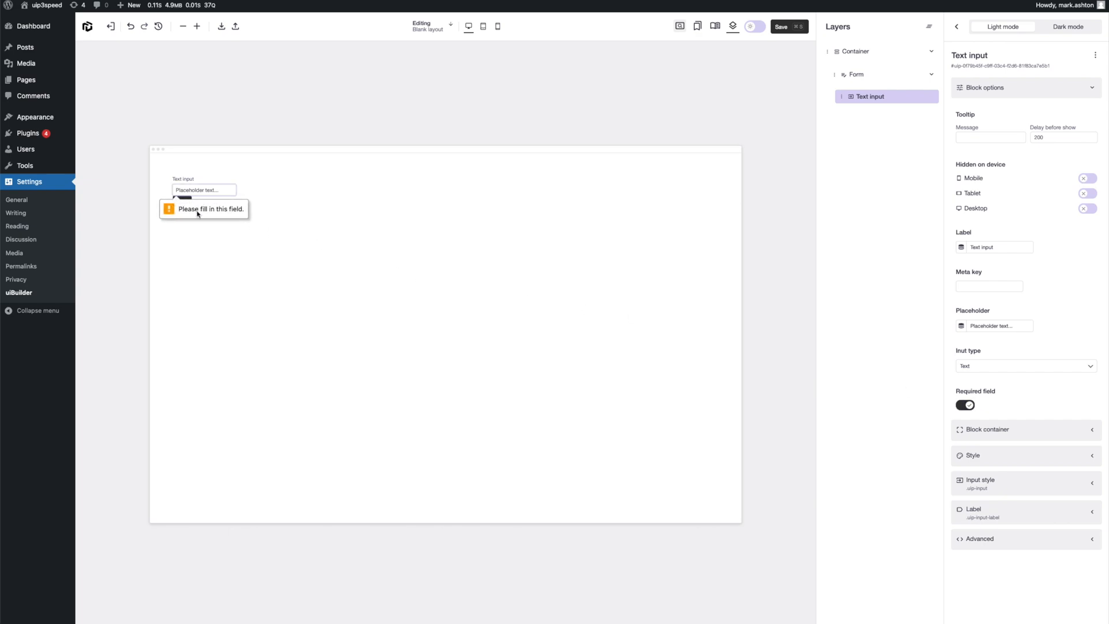
pyautogui.moveTo(292, 227)
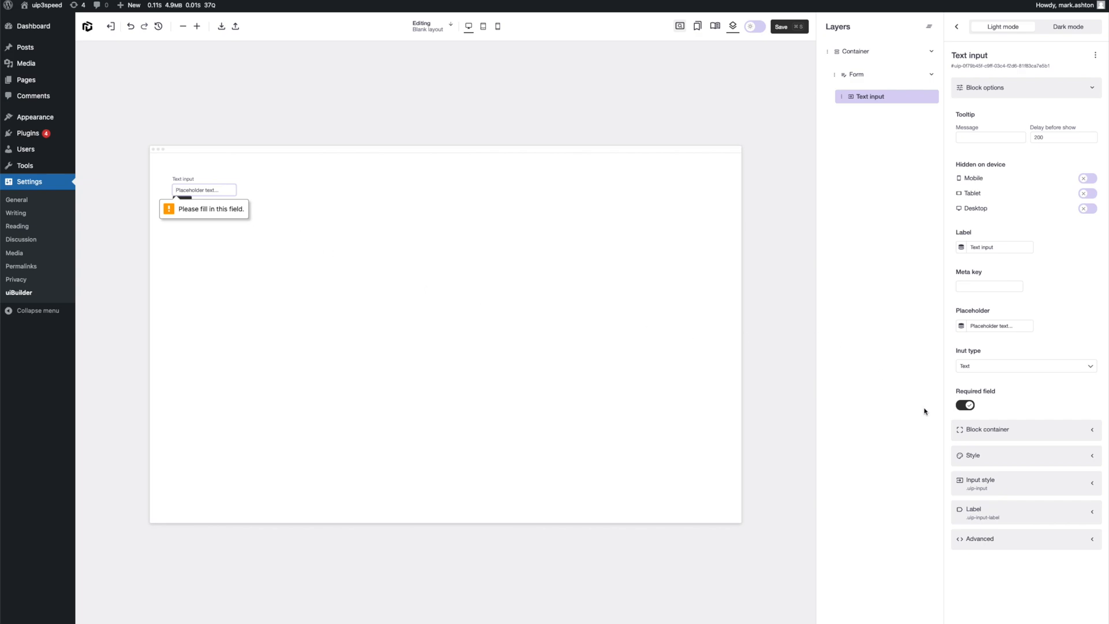
pyautogui.click(965, 404)
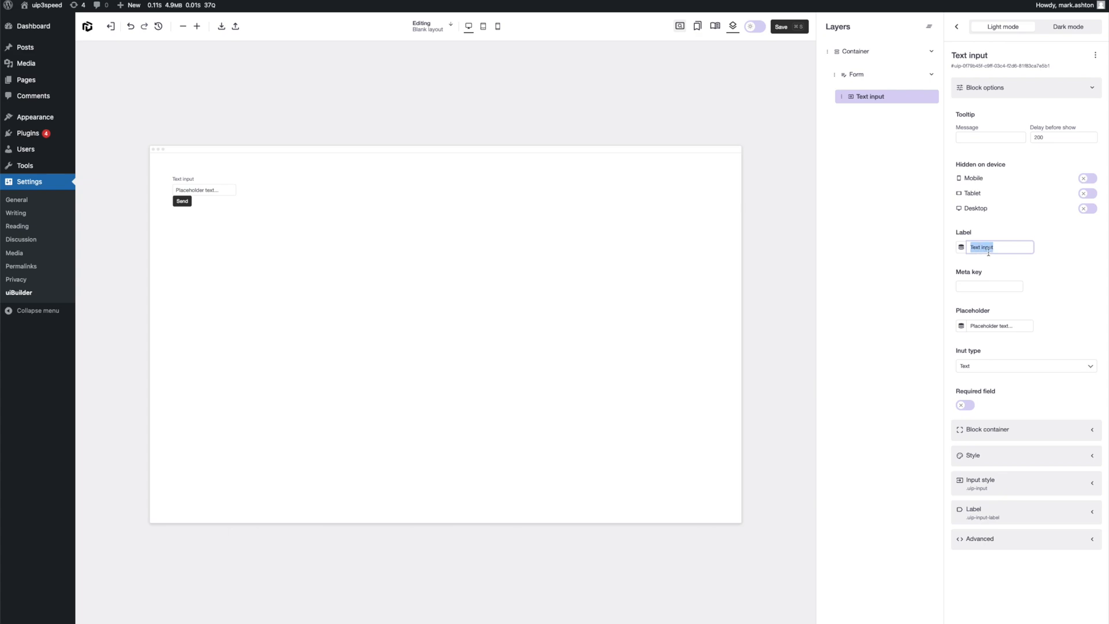
# - Set both the text input's Label and Placeholder to 'First name'
pyautogui.write('Fi')
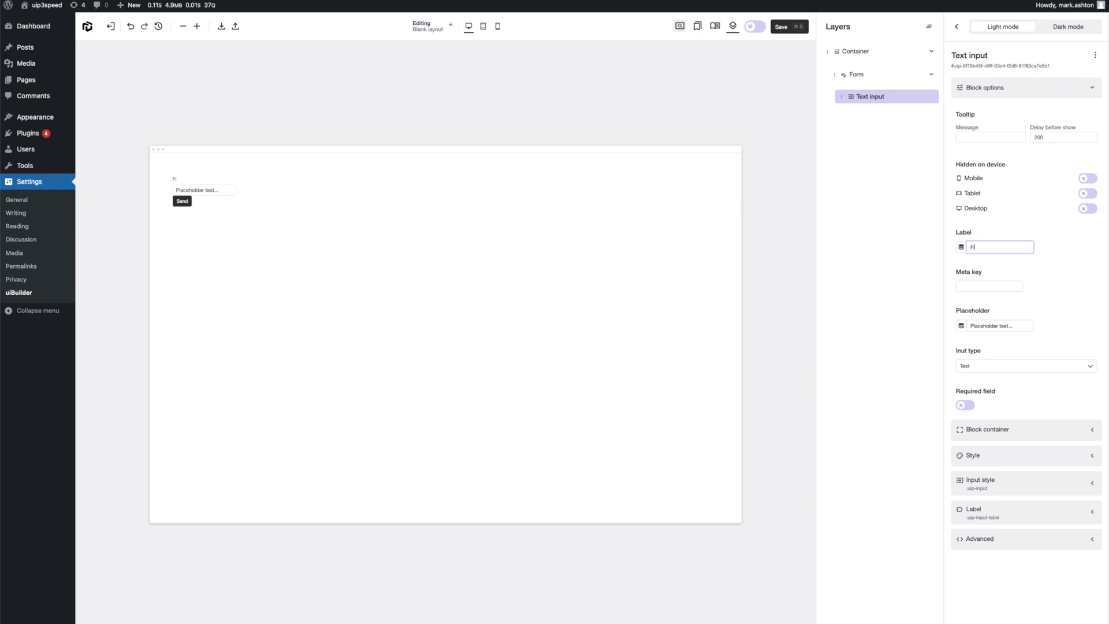
pyautogui.write('First name')
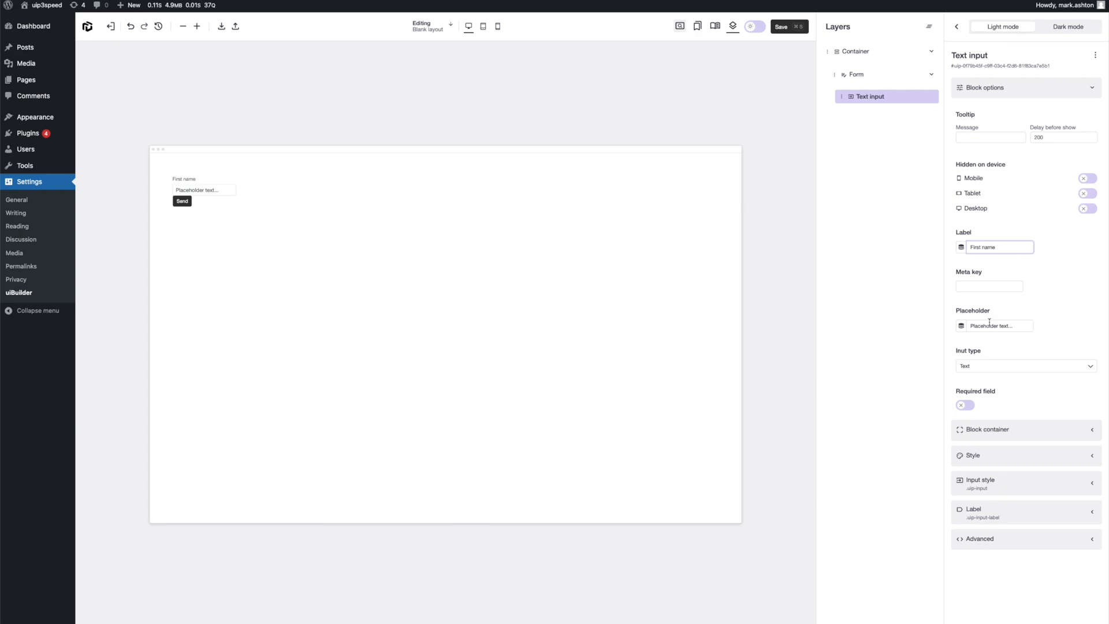
pyautogui.write('Fir')
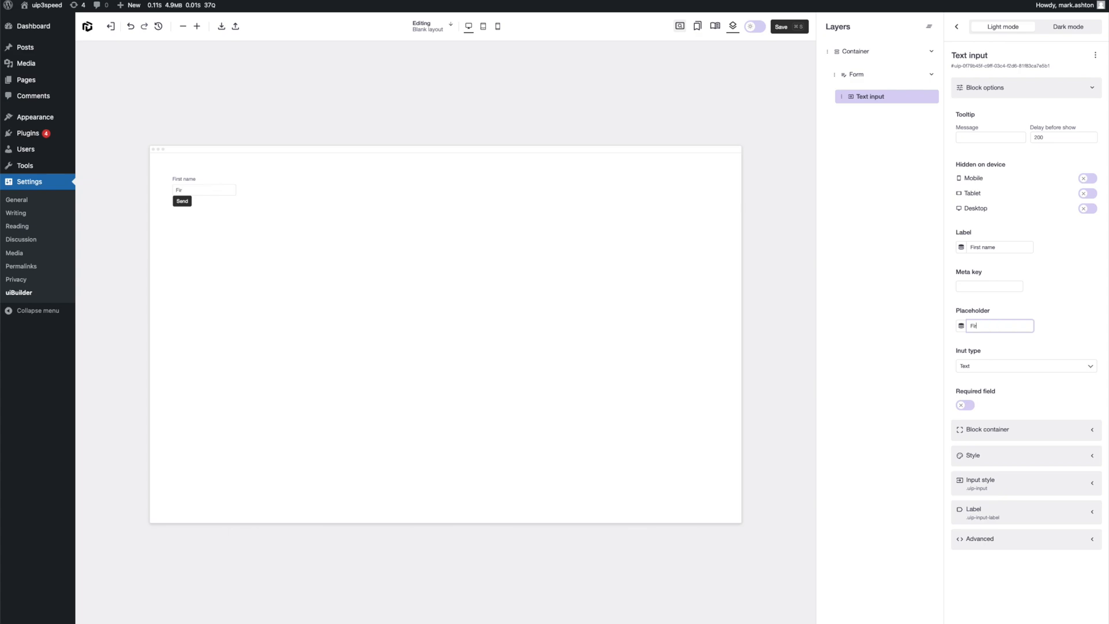
pyautogui.write('First name')
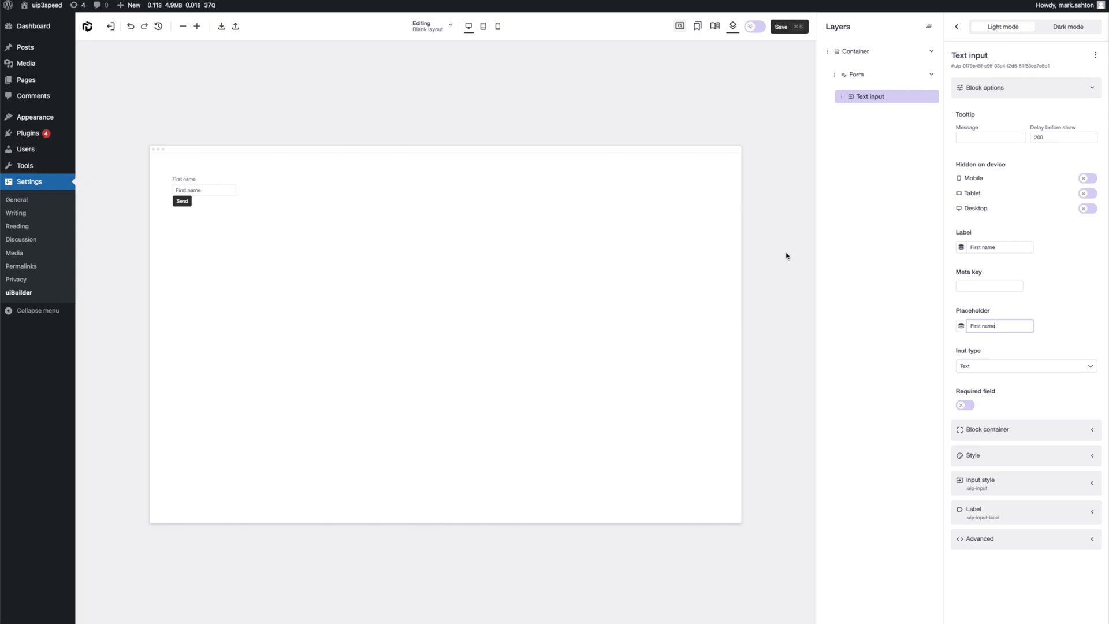
pyautogui.moveTo(1001, 396)
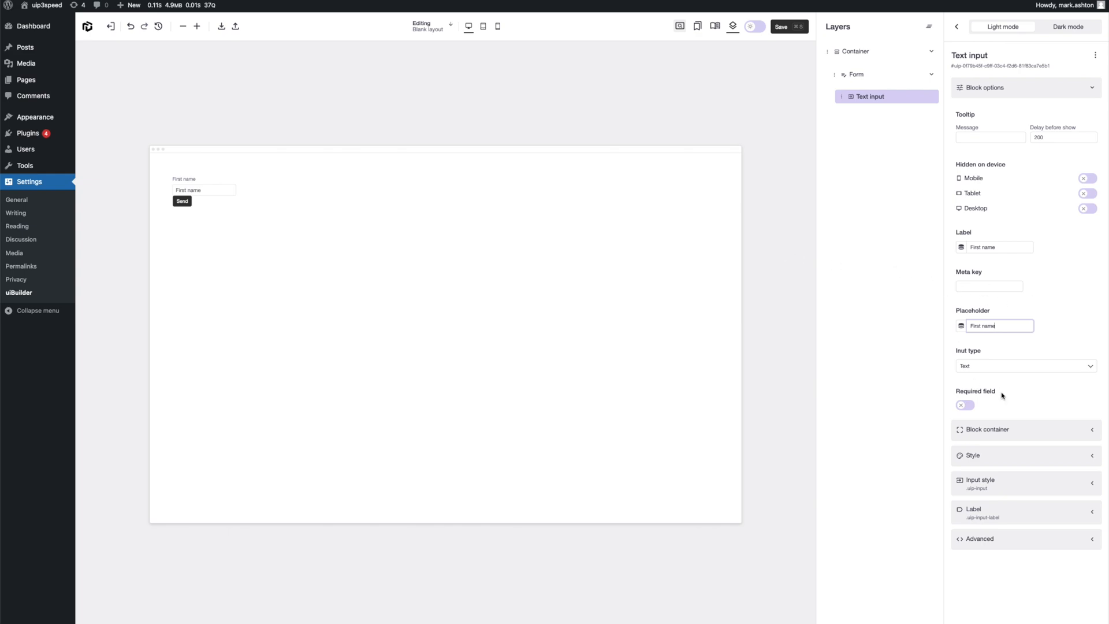
pyautogui.moveTo(1057, 302)
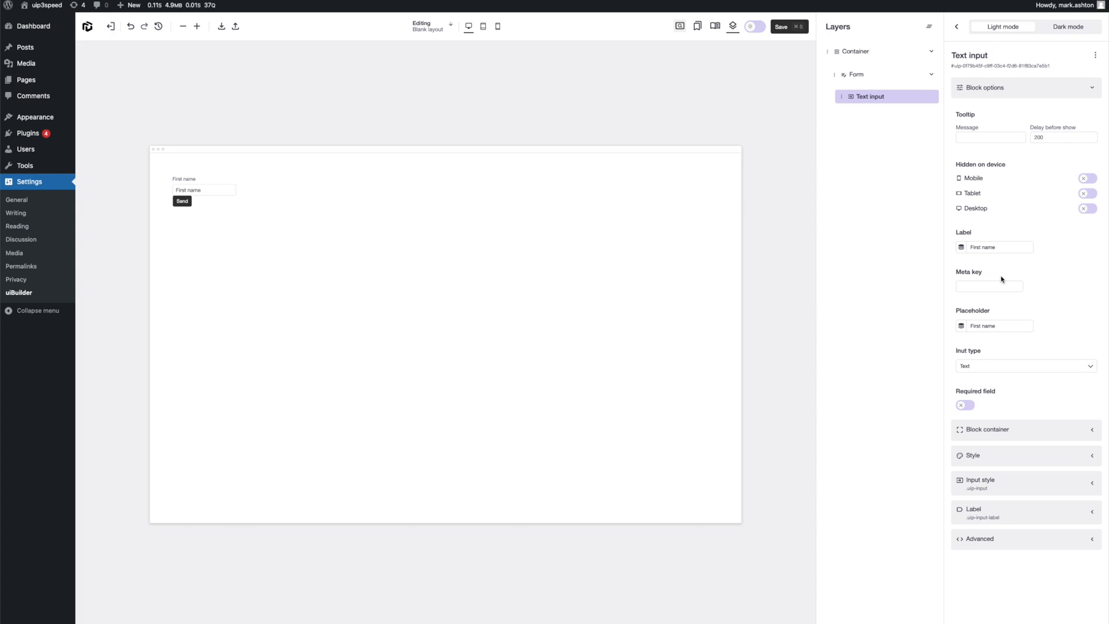
pyautogui.moveTo(1010, 271)
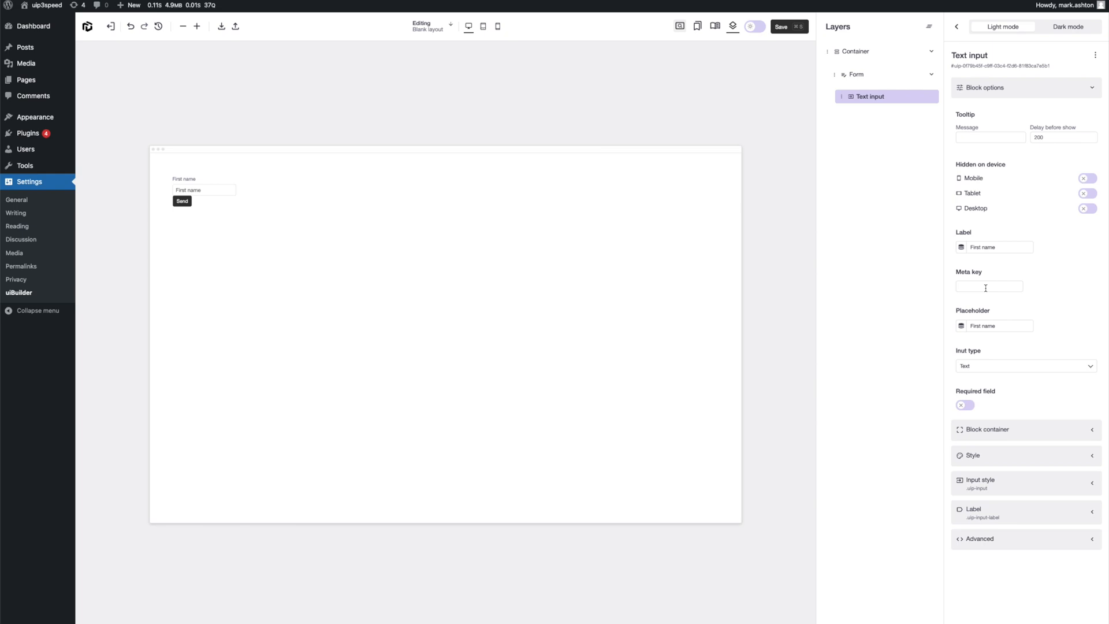
# - Enter 'first_name' as the text input's meta key
pyautogui.click(988, 286)
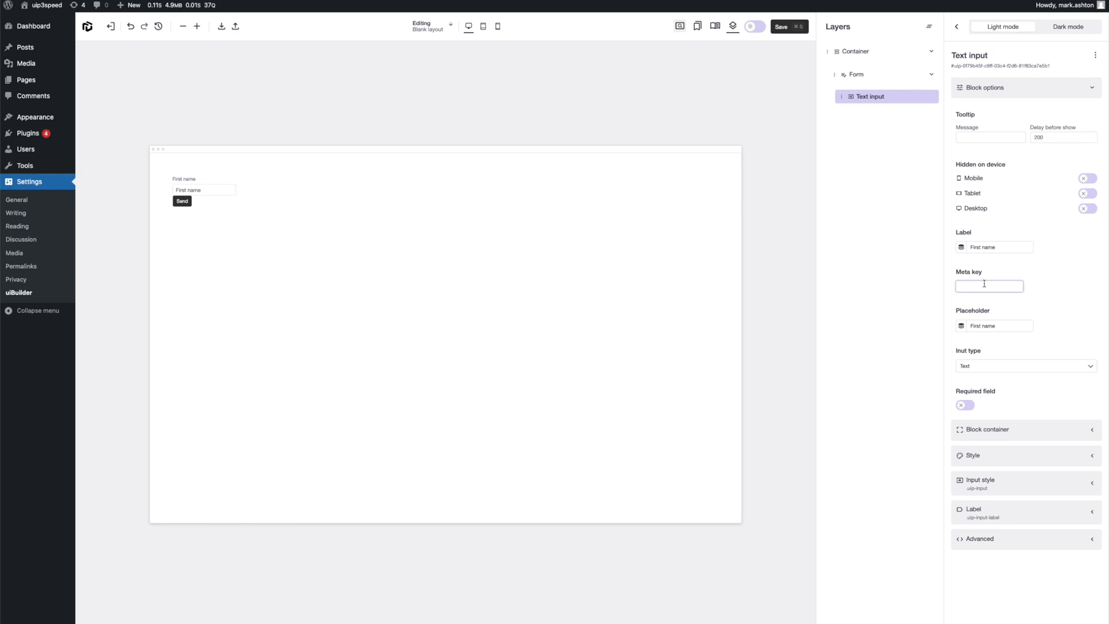
pyautogui.write('first_name')
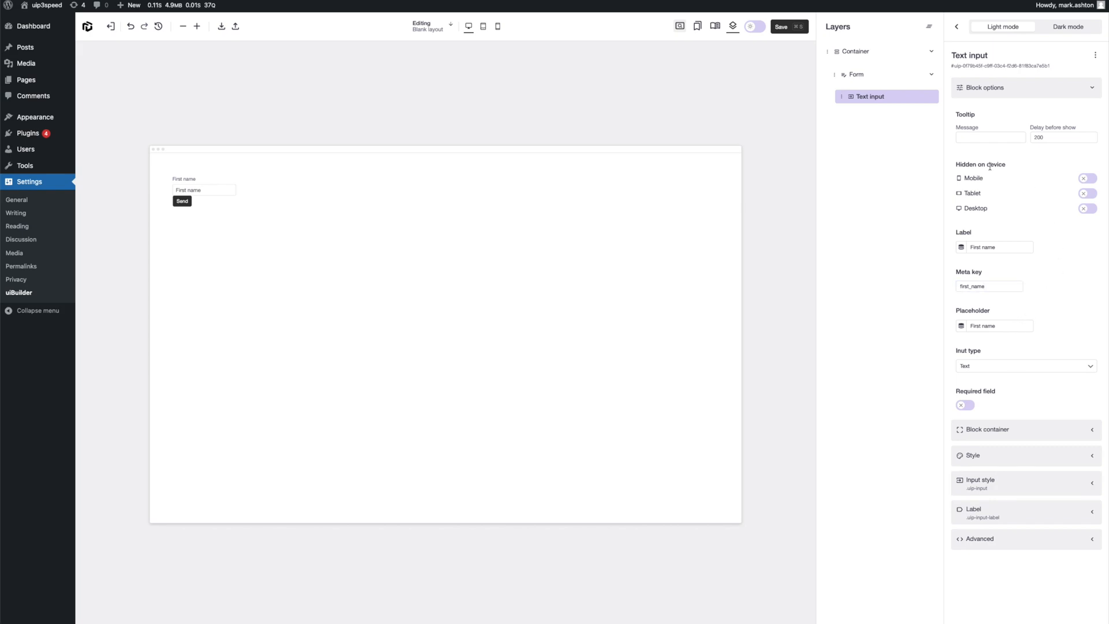
# - Select the Form and replace its success message with 'Profile updated!'
pyautogui.click(856, 75)
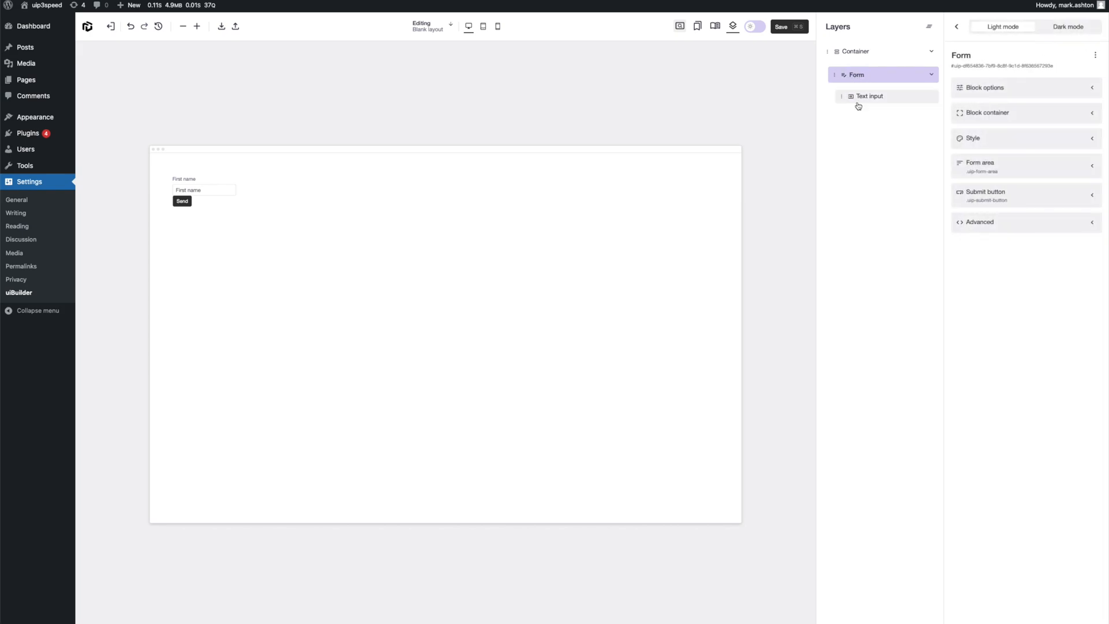
pyautogui.click(983, 88)
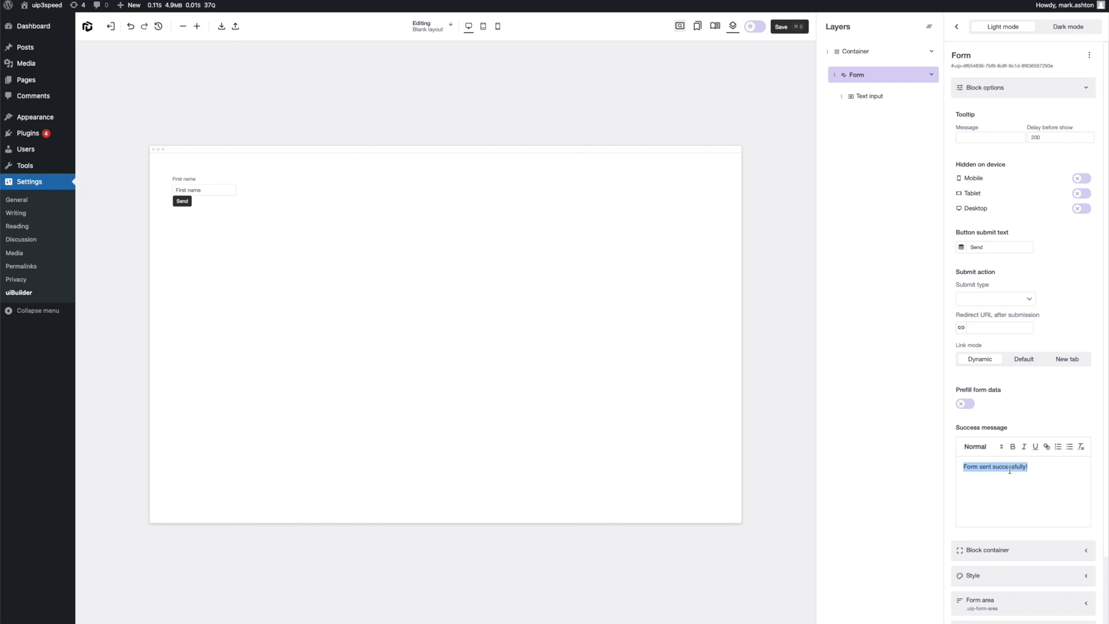
pyautogui.write('Profile')
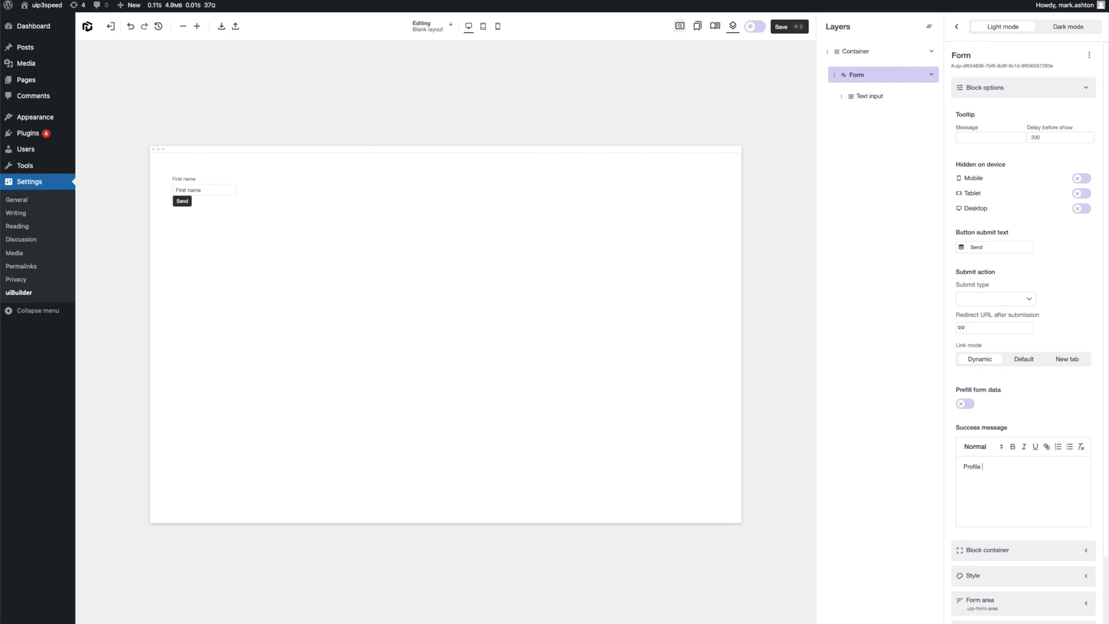
pyautogui.write('updated!')
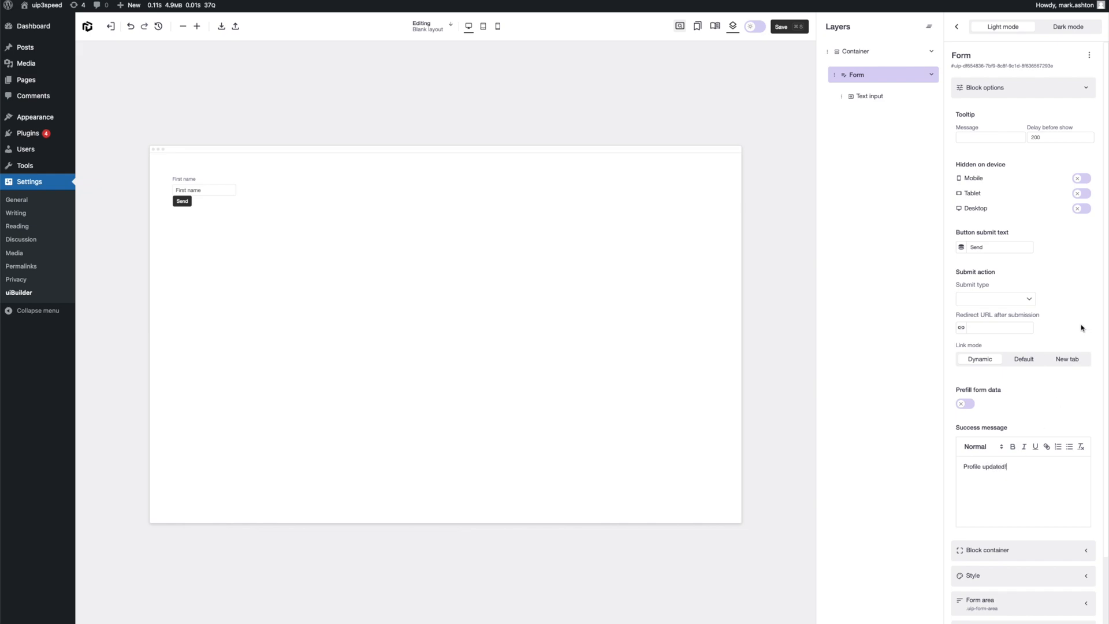
pyautogui.moveTo(1077, 315)
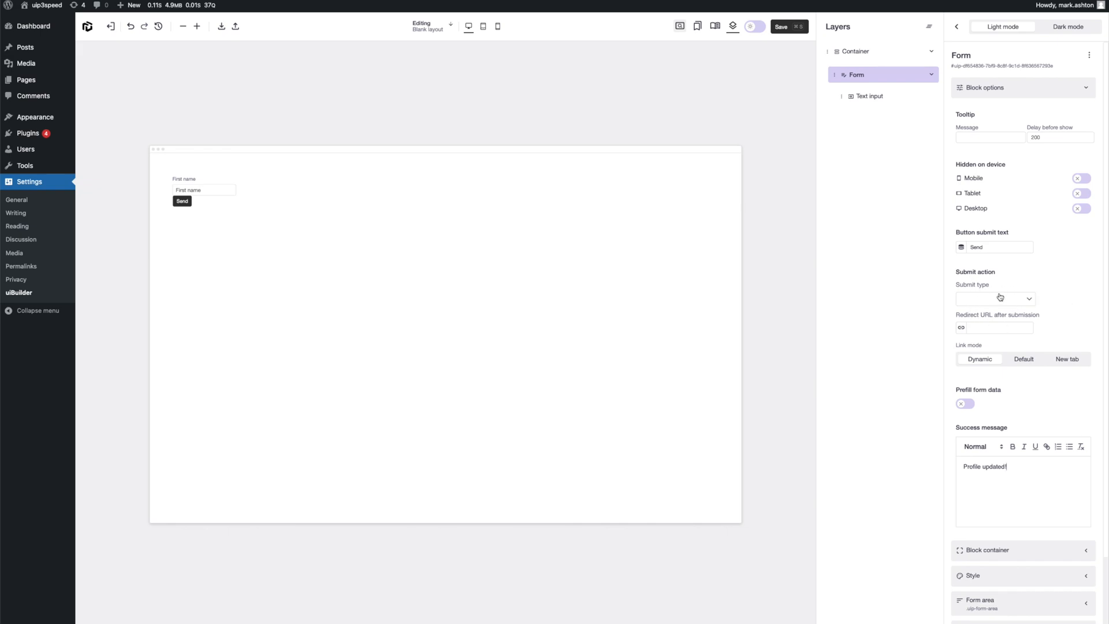
# - Try Email as the form's submit type, then switch to Send to PHP function
pyautogui.click(992, 298)
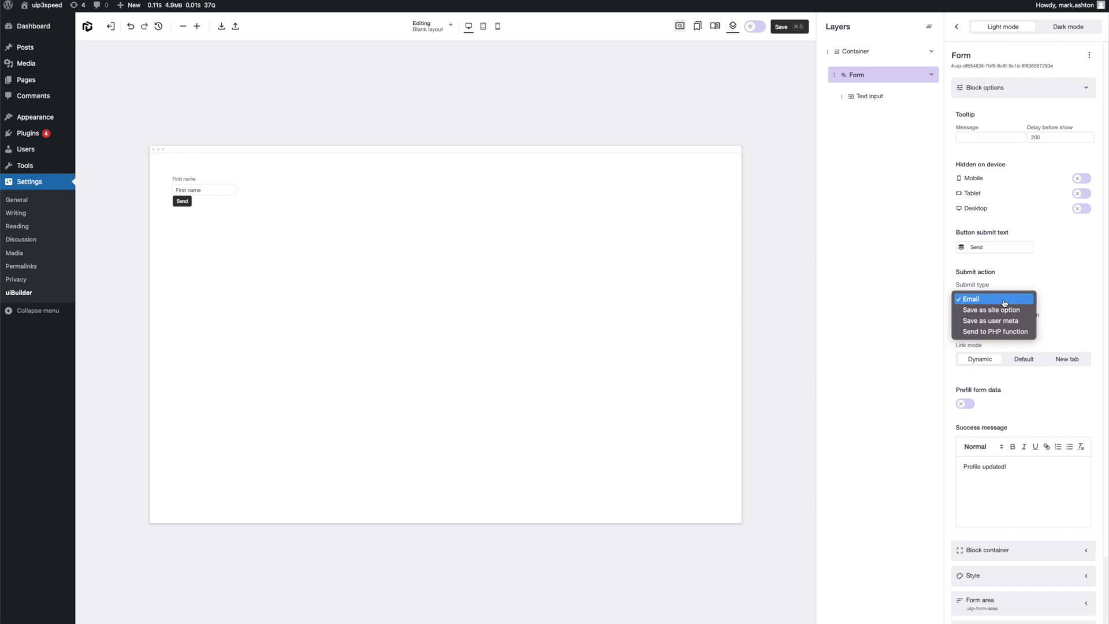
pyautogui.click(970, 298)
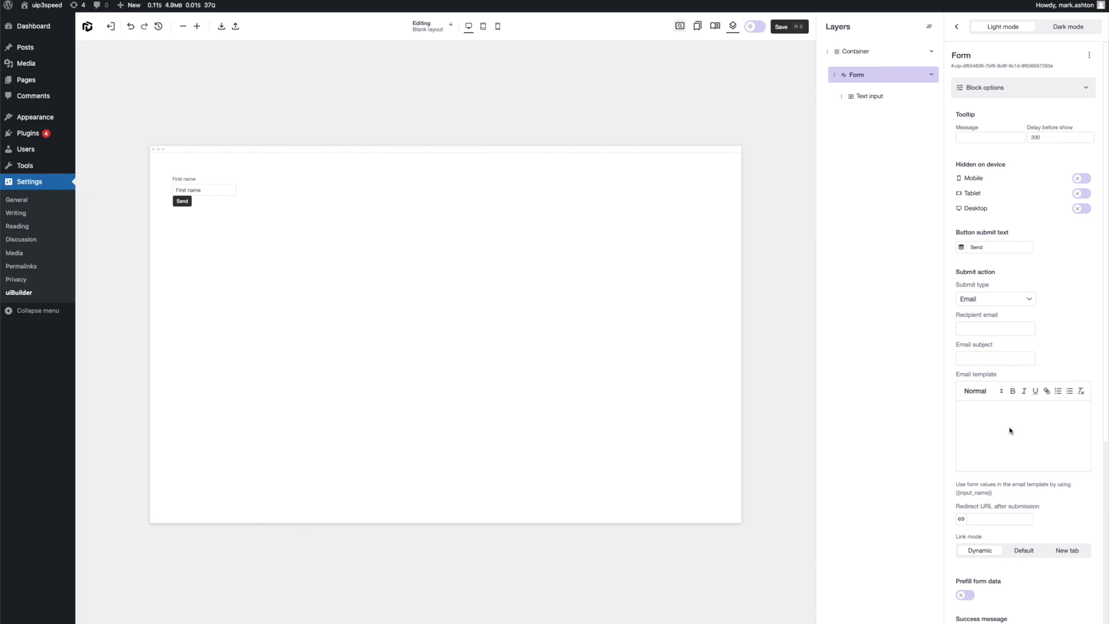
pyautogui.moveTo(1014, 495)
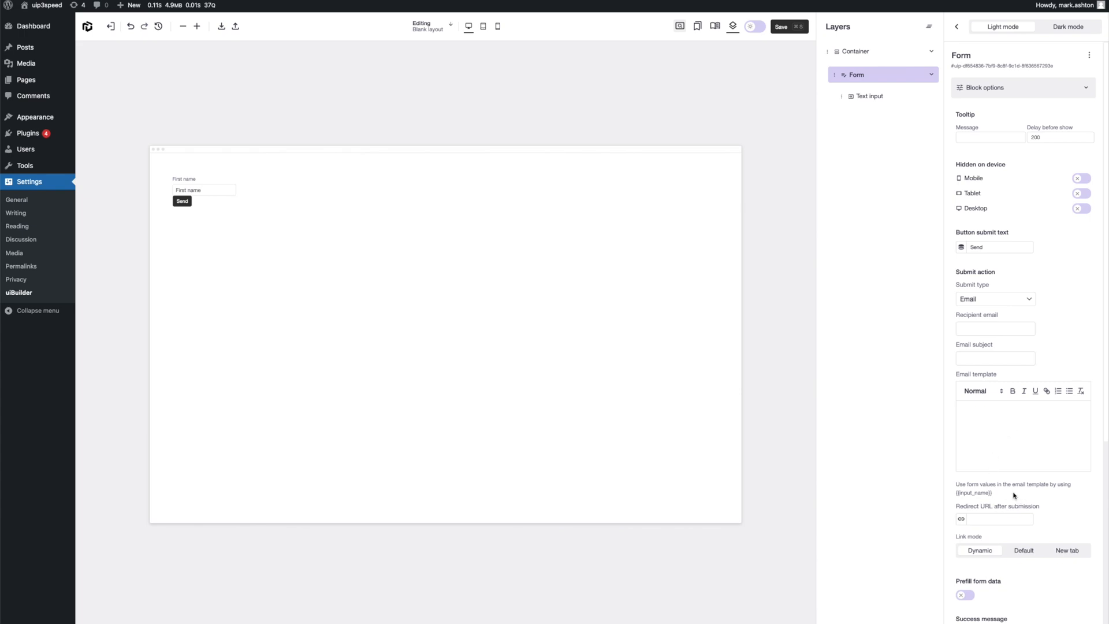
pyautogui.moveTo(815, 397)
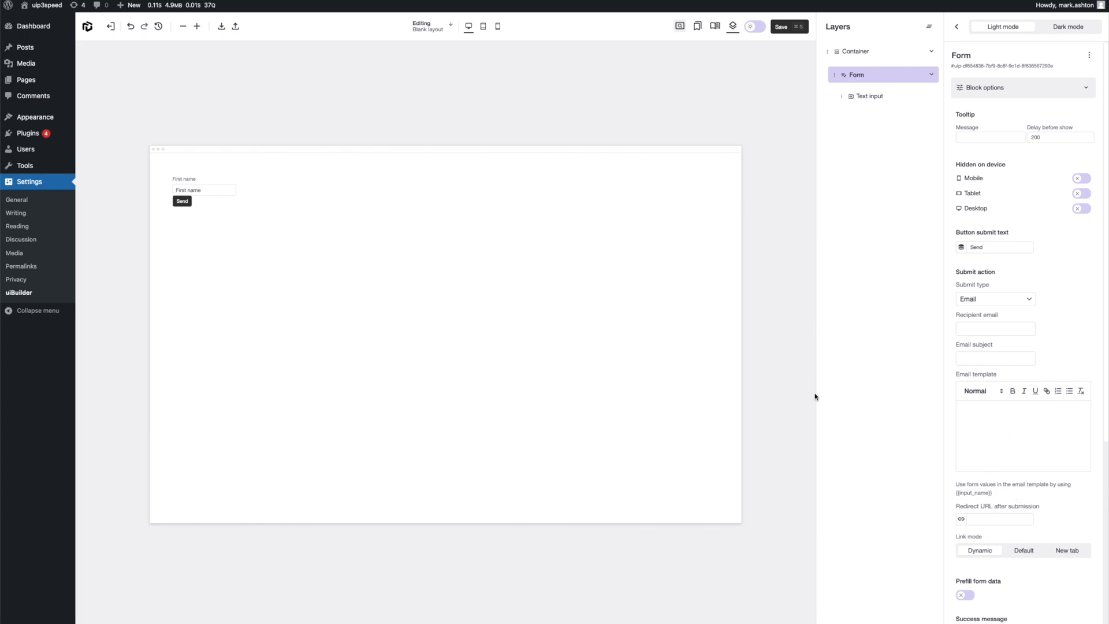
pyautogui.click(994, 298)
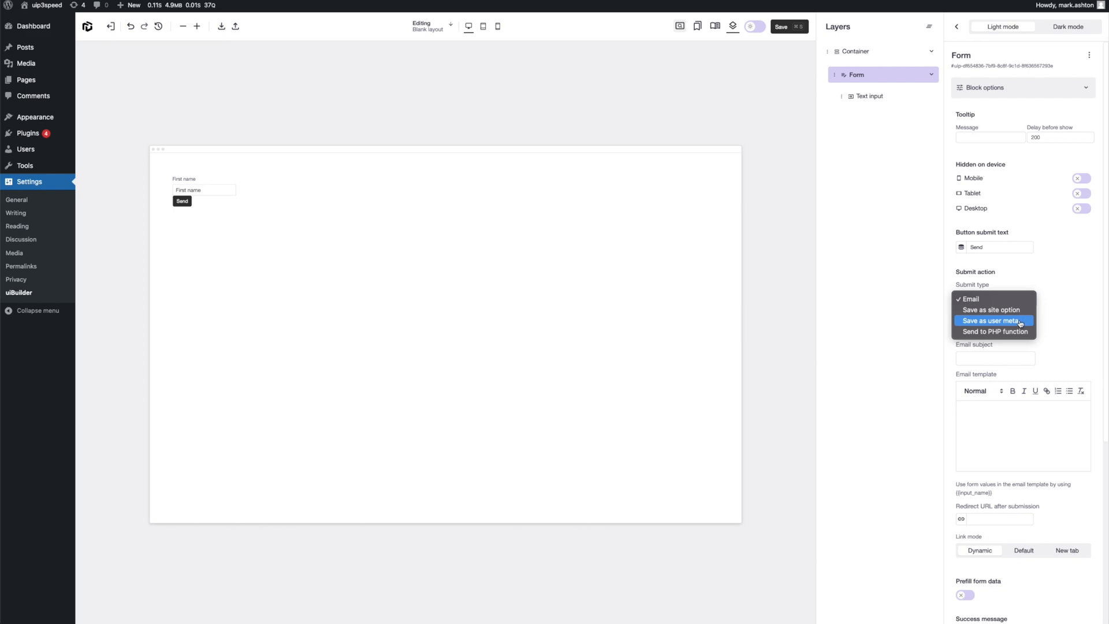
pyautogui.click(992, 331)
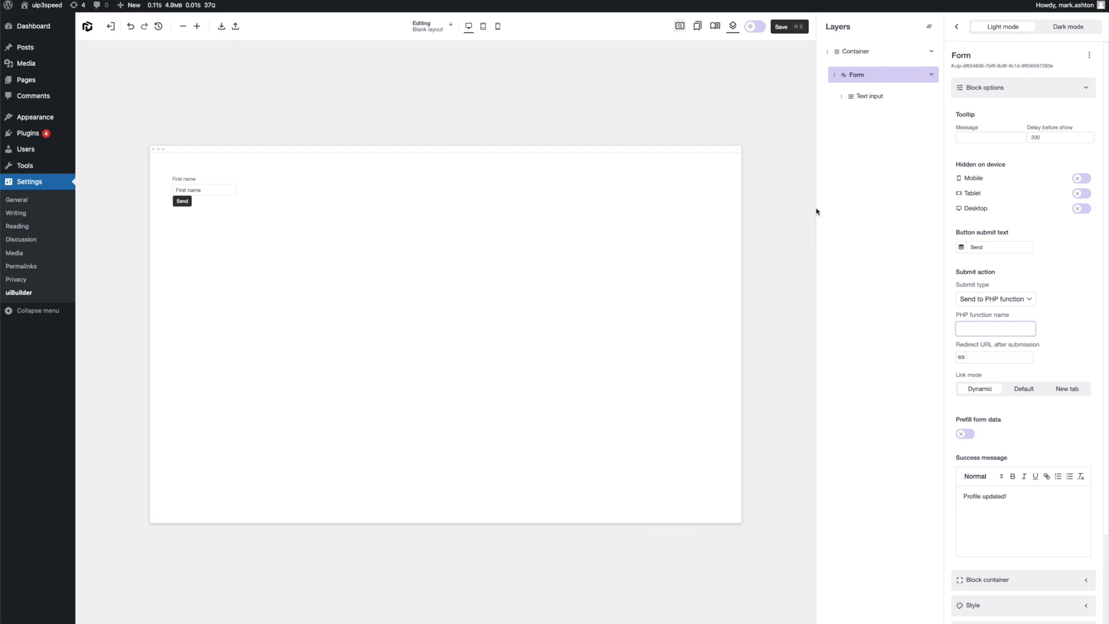
pyautogui.moveTo(958, 300)
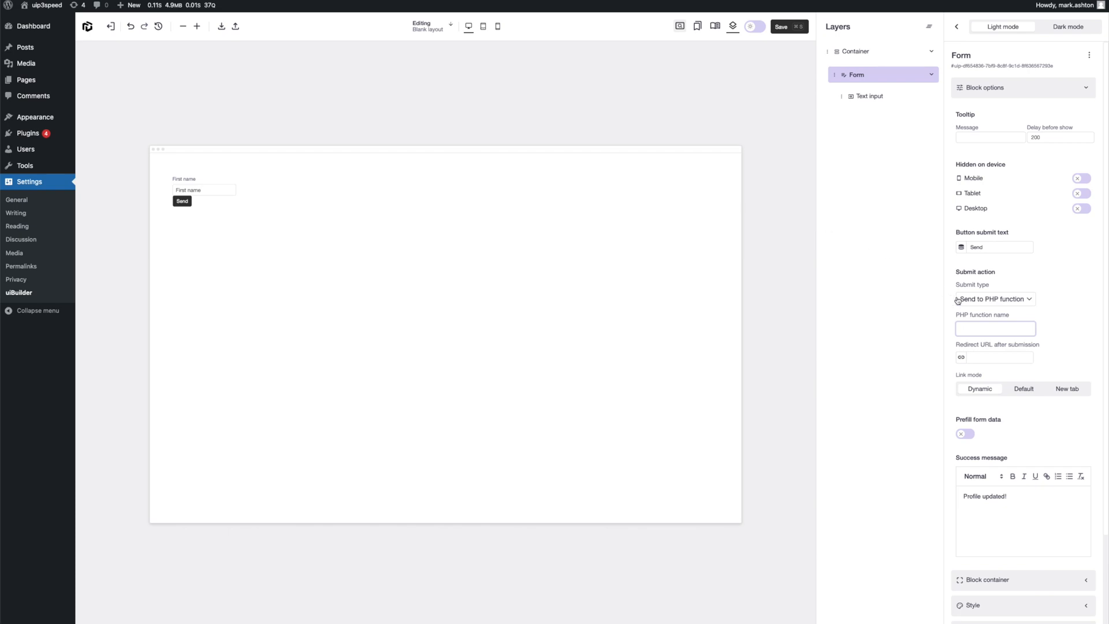
# - Set Submit type to Save as user meta, with Save as set to Individual keys
pyautogui.click(992, 299)
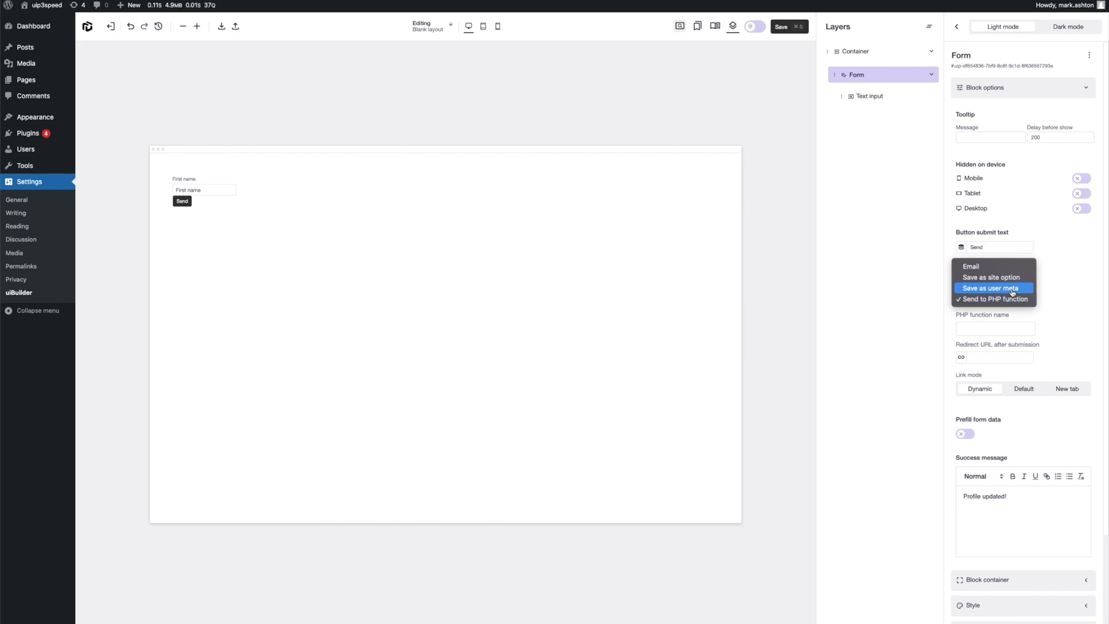
pyautogui.click(991, 287)
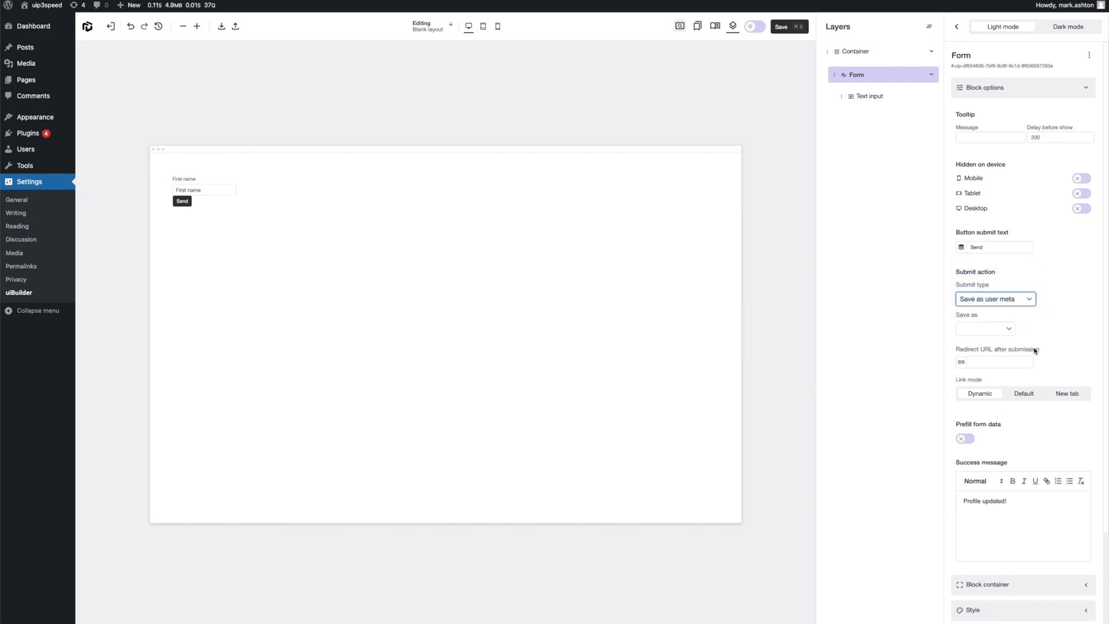
pyautogui.click(984, 328)
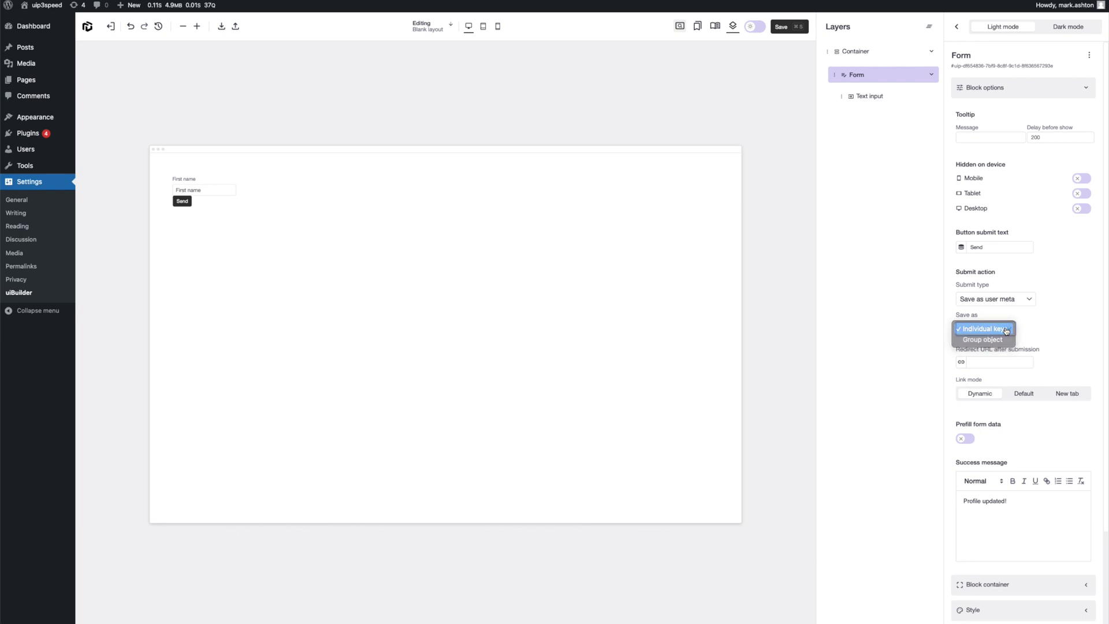
pyautogui.click(981, 328)
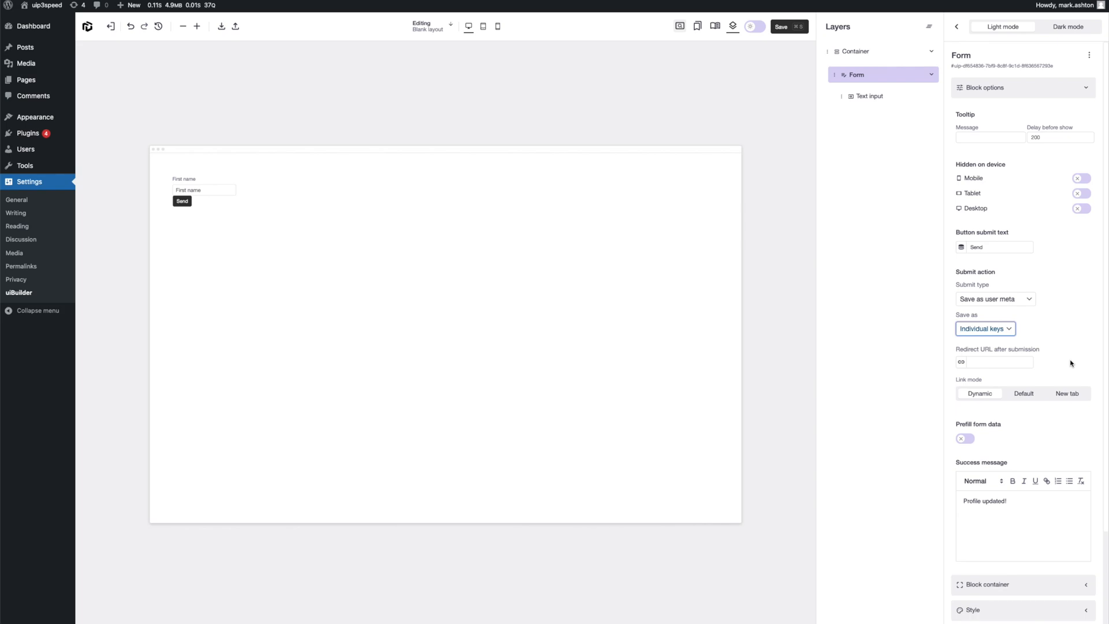
pyautogui.moveTo(1049, 336)
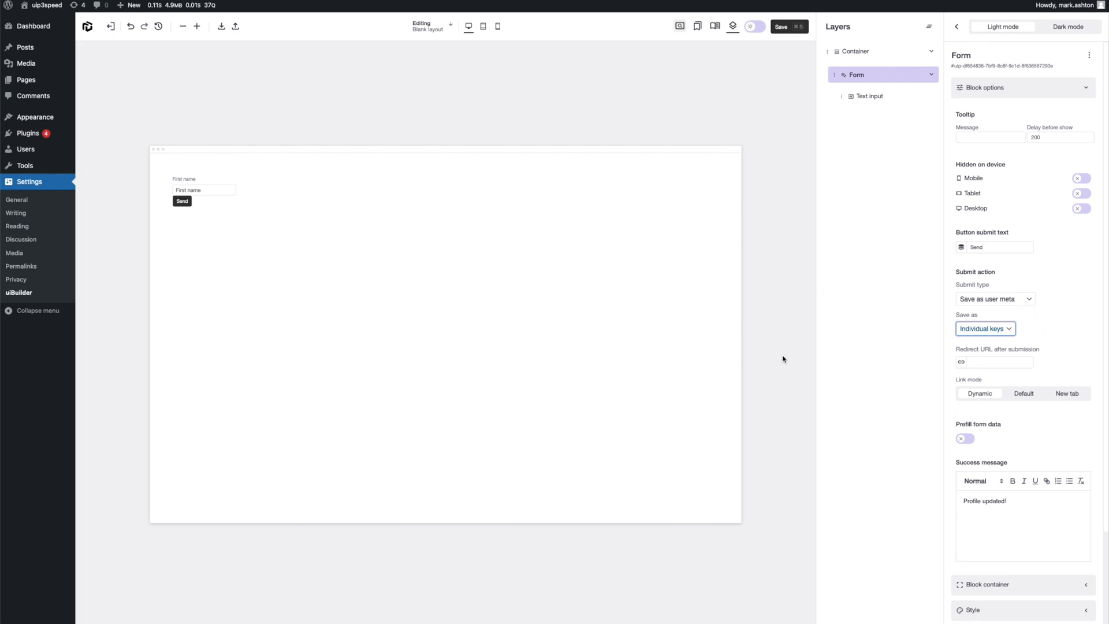
pyautogui.moveTo(905, 281)
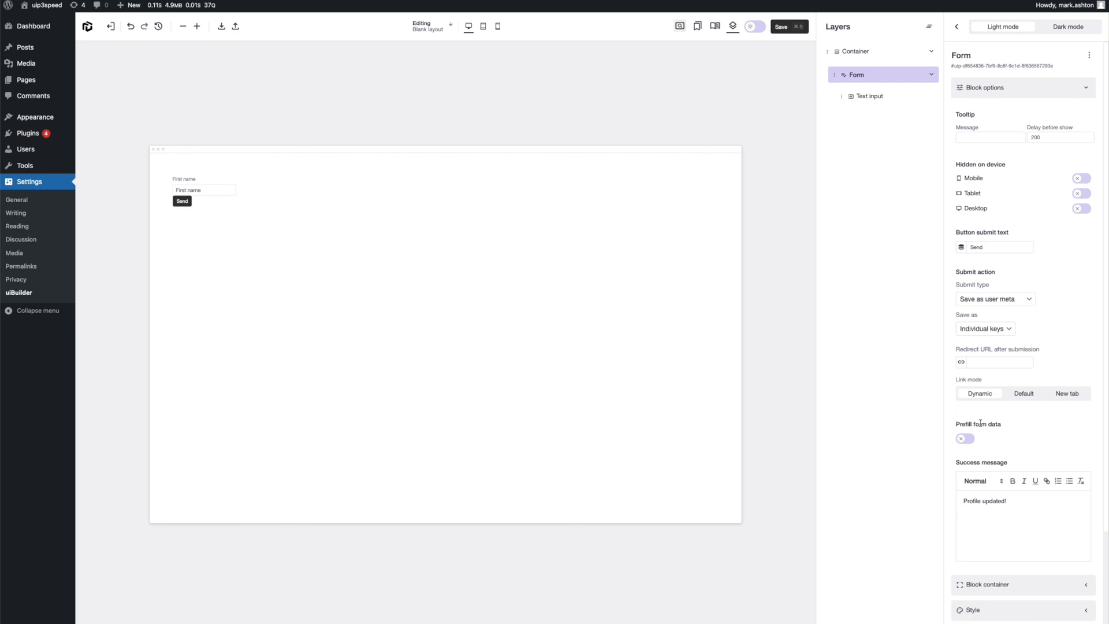
# - Check the First name field's meta key, then enable Prefill form data on the Form
pyautogui.click(869, 96)
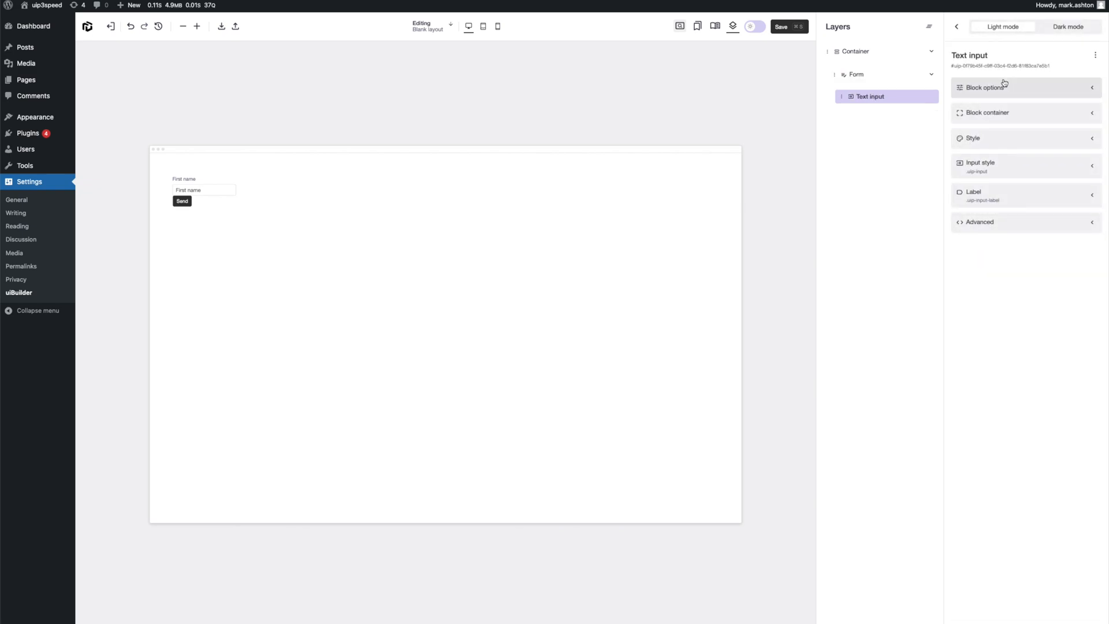
pyautogui.click(982, 87)
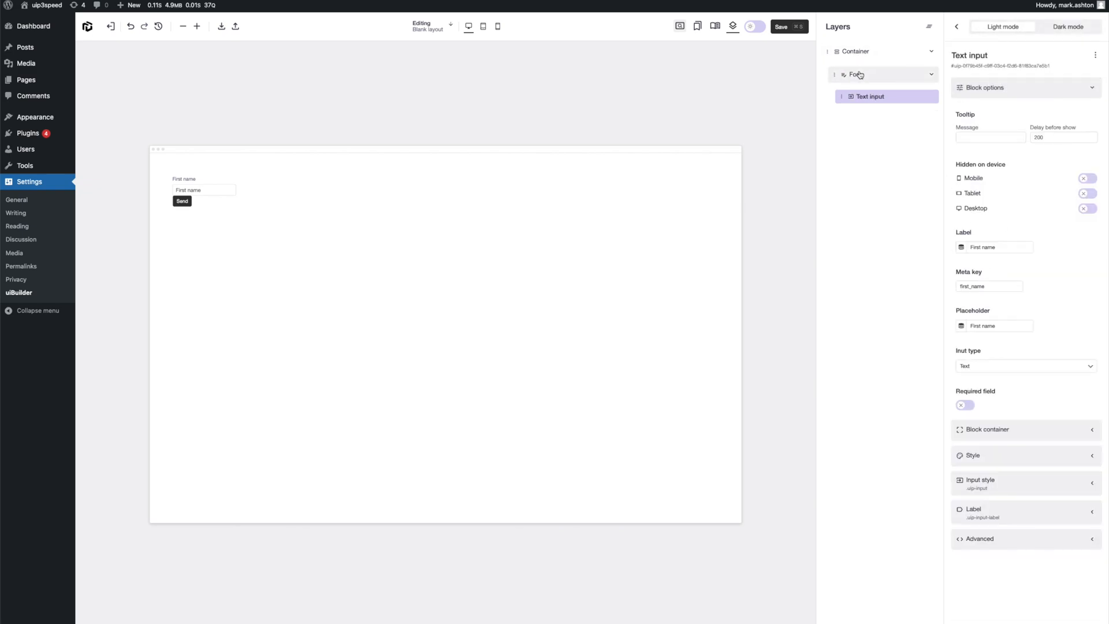
pyautogui.click(856, 75)
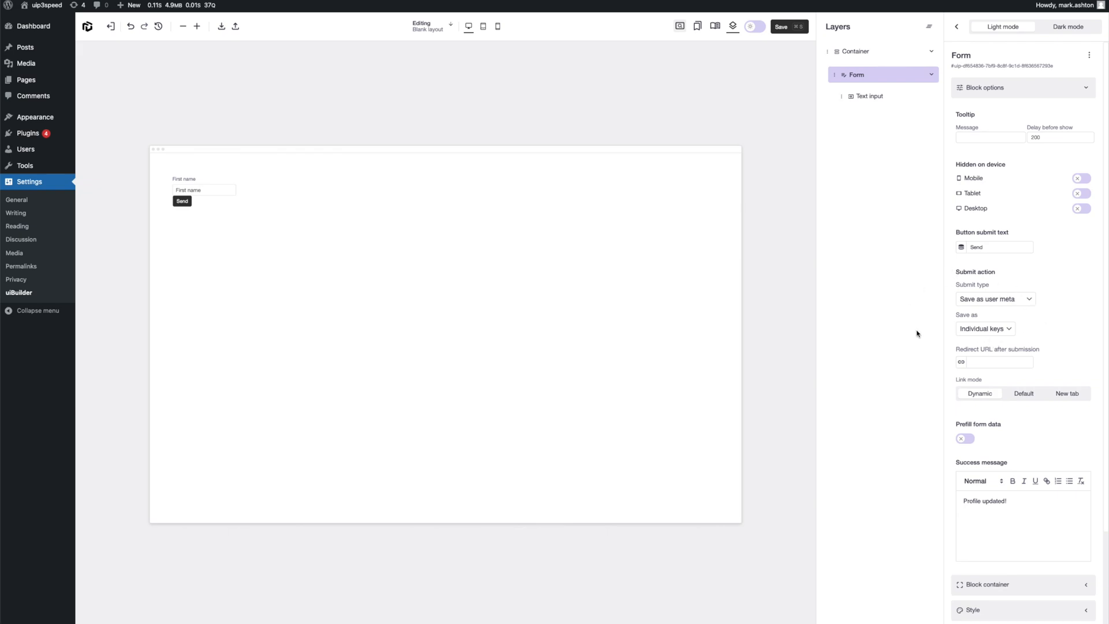
pyautogui.moveTo(1002, 337)
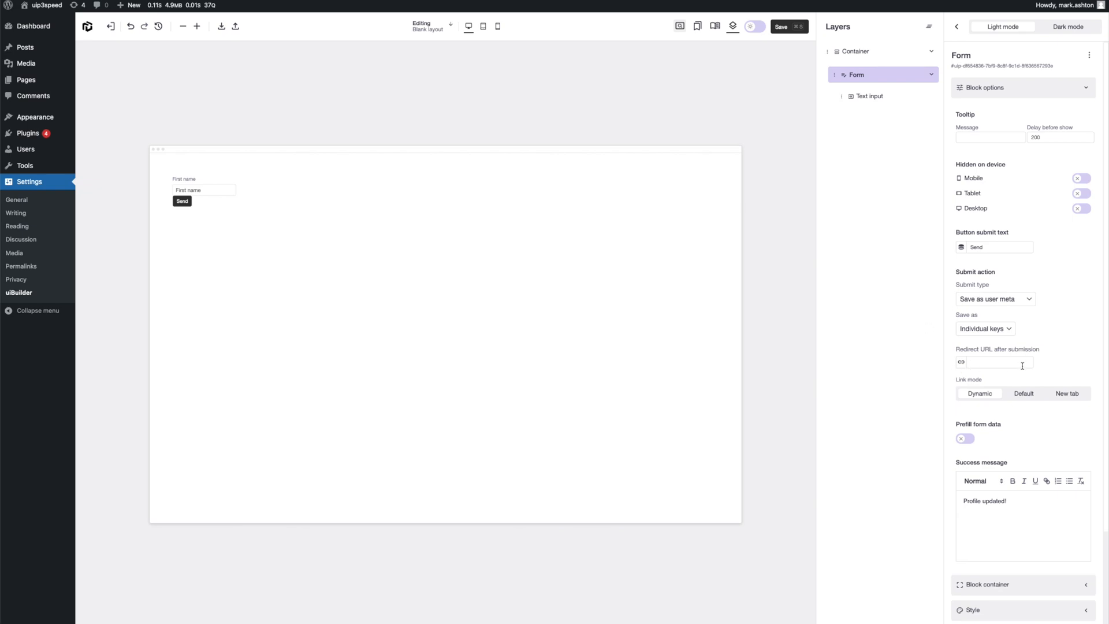
pyautogui.moveTo(1070, 353)
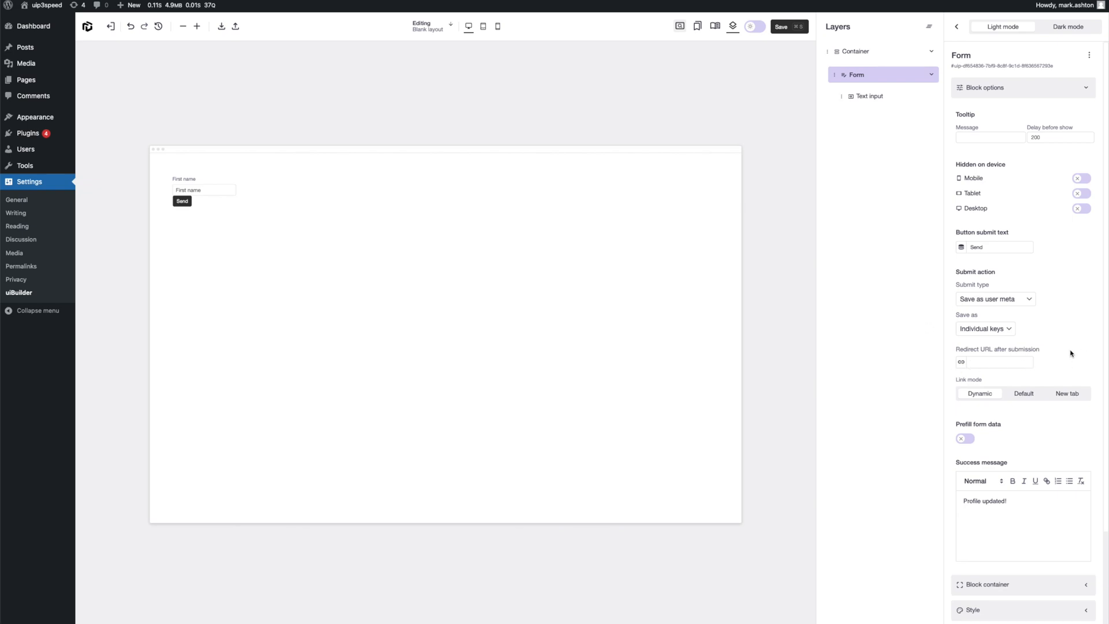
pyautogui.moveTo(1048, 355)
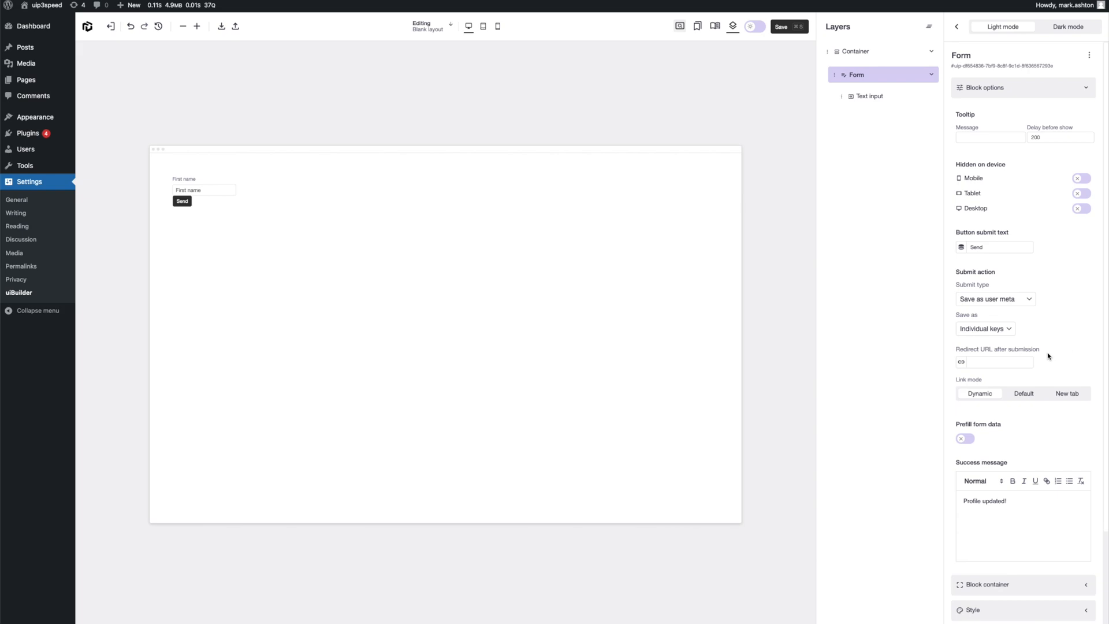
pyautogui.moveTo(1058, 363)
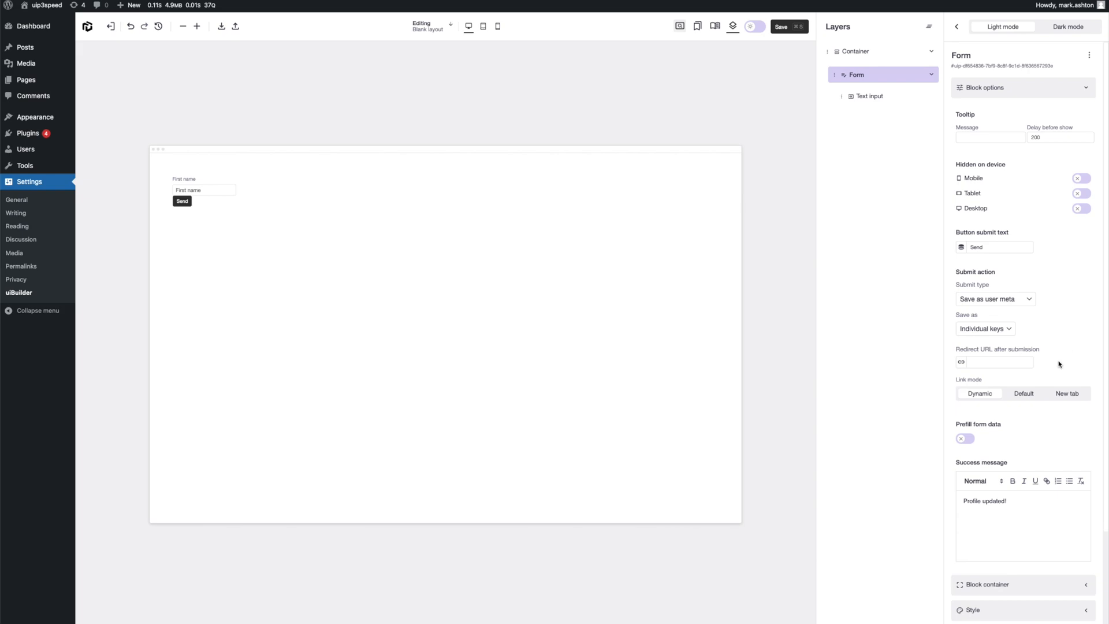
pyautogui.click(964, 438)
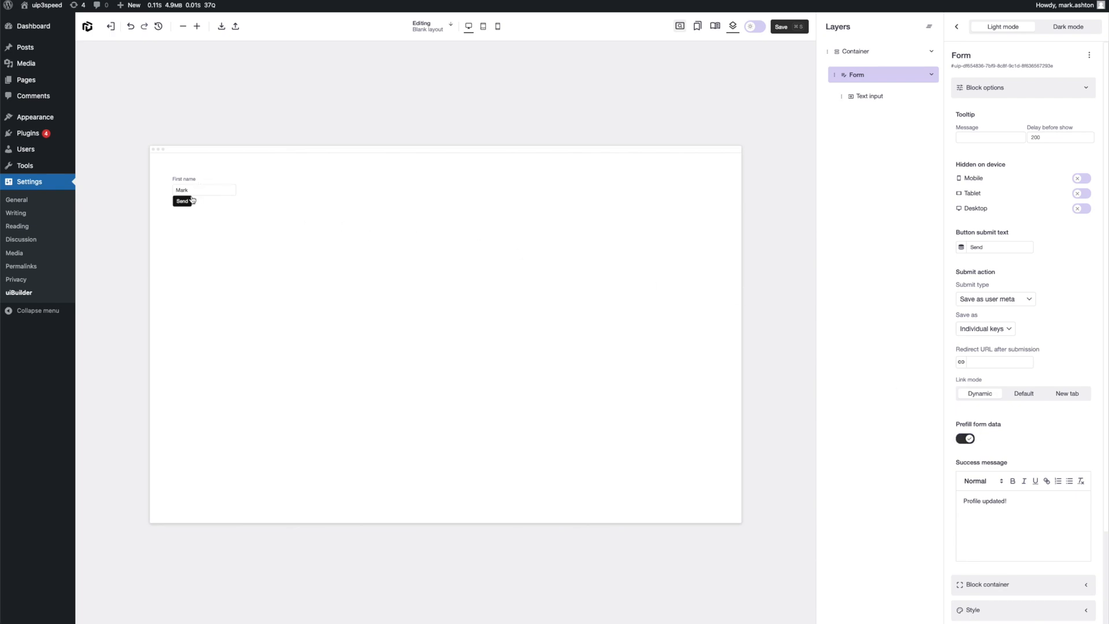
pyautogui.moveTo(269, 196)
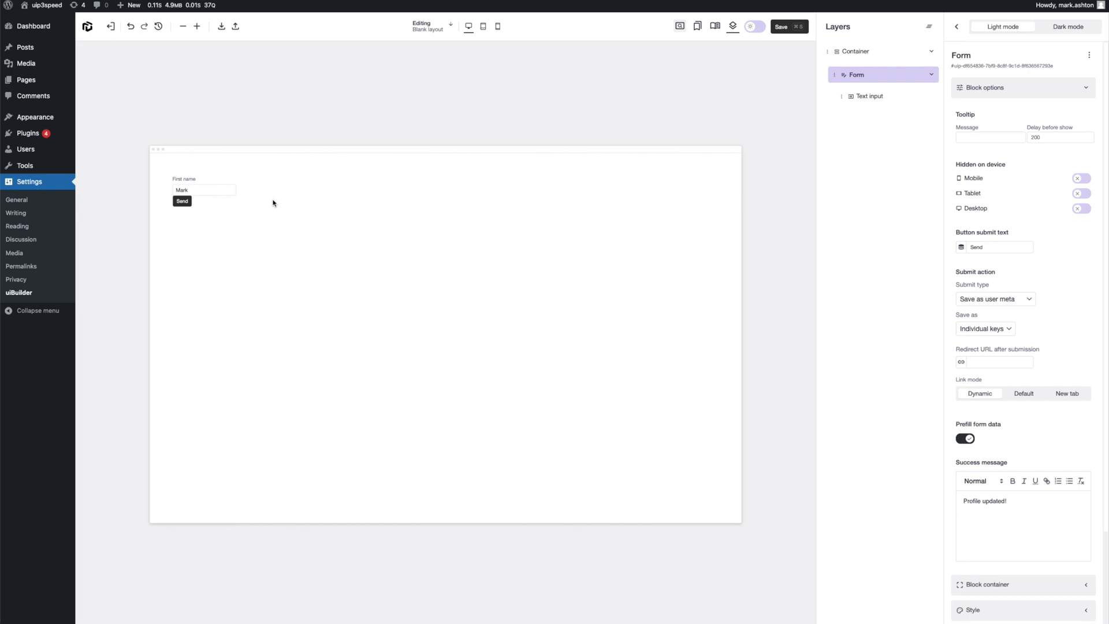
pyautogui.scroll(-3)
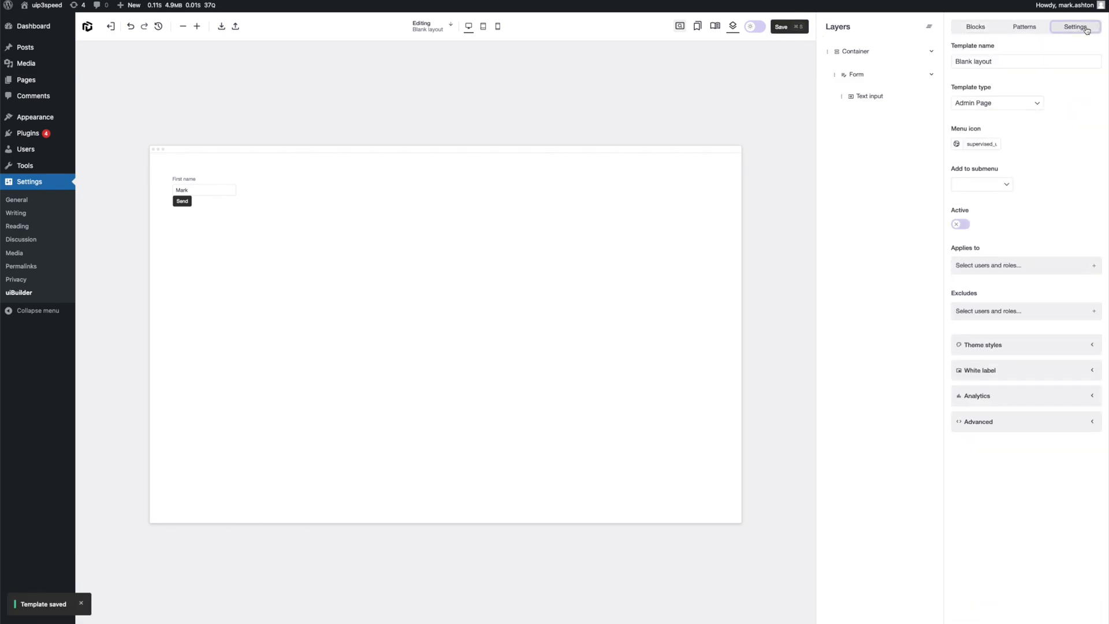
# - Rename the template to 'User profile'
pyautogui.click(996, 102)
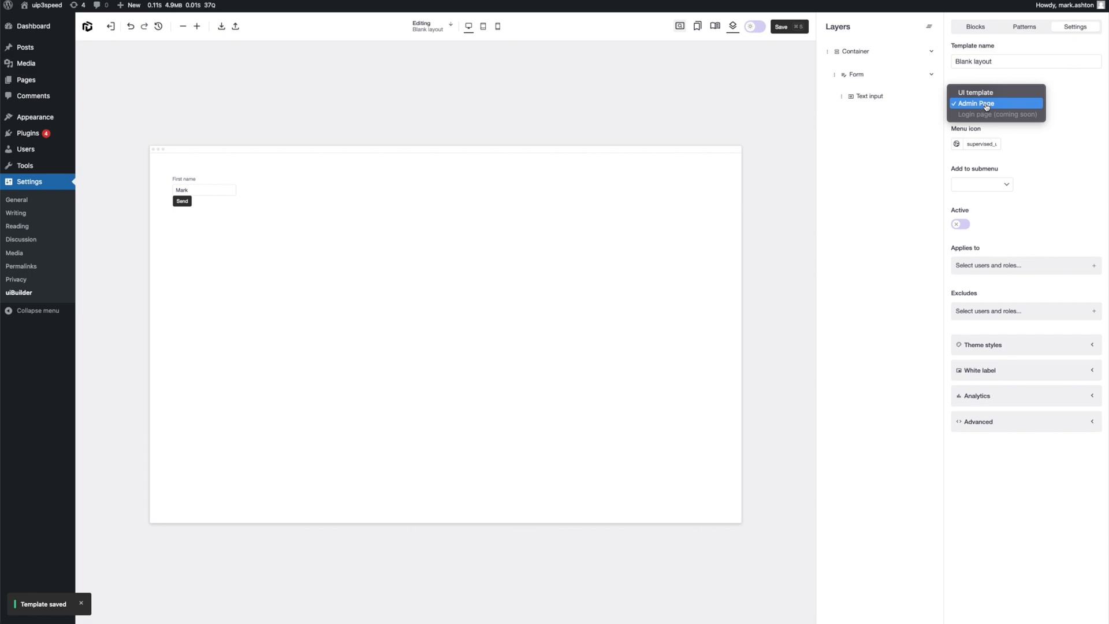
pyautogui.click(979, 104)
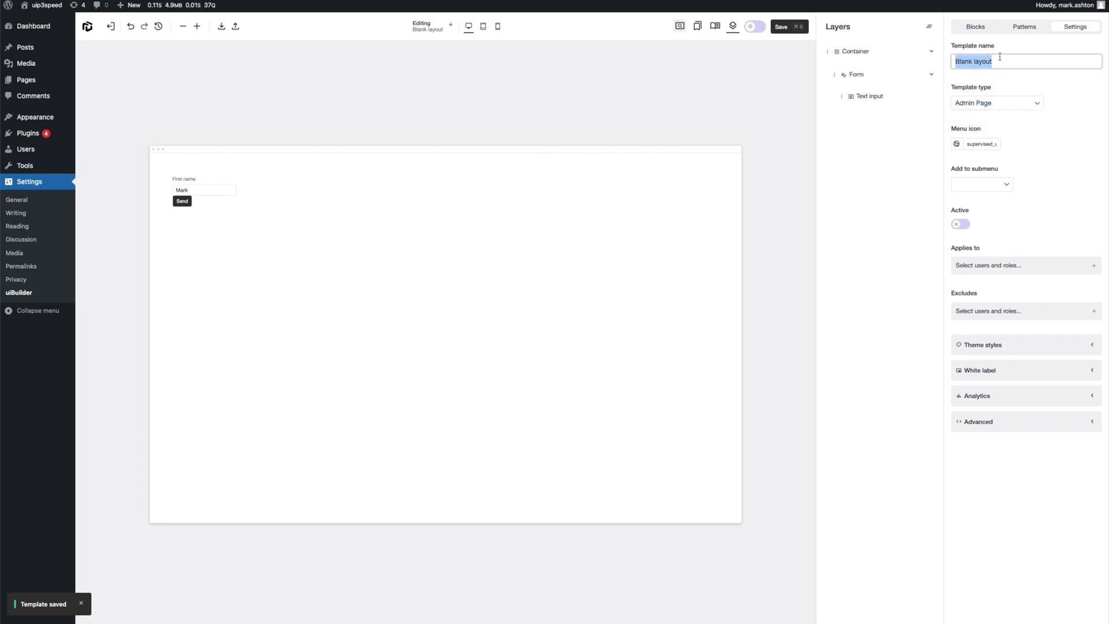
pyautogui.write('User prof')
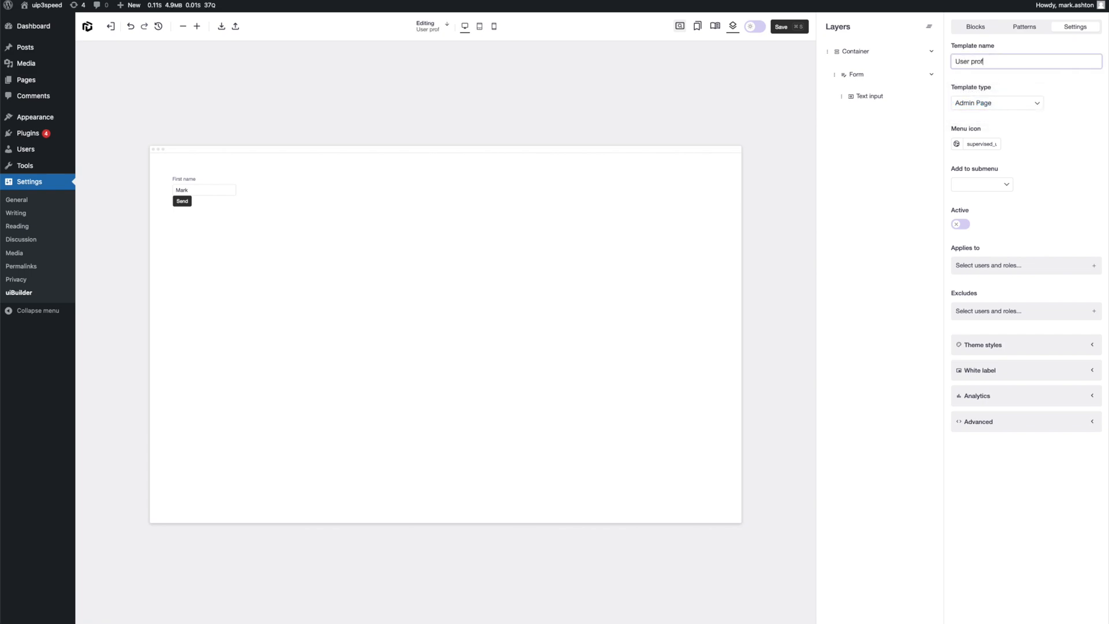
# - Make it a top-level admin page applying only to your user, and save
pyautogui.click(980, 185)
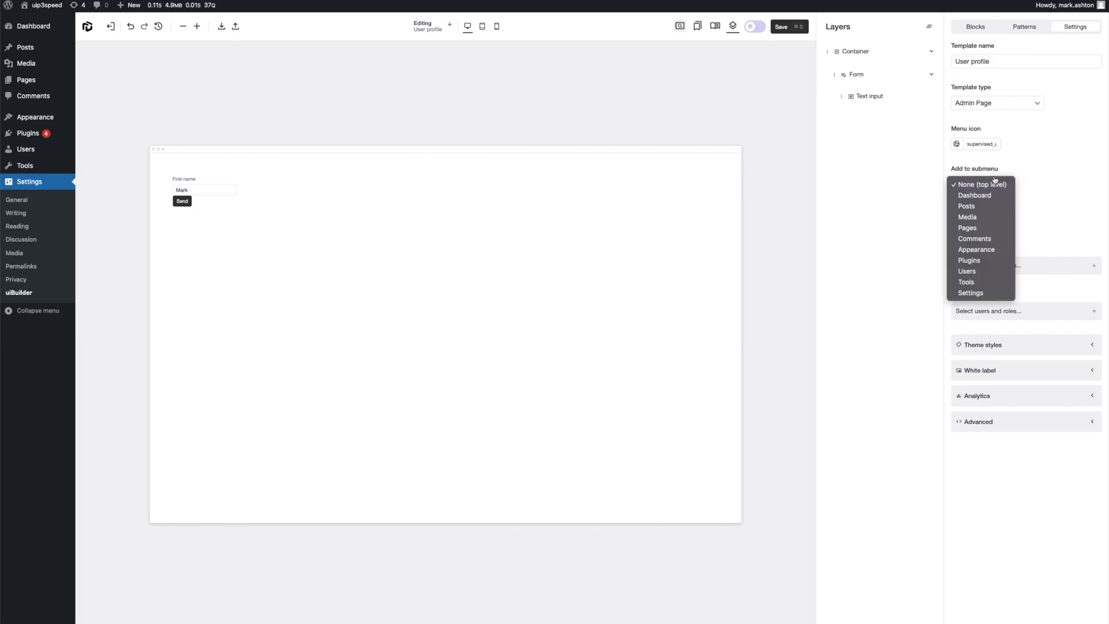
pyautogui.click(977, 184)
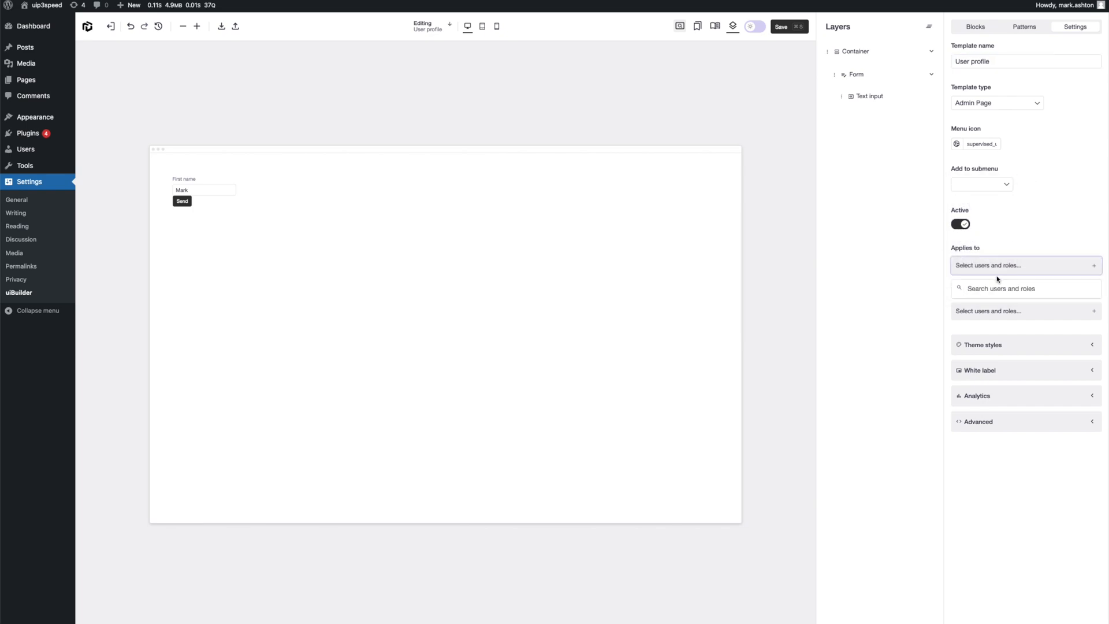
pyautogui.write('ma')
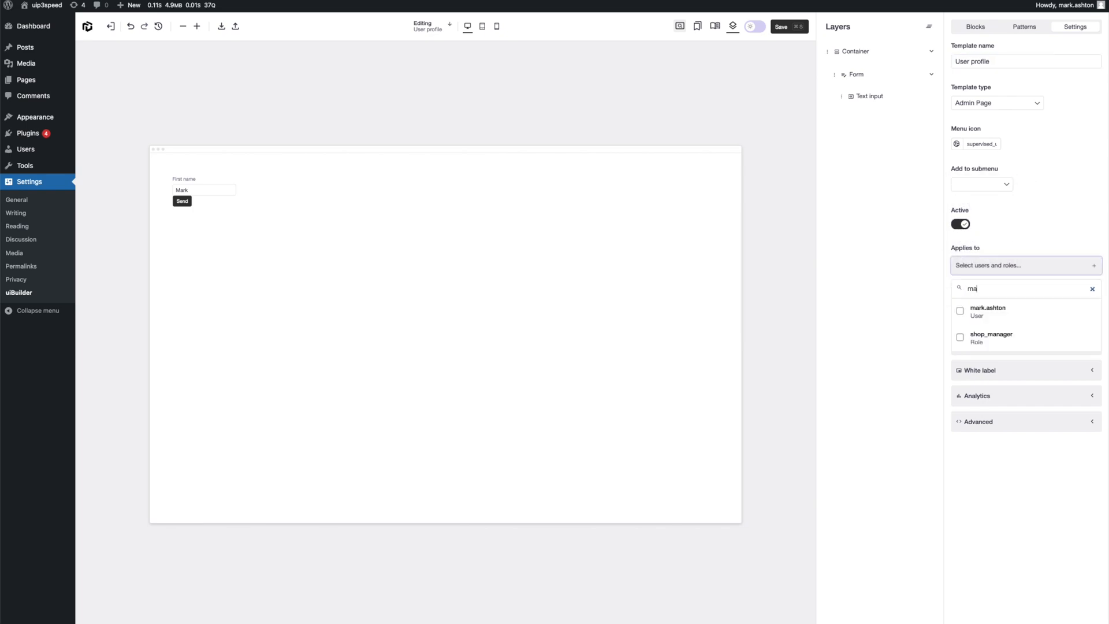
pyautogui.click(960, 310)
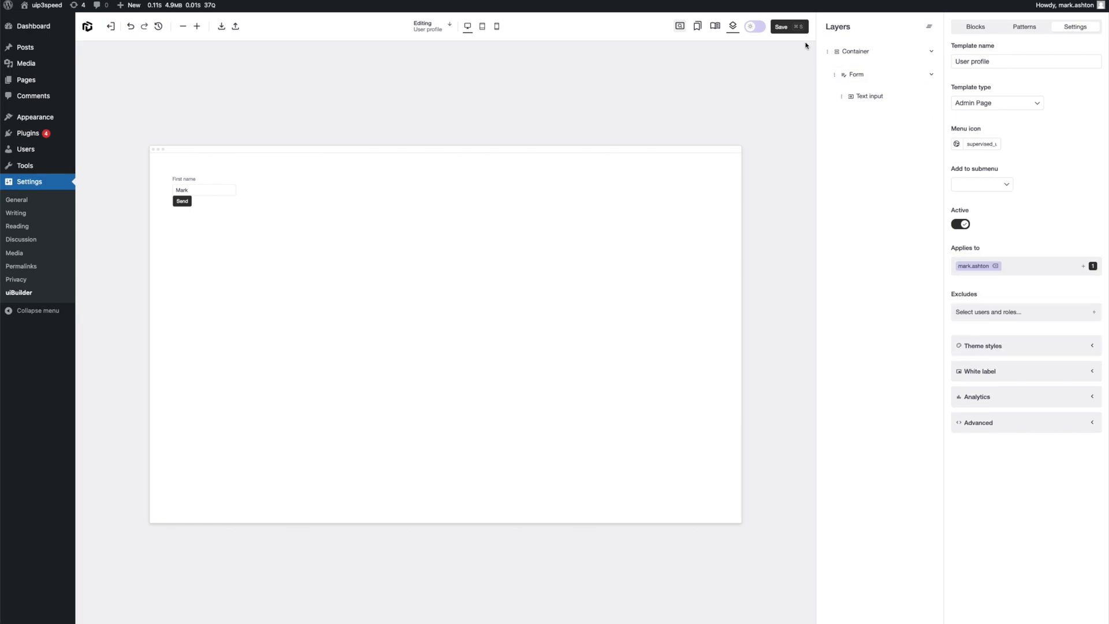
pyautogui.click(788, 26)
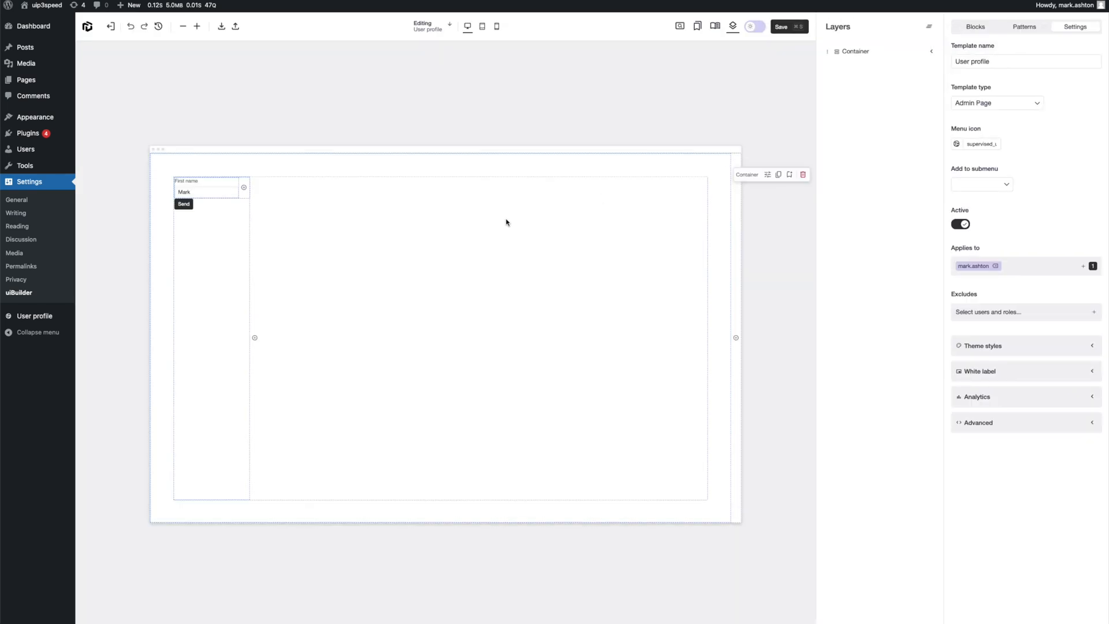
pyautogui.moveTo(34, 315)
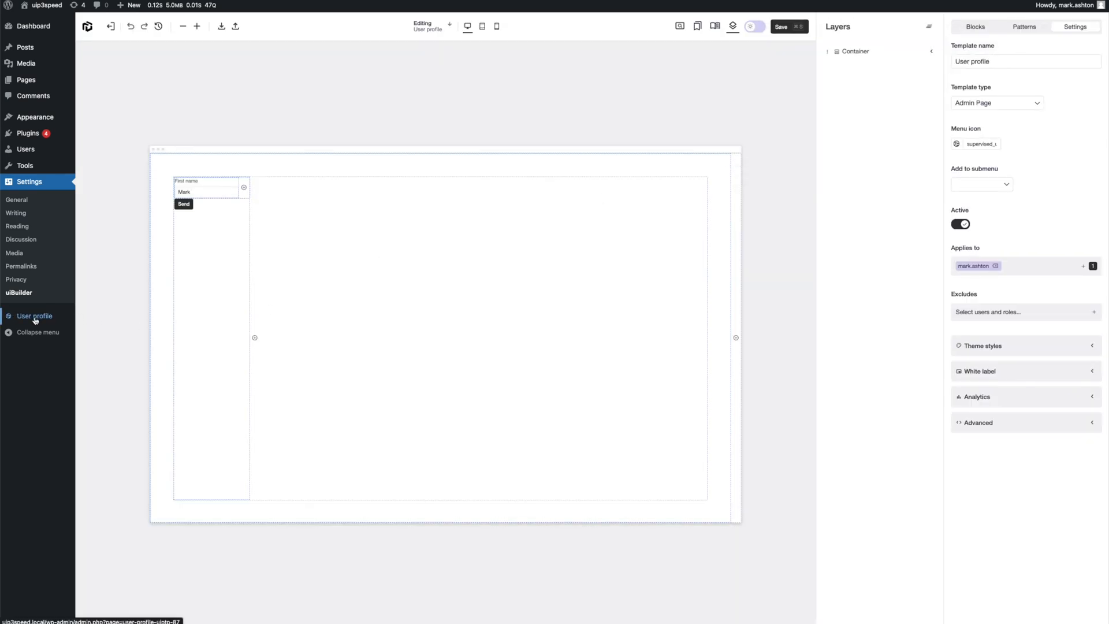
# - Open the User profile admin page, change First name to John, and submit
pyautogui.click(34, 316)
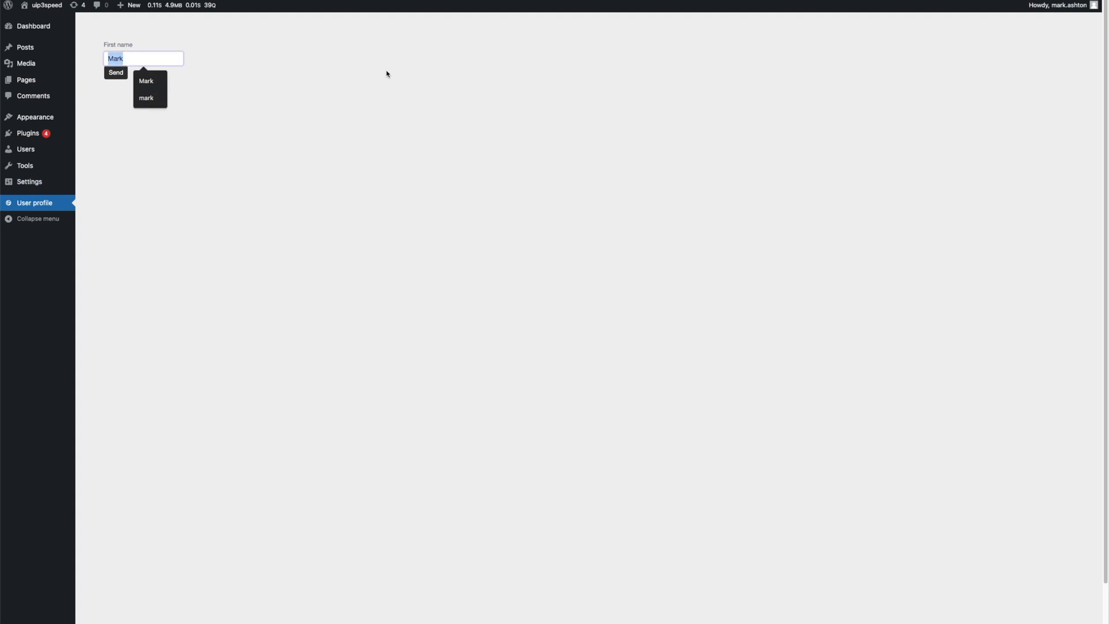
pyautogui.write('John')
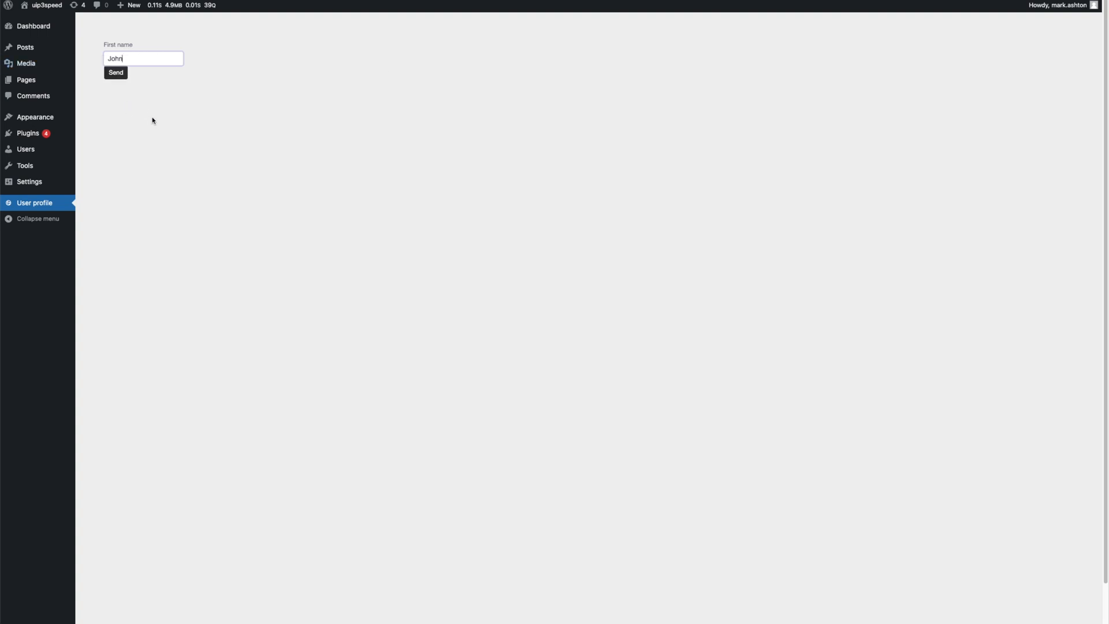
pyautogui.click(116, 72)
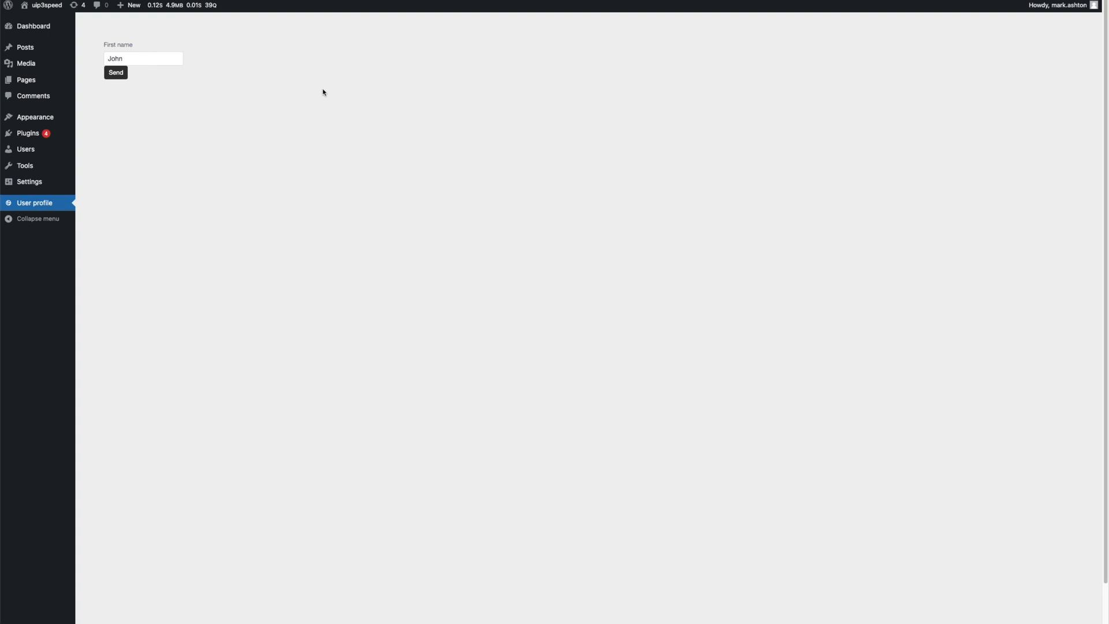
pyautogui.moveTo(24, 166)
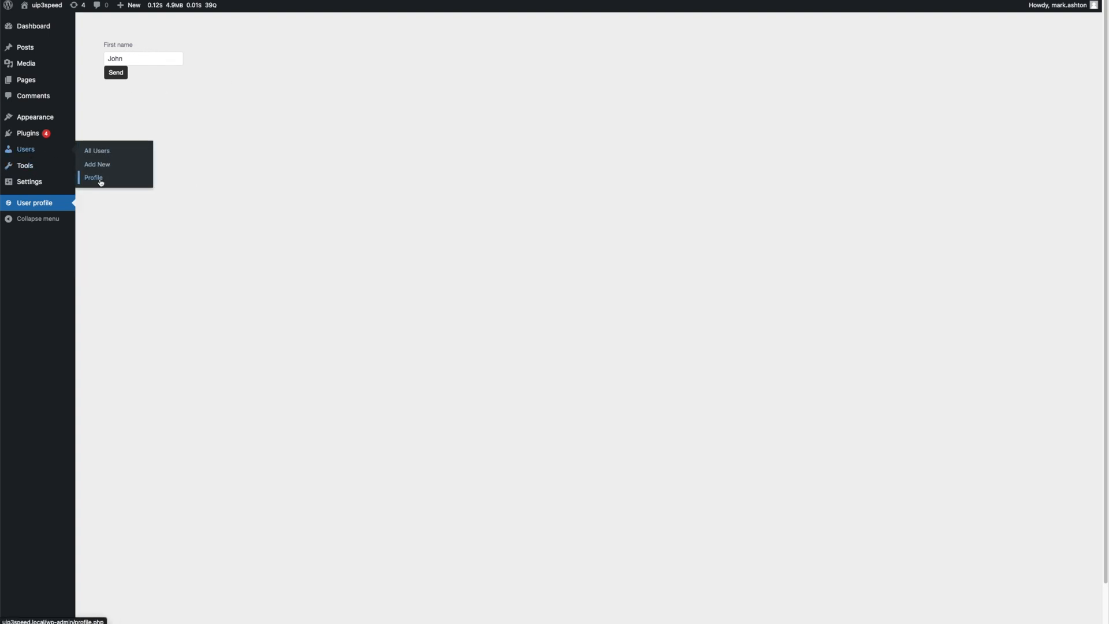
# - Confirm First Name is John on Users > Profile, then return to Settings > uiBuilder
pyautogui.click(94, 177)
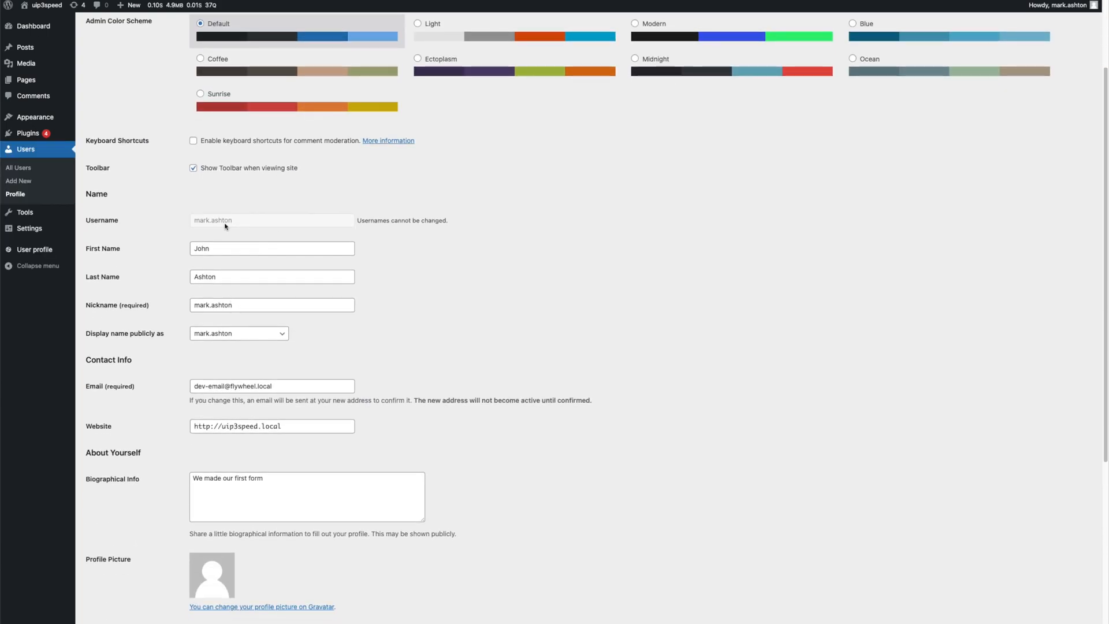
pyautogui.moveTo(400, 253)
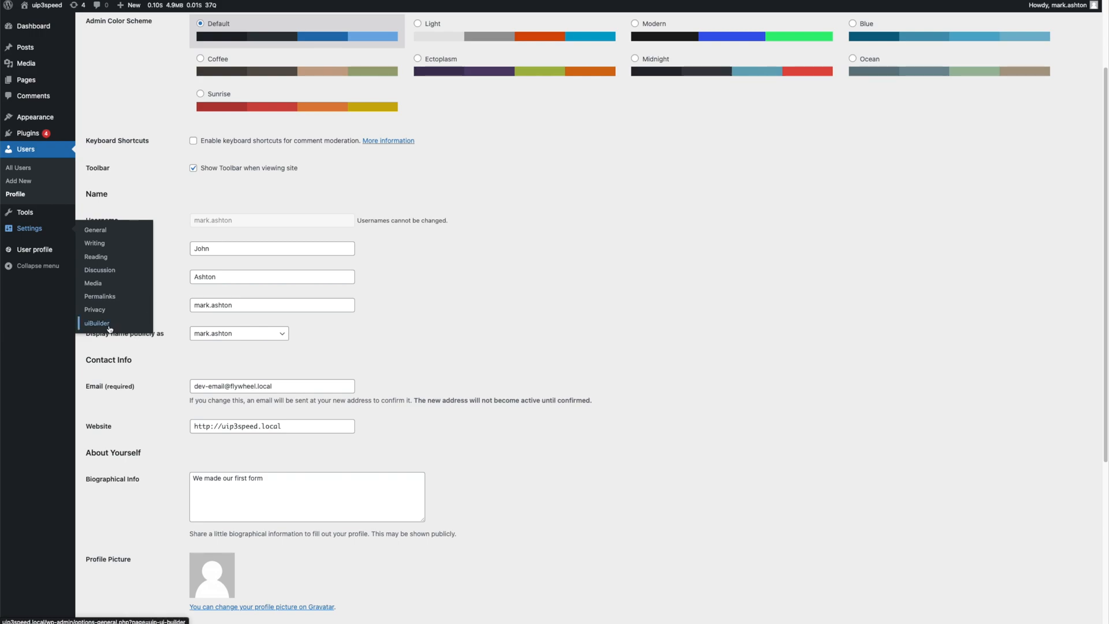
pyautogui.click(97, 323)
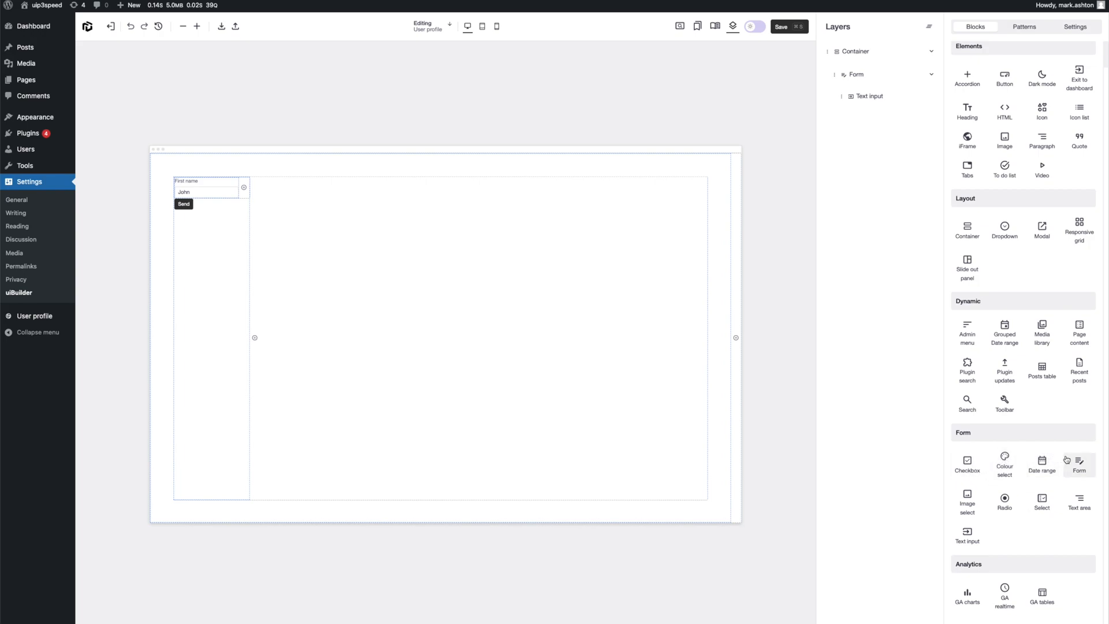
pyautogui.moveTo(1041, 502)
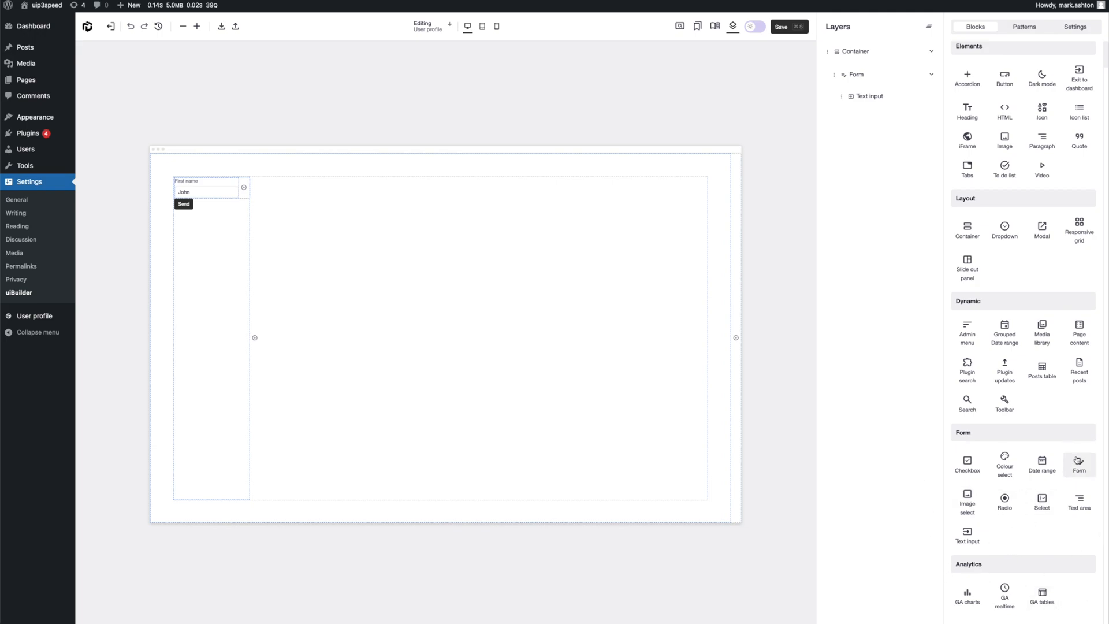
pyautogui.moveTo(1079, 464)
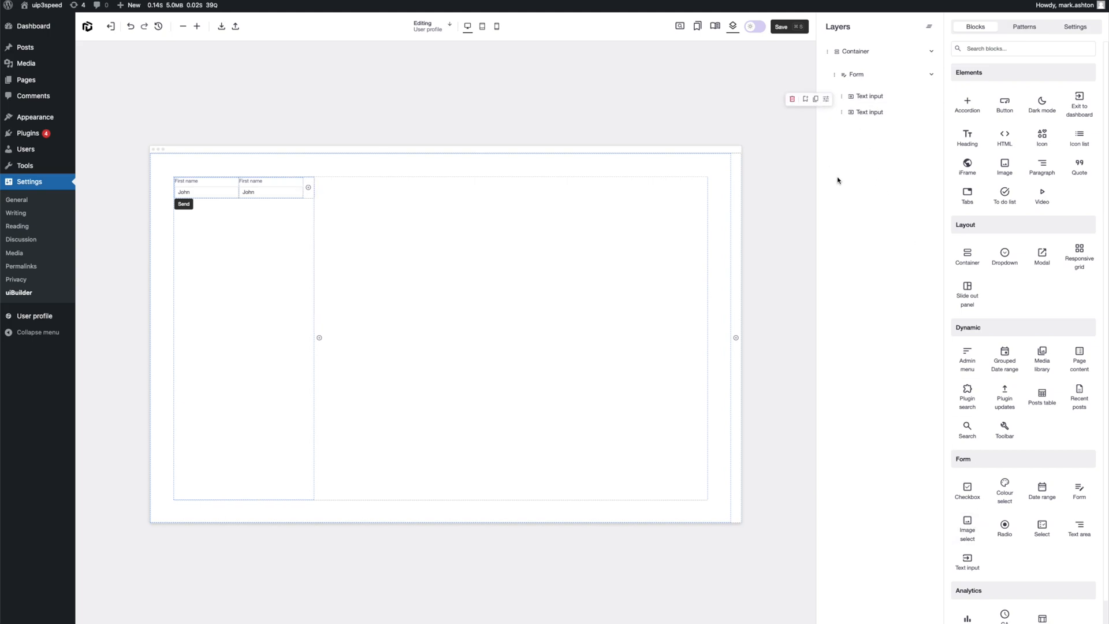
# - Give the new text input the meta key last_name and return to the block list
pyautogui.click(271, 187)
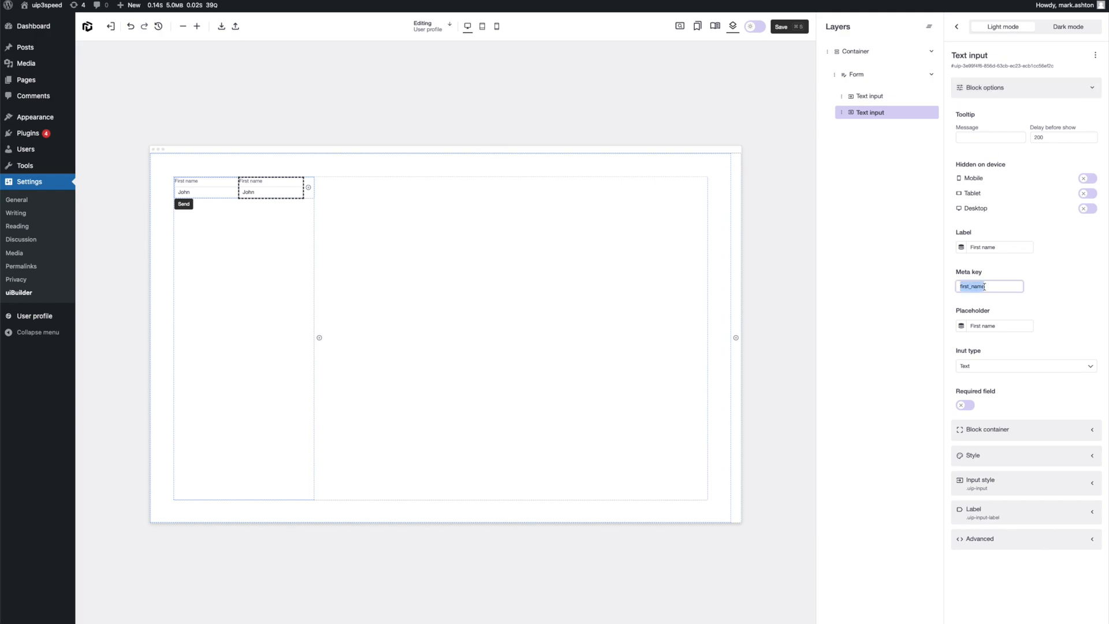
pyautogui.write('last_name')
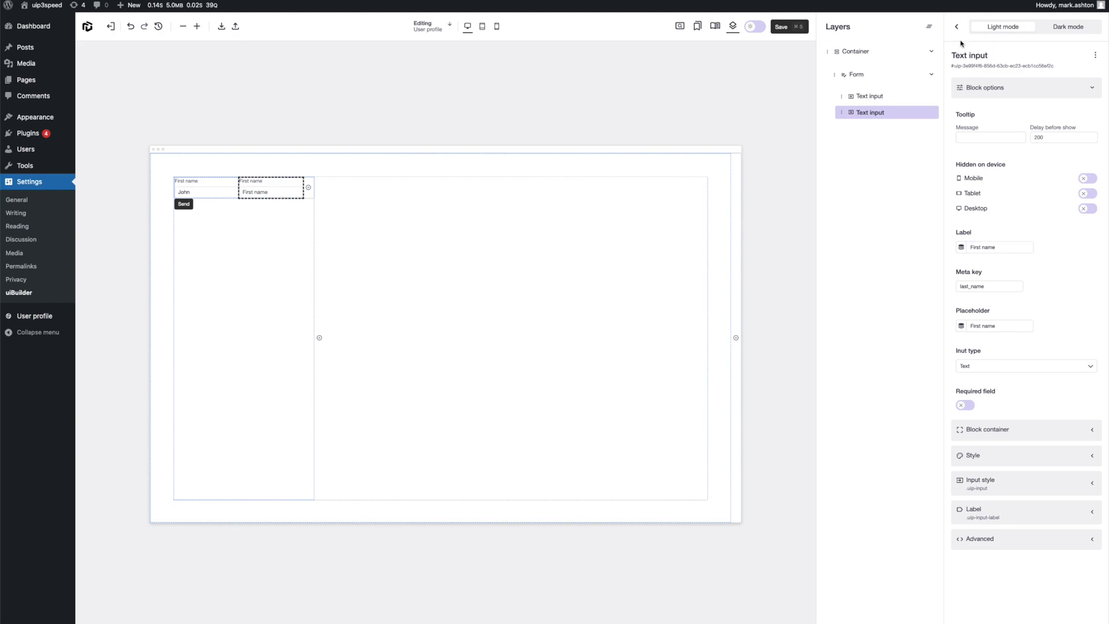
pyautogui.click(956, 26)
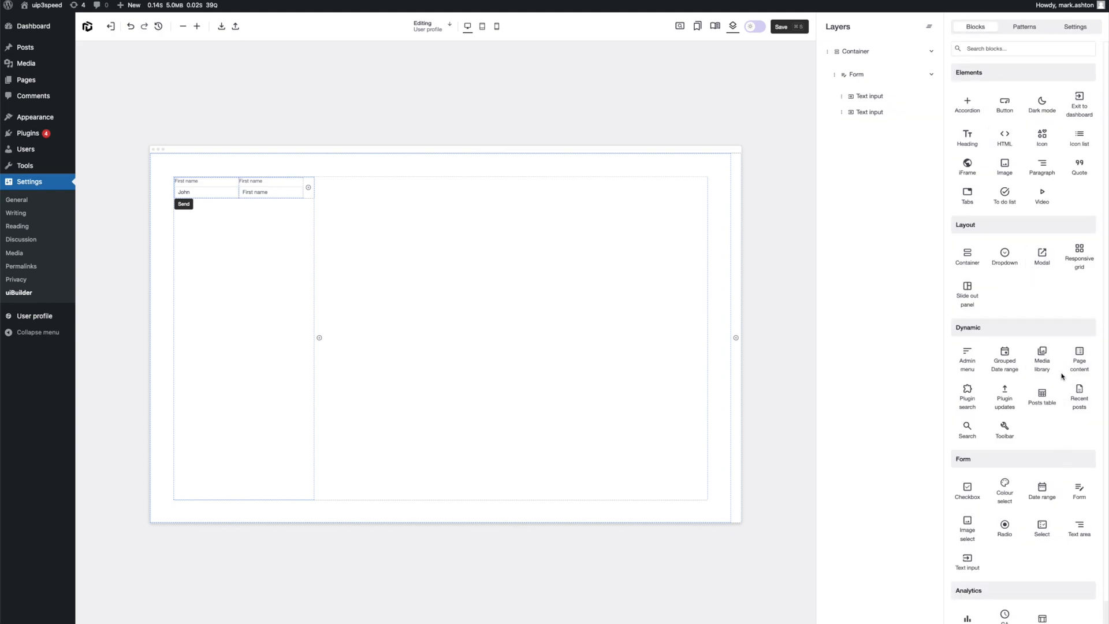
pyautogui.moveTo(1078, 357)
pyautogui.write('Ashton')
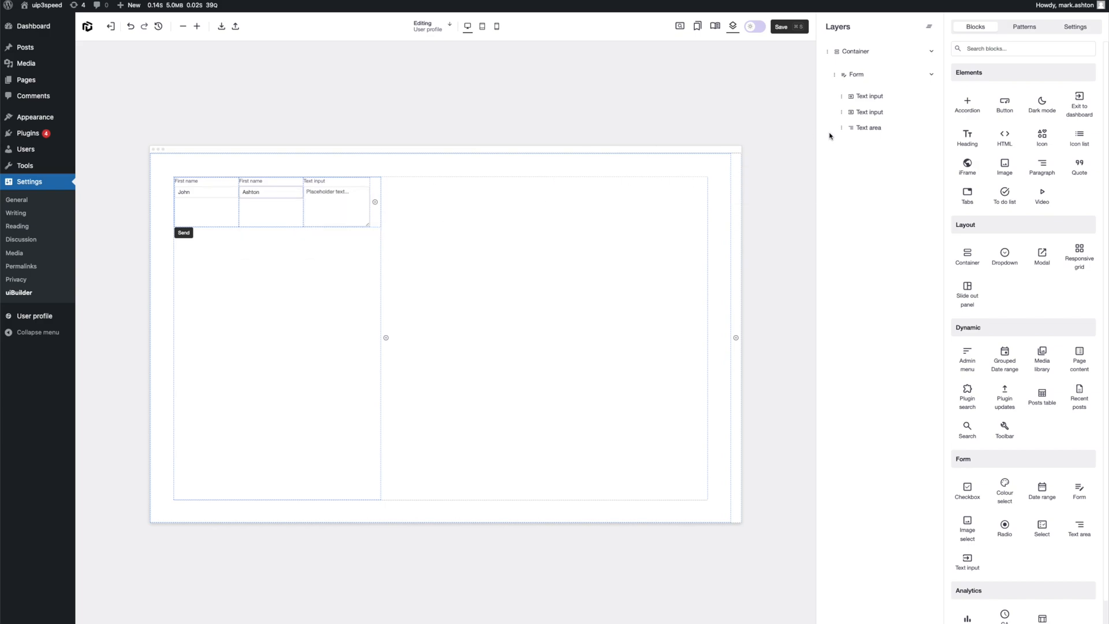
# - Set the new text area's meta key to description in its block options
pyautogui.click(867, 127)
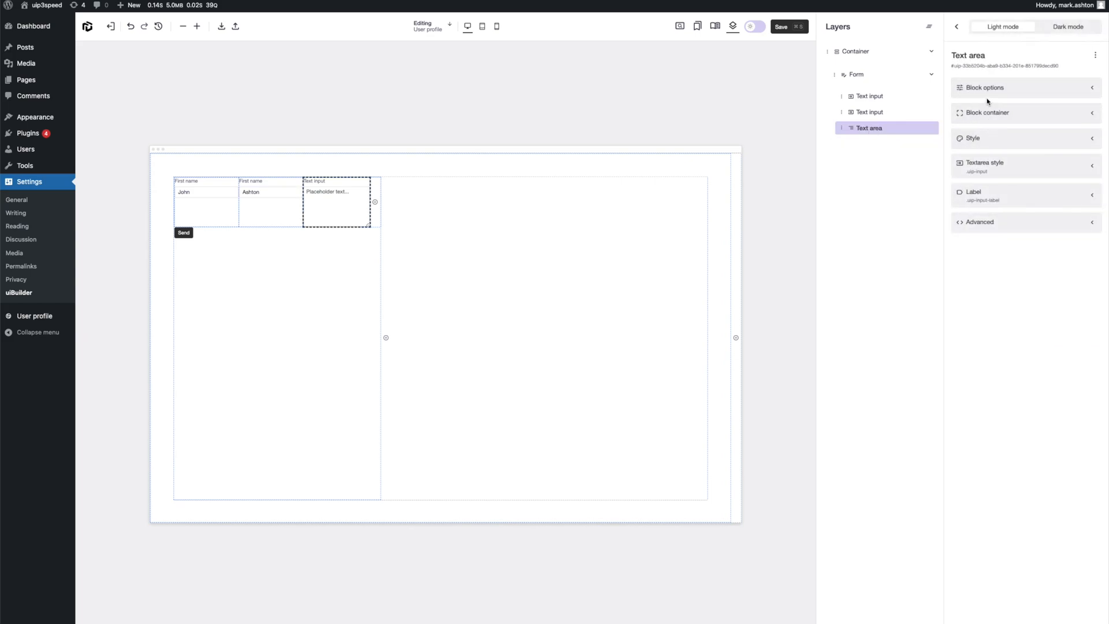
pyautogui.click(983, 87)
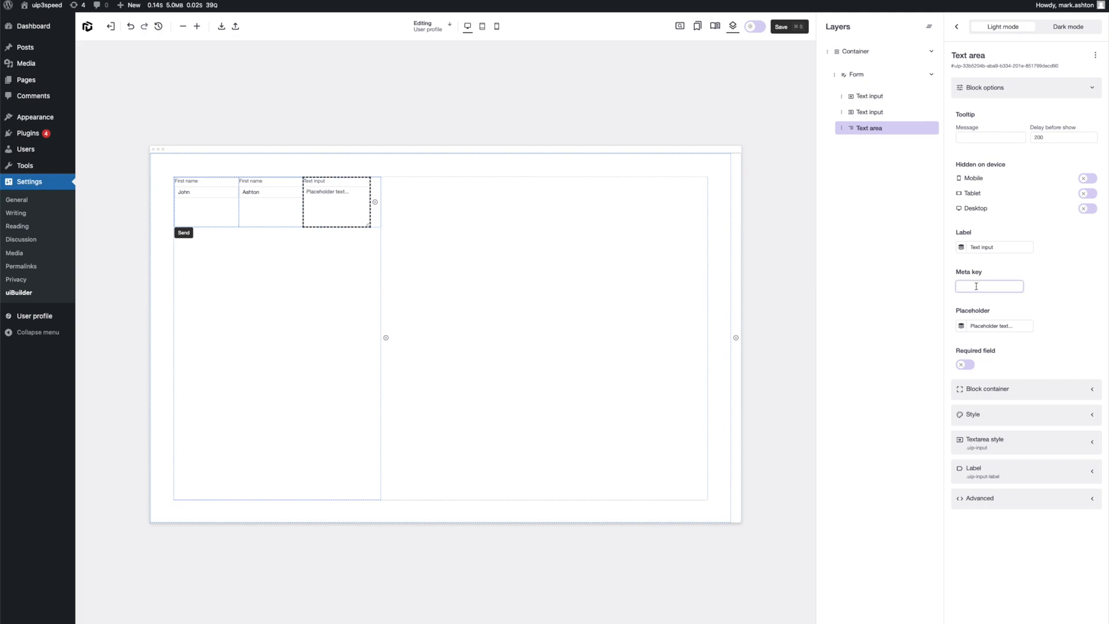
pyautogui.write('description')
pyautogui.click(336, 206)
pyautogui.write('We made our first form')
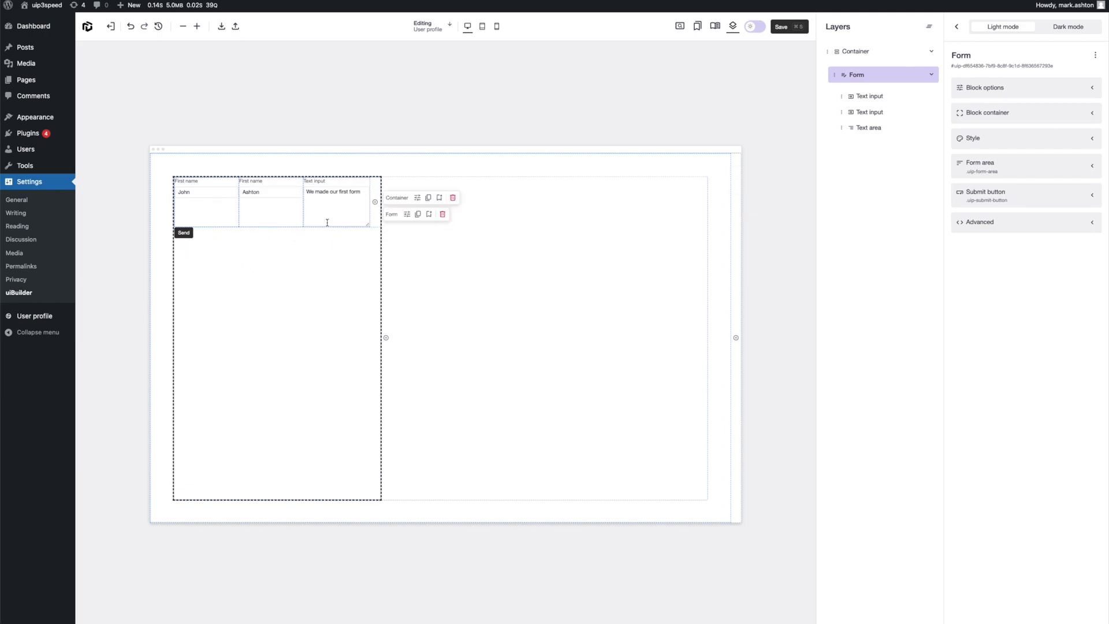
pyautogui.moveTo(639, 184)
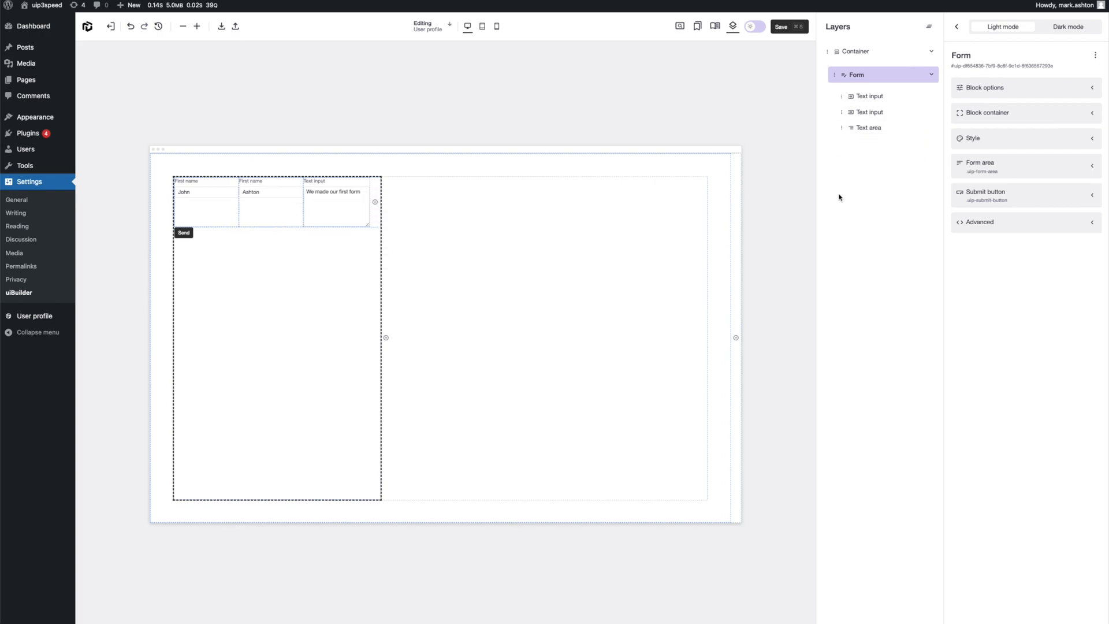
# - Move both name inputs and the text area into a Container block
pyautogui.click(974, 26)
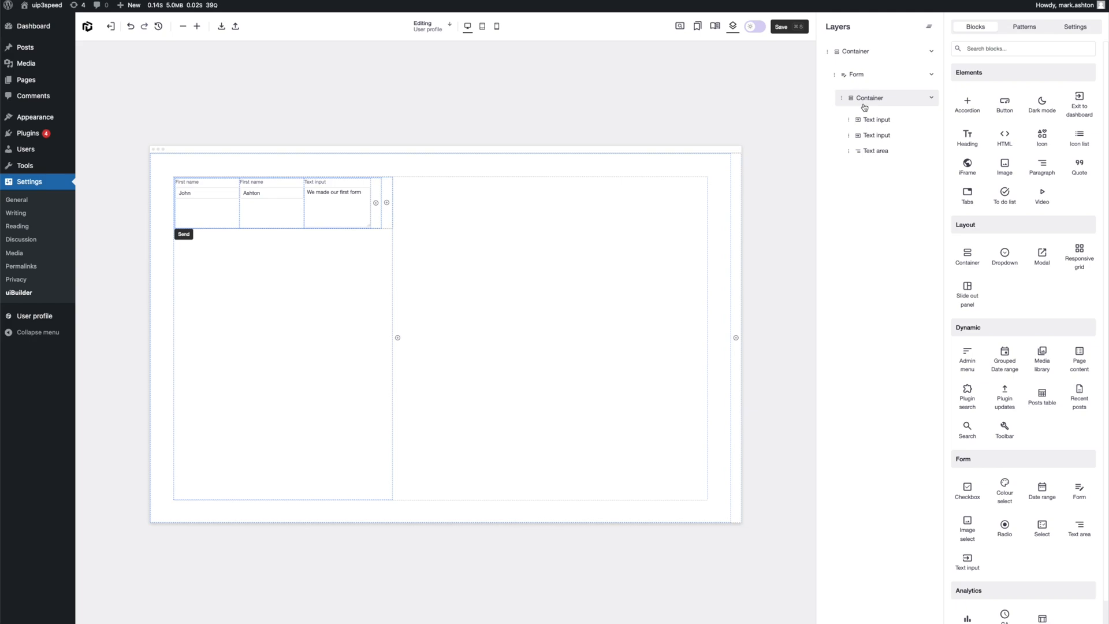
pyautogui.moveTo(1004, 167)
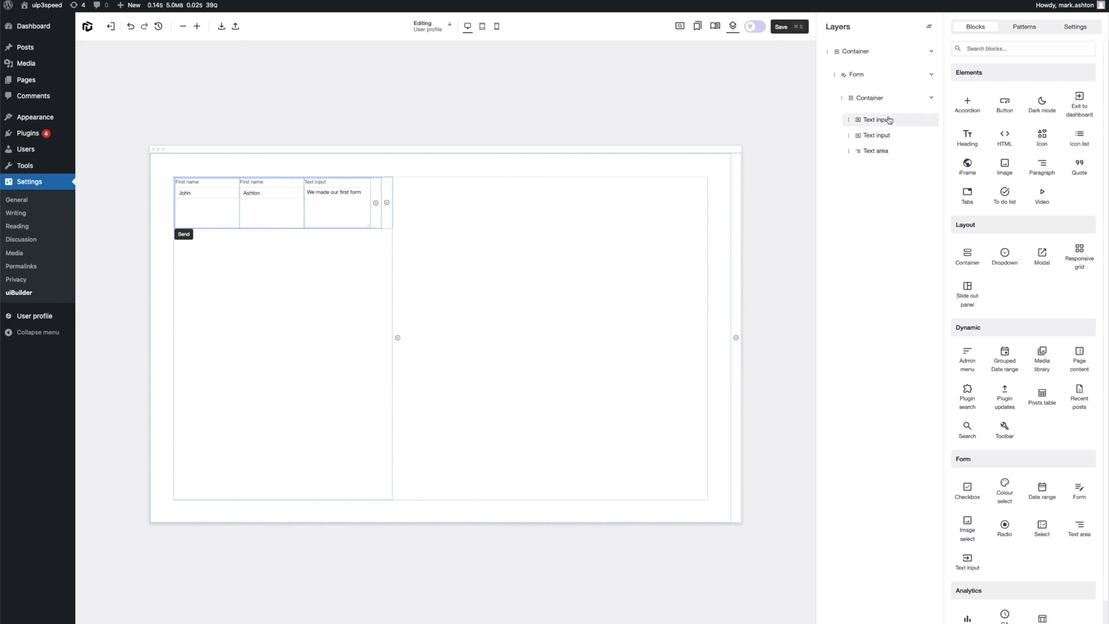
# - Make the fields container stack vertically with a 30 px row gap, then select the Form block
pyautogui.click(868, 98)
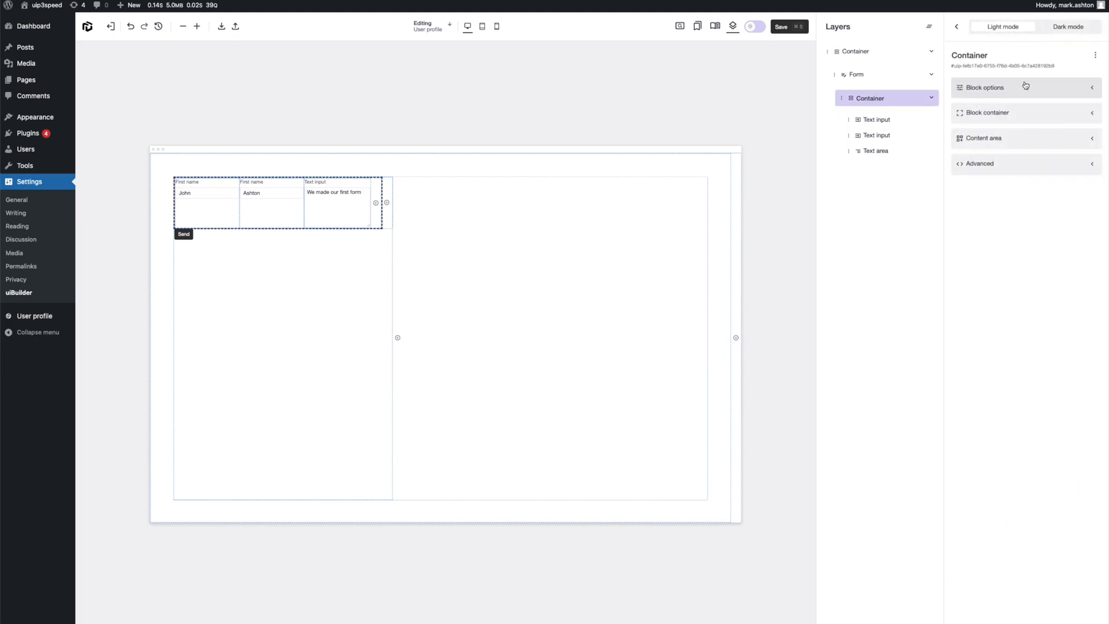
pyautogui.click(983, 87)
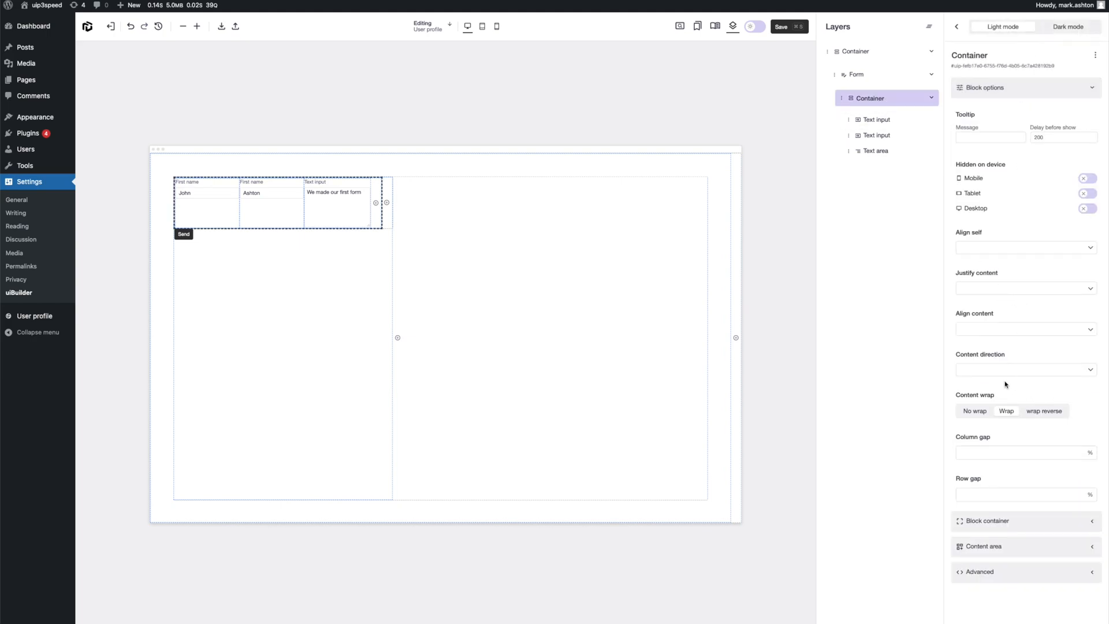
pyautogui.moveTo(1006, 372)
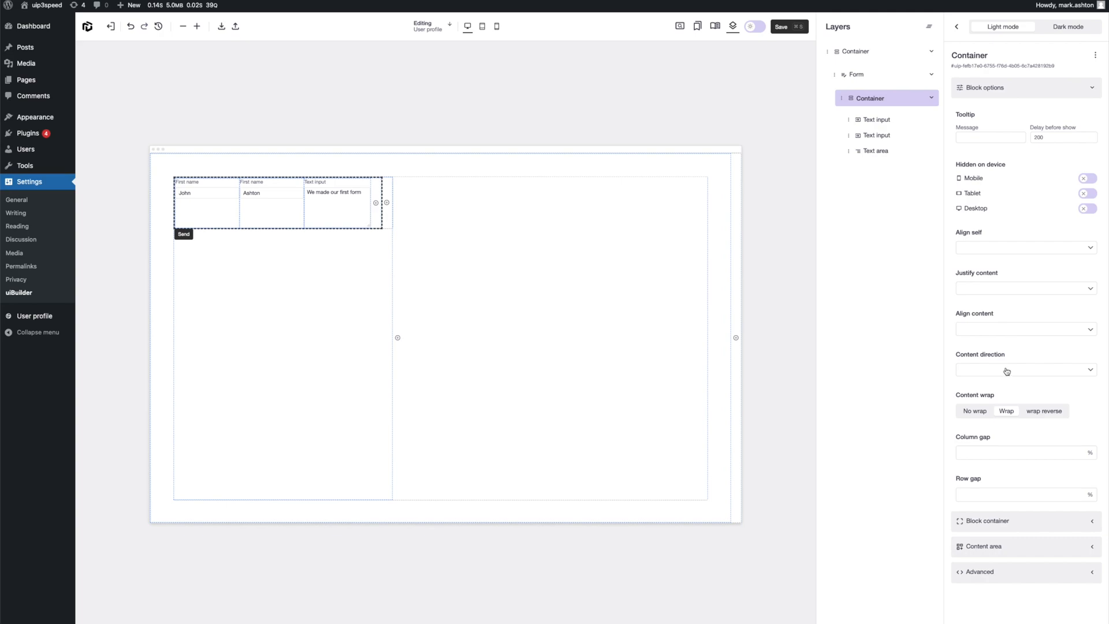
pyautogui.click(1023, 368)
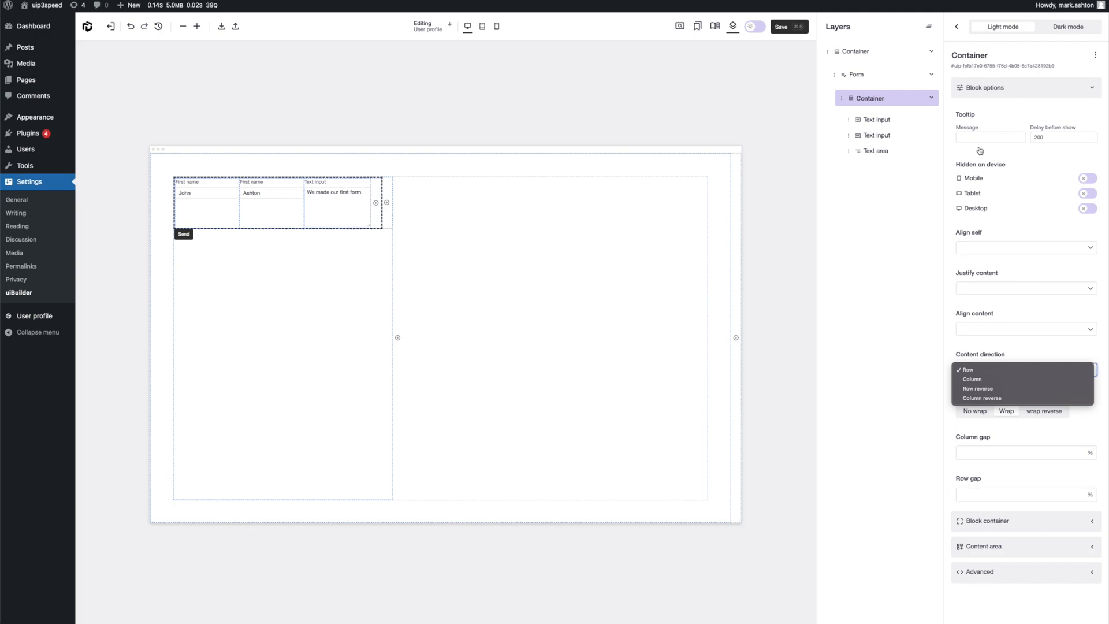
pyautogui.click(971, 379)
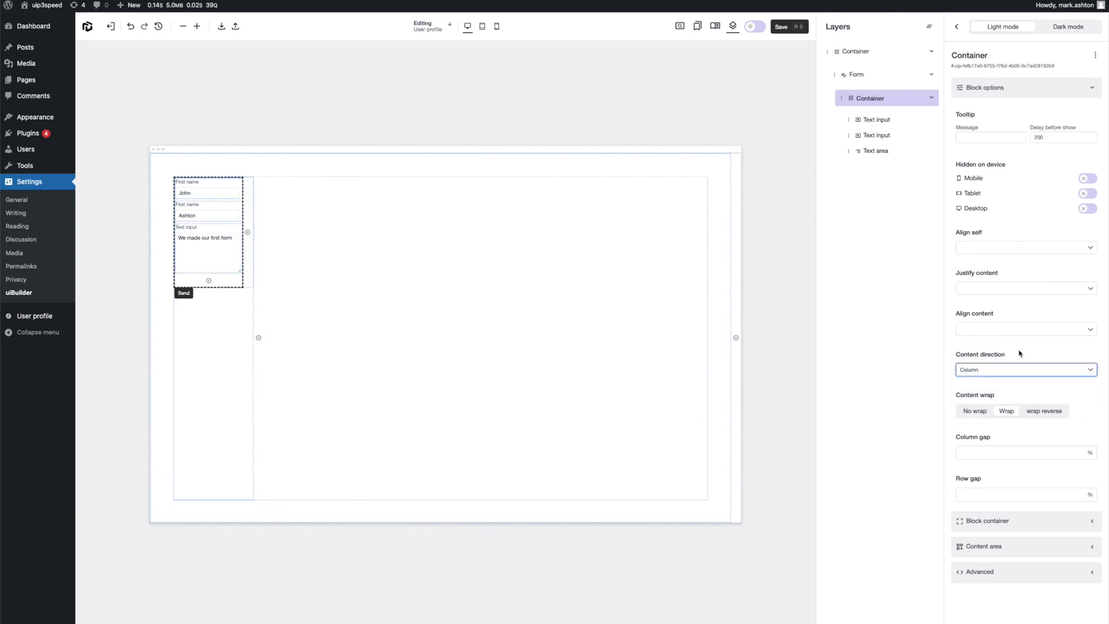
pyautogui.click(1021, 494)
pyautogui.write('30')
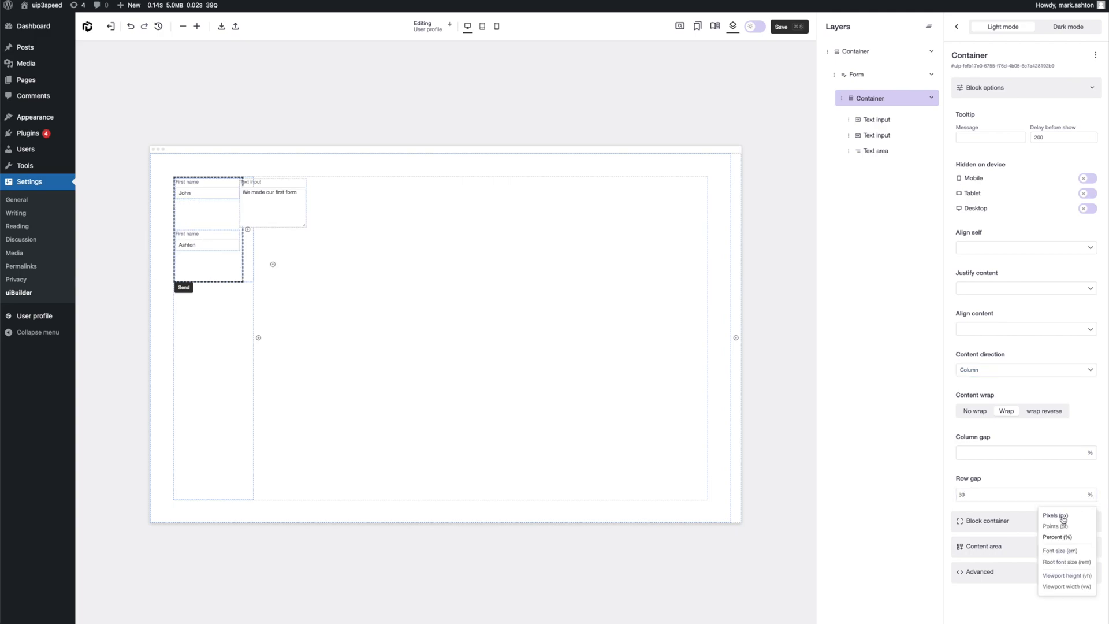
pyautogui.click(1055, 514)
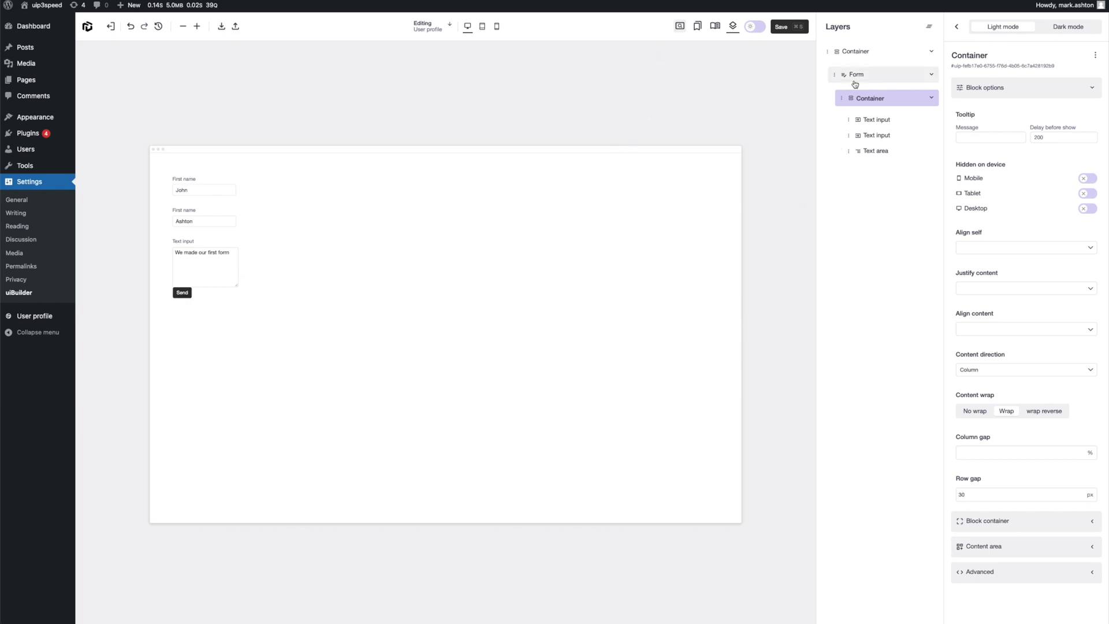
pyautogui.click(857, 74)
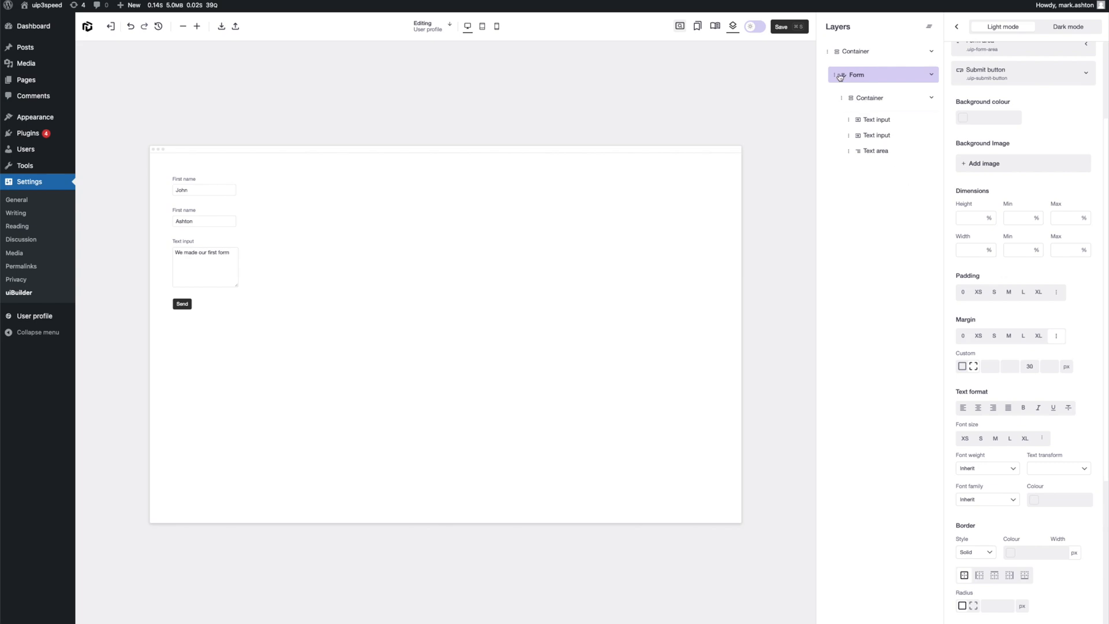
# - Leave the editor to view the live User profile admin page
pyautogui.click(781, 25)
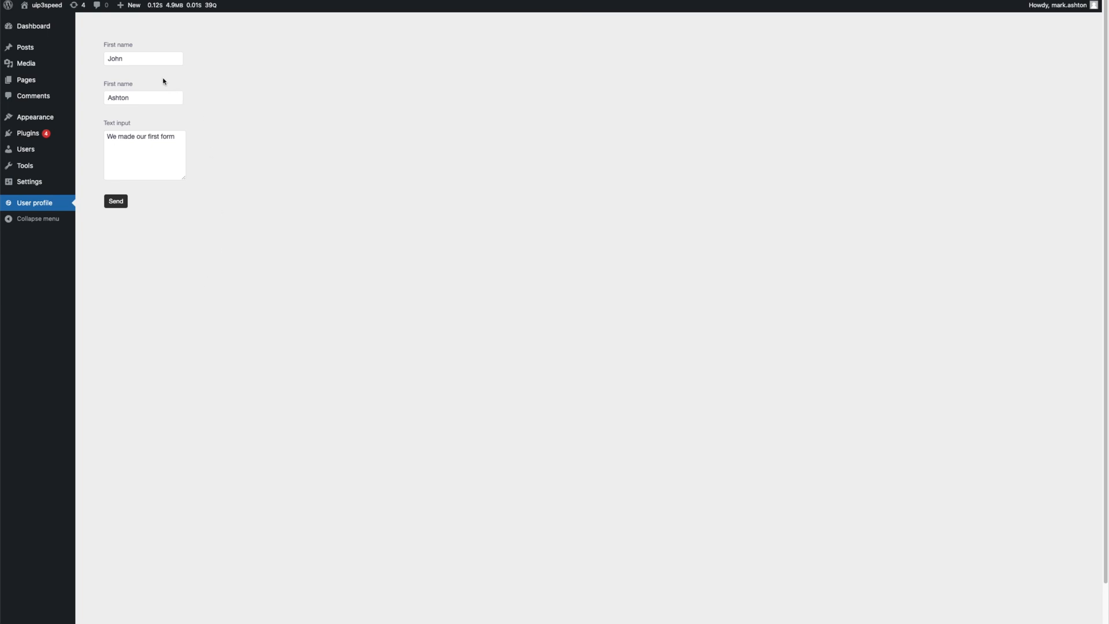
# - Replace the last name Ashton with Smith and submit the profile form
pyautogui.tripleClick(141, 136)
pyautogui.write('anothe')
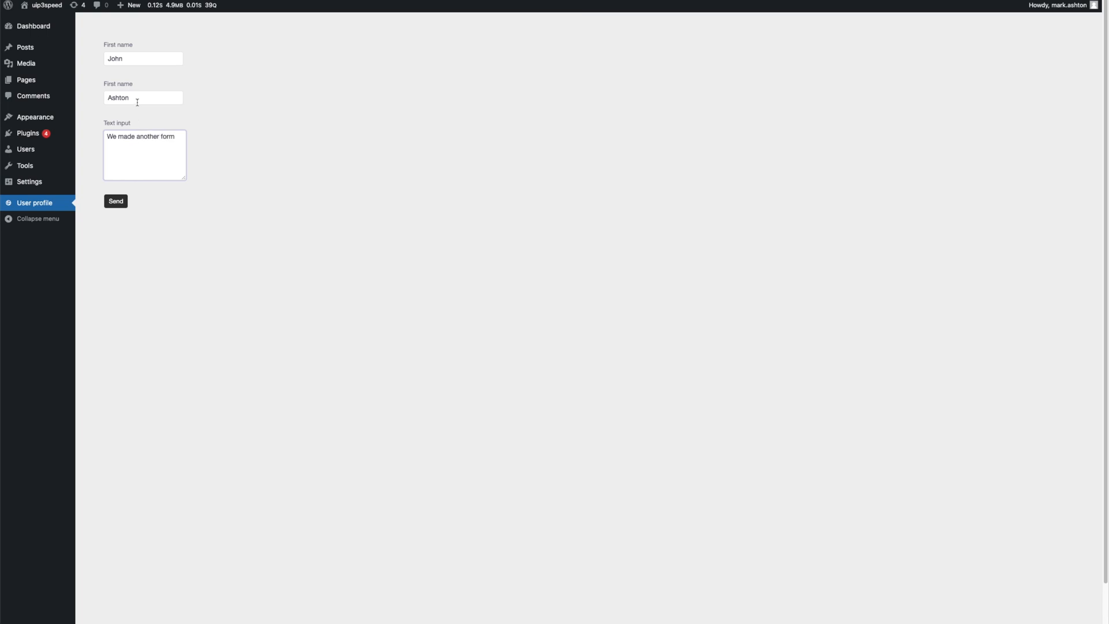
pyautogui.write('Smith')
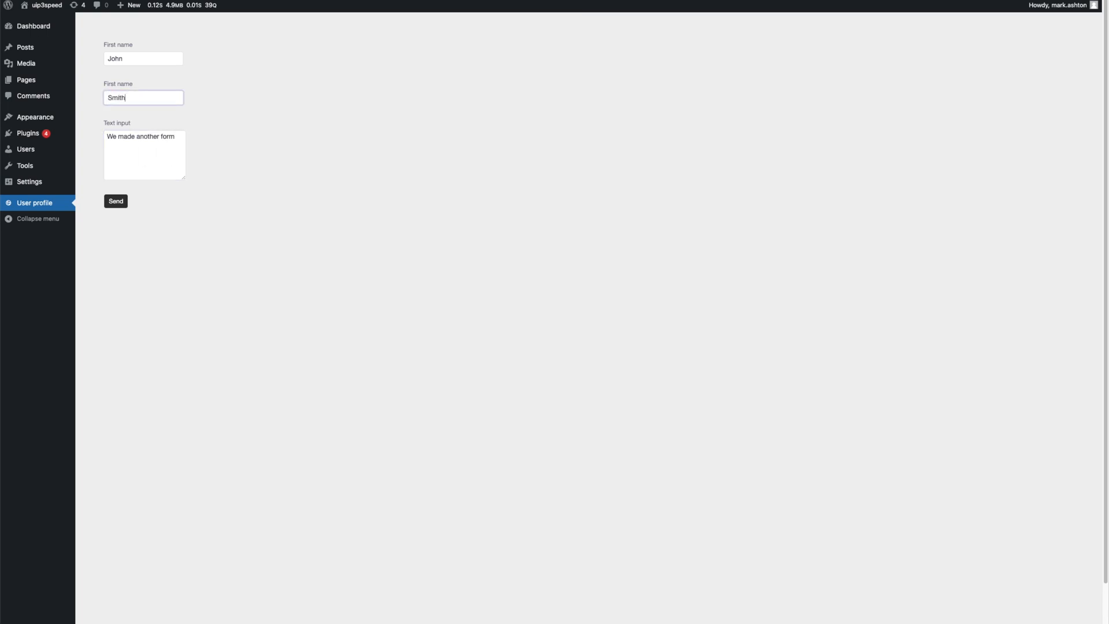
pyautogui.click(116, 201)
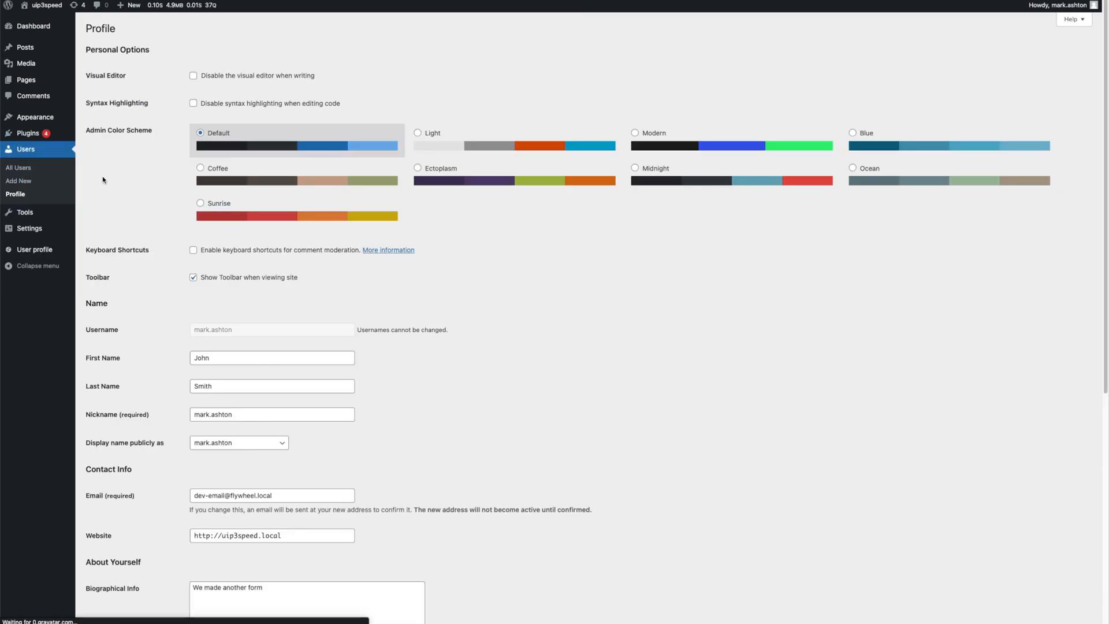
pyautogui.scroll(-3)
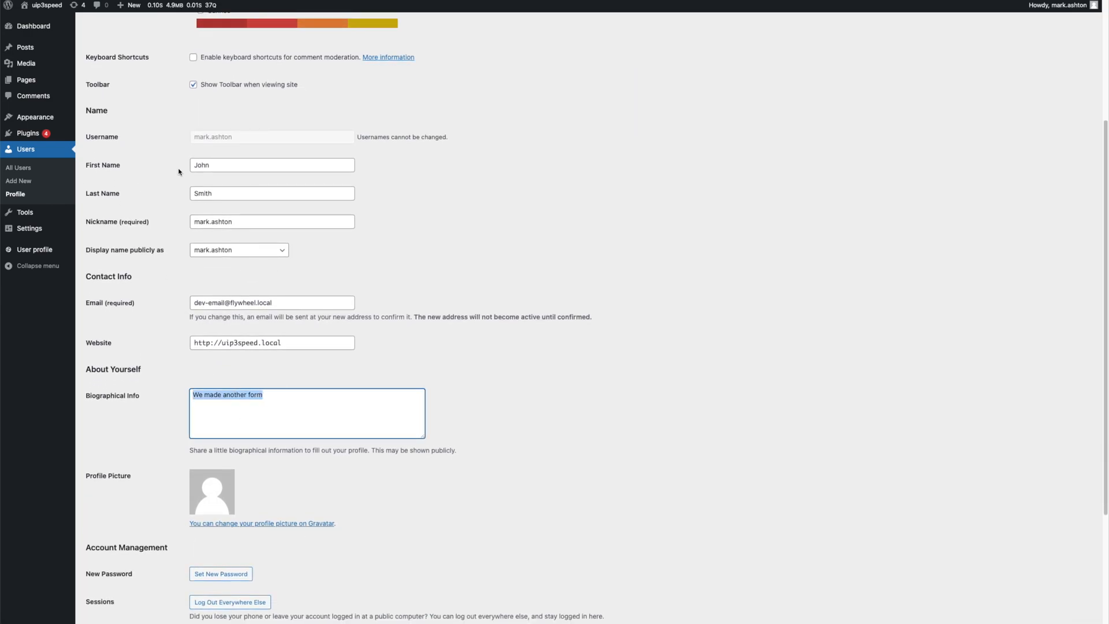
pyautogui.click(402, 222)
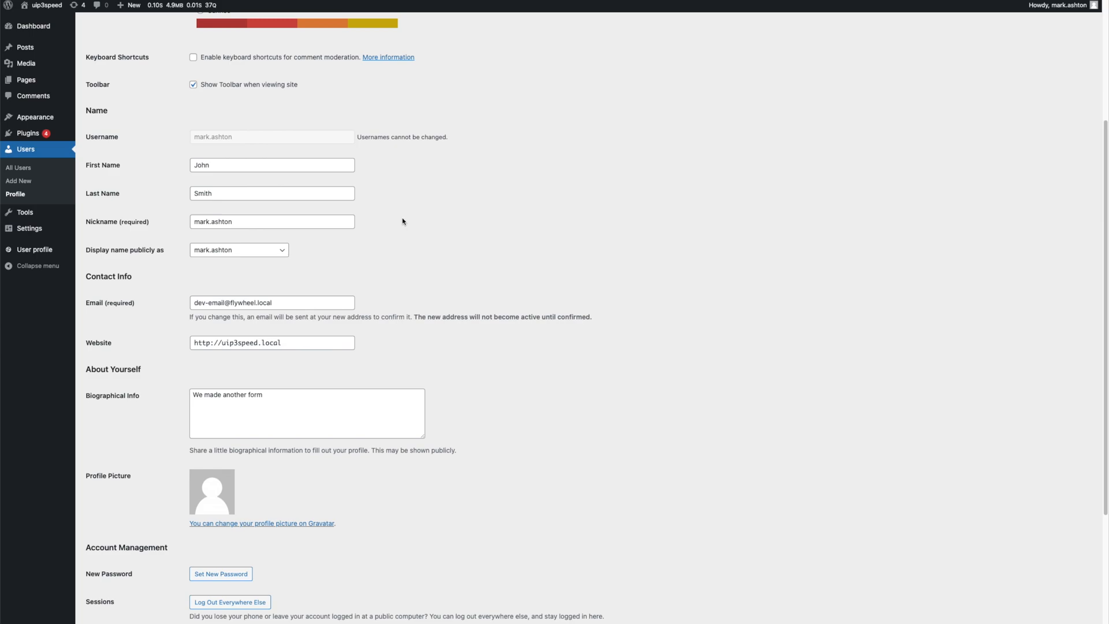
pyautogui.scroll(-3)
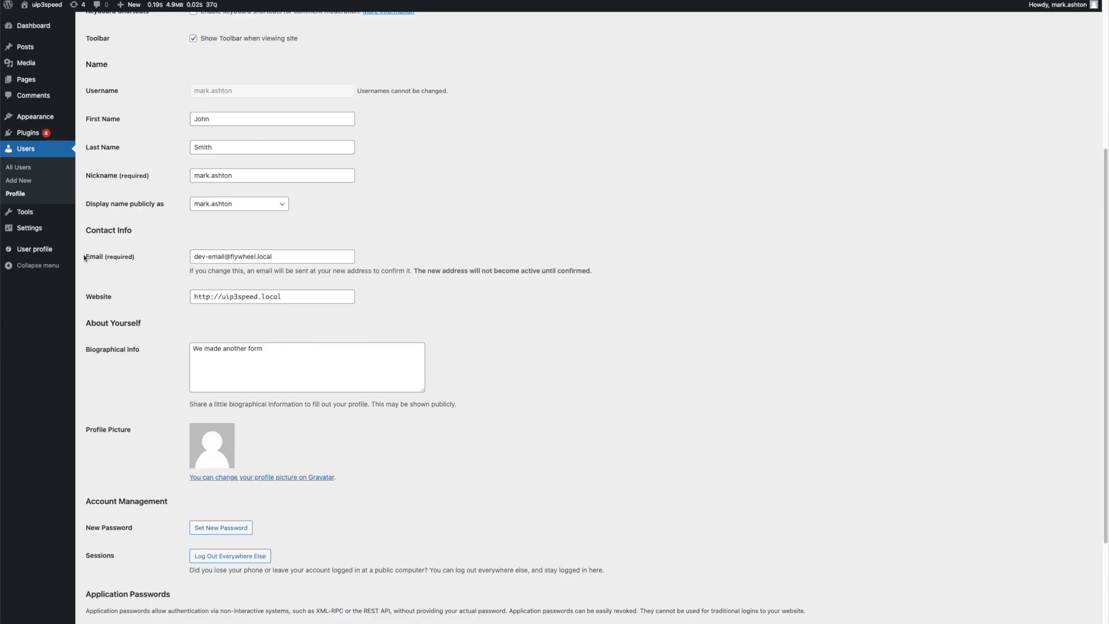
pyautogui.moveTo(29, 226)
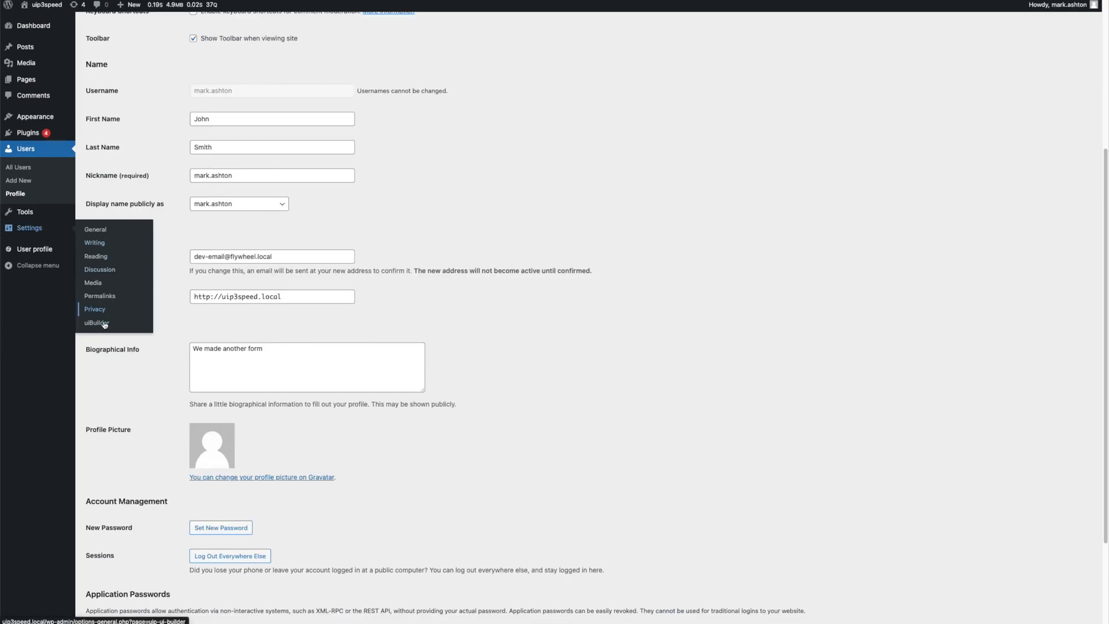
# - Open the uiBuilder templates list from Settings > uiBuilder
pyautogui.click(97, 322)
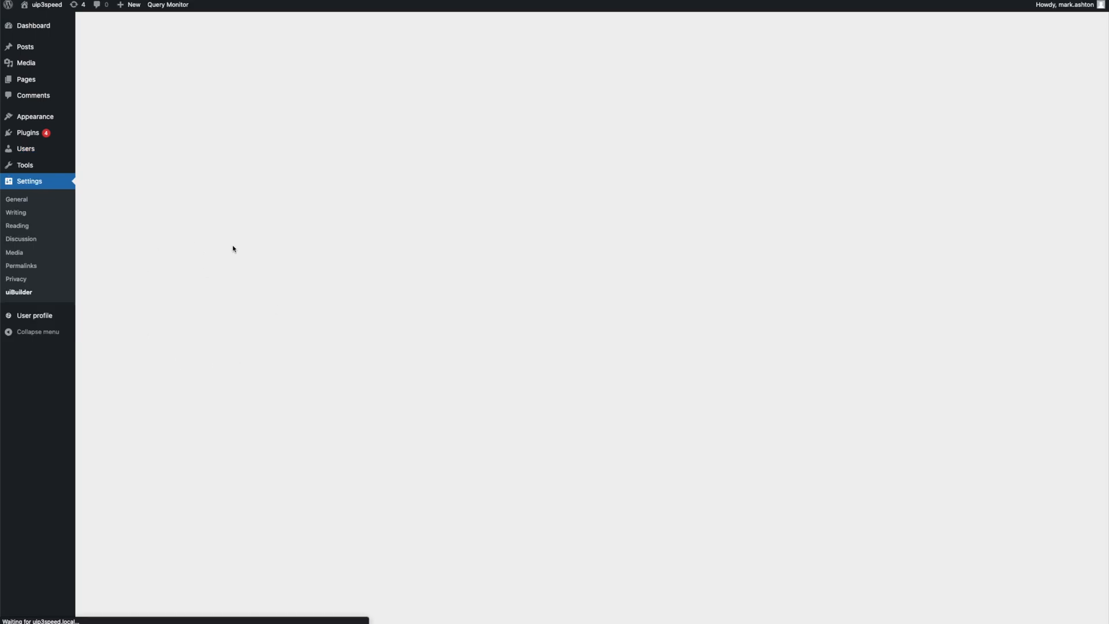
pyautogui.click(19, 293)
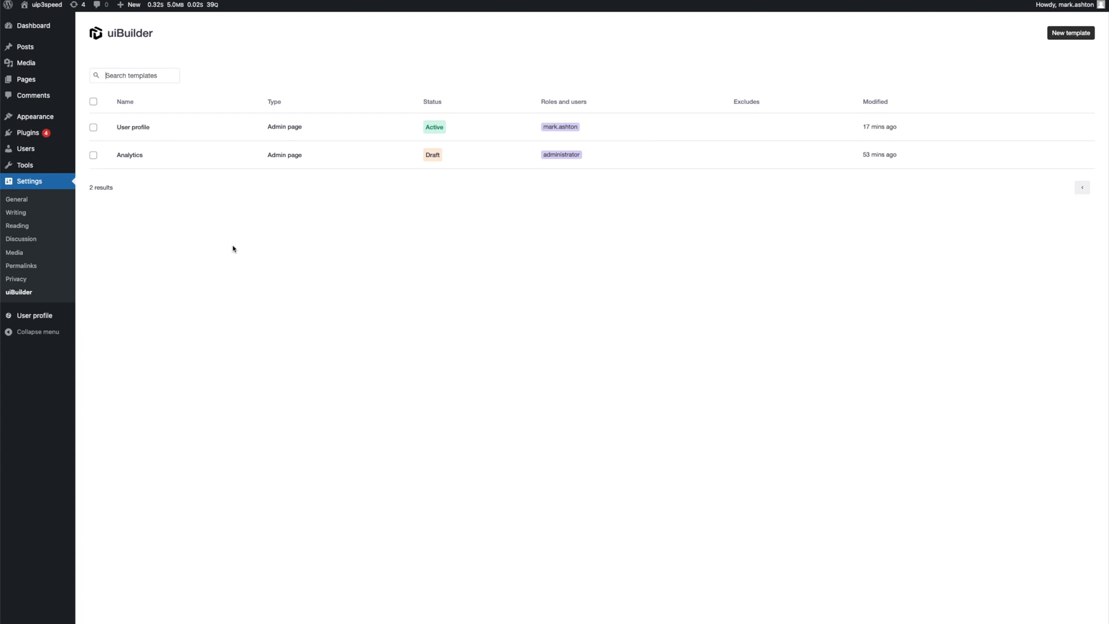
pyautogui.moveTo(81, 177)
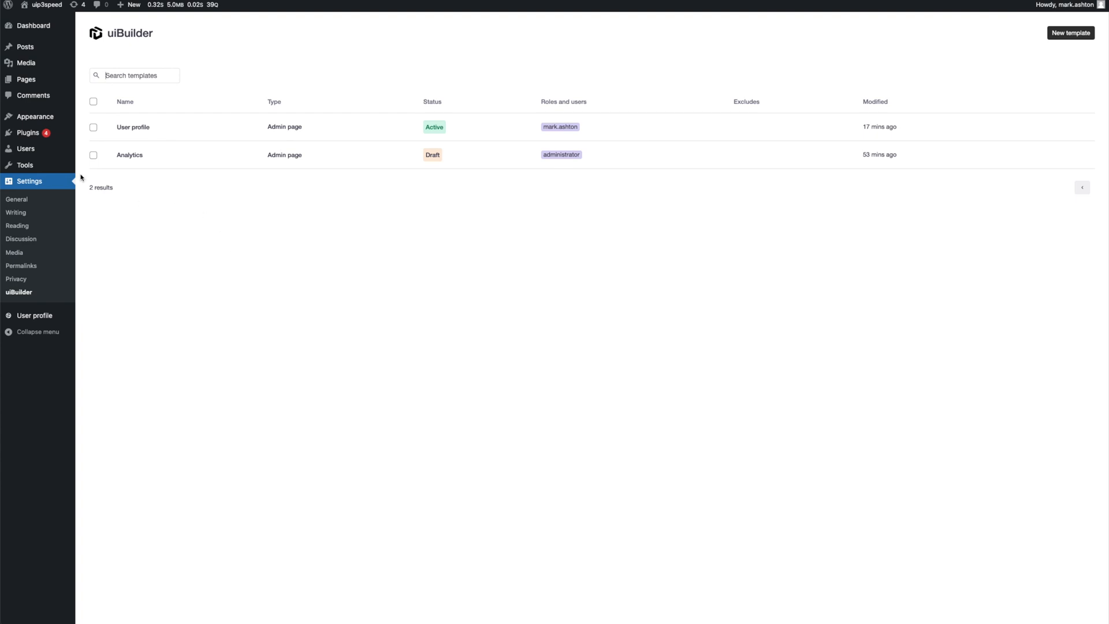
pyautogui.moveTo(205, 296)
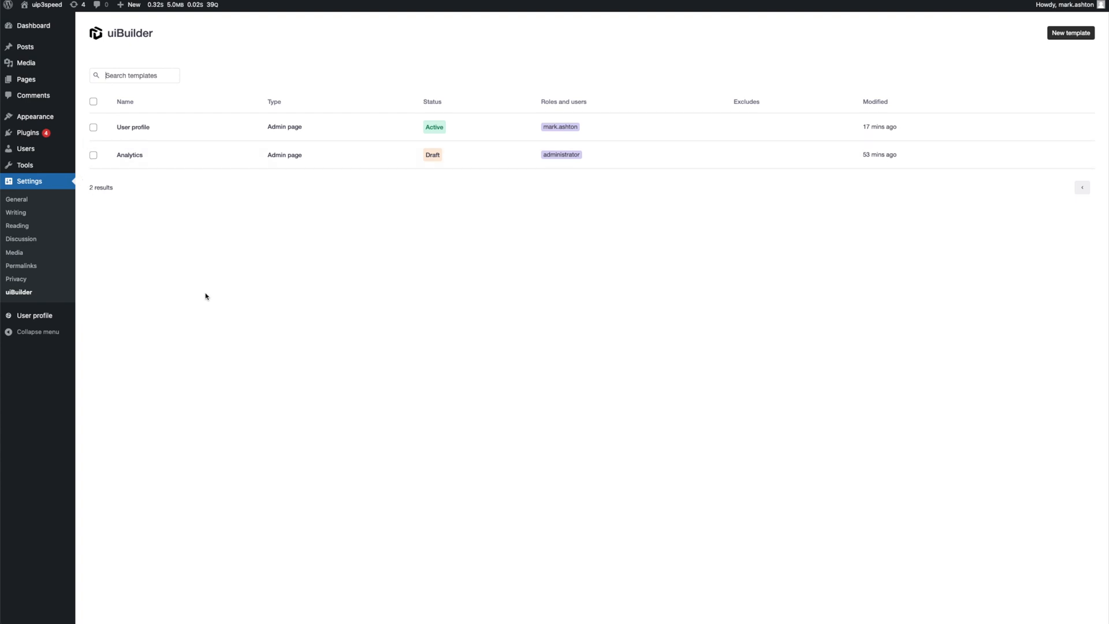
pyautogui.moveTo(210, 279)
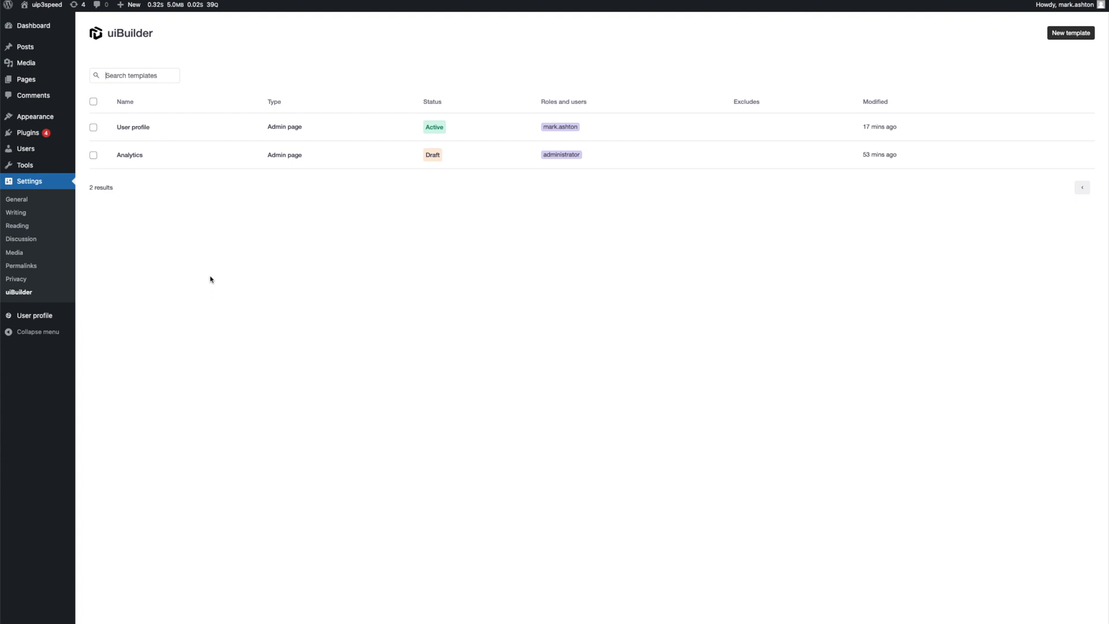
pyautogui.moveTo(141, 135)
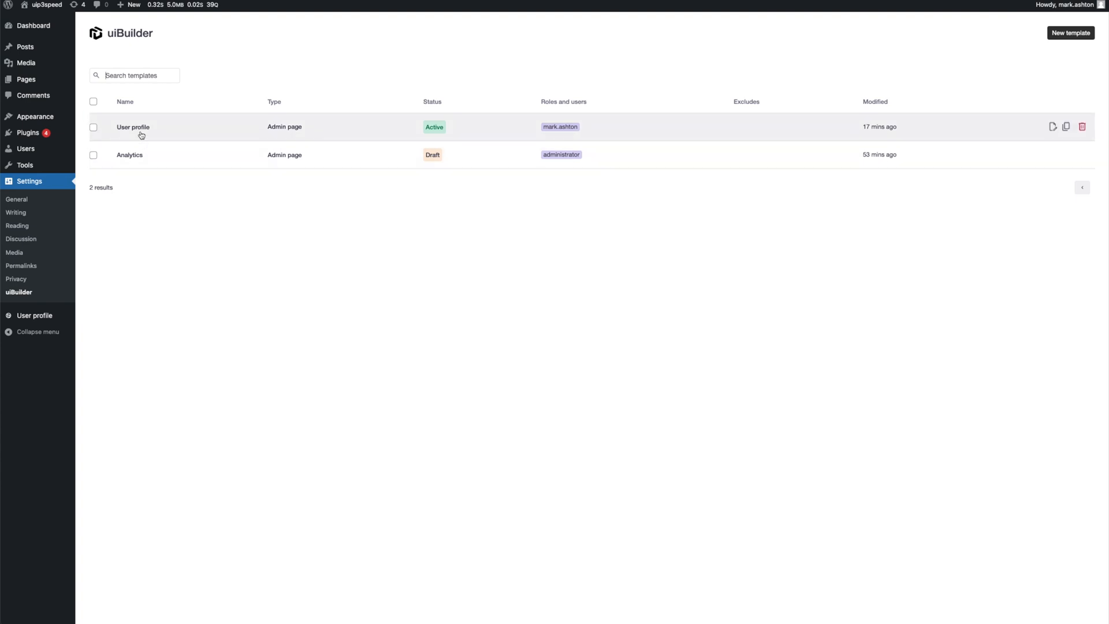
# - Reopen the User profile template in the uiBuilder editor
pyautogui.click(133, 126)
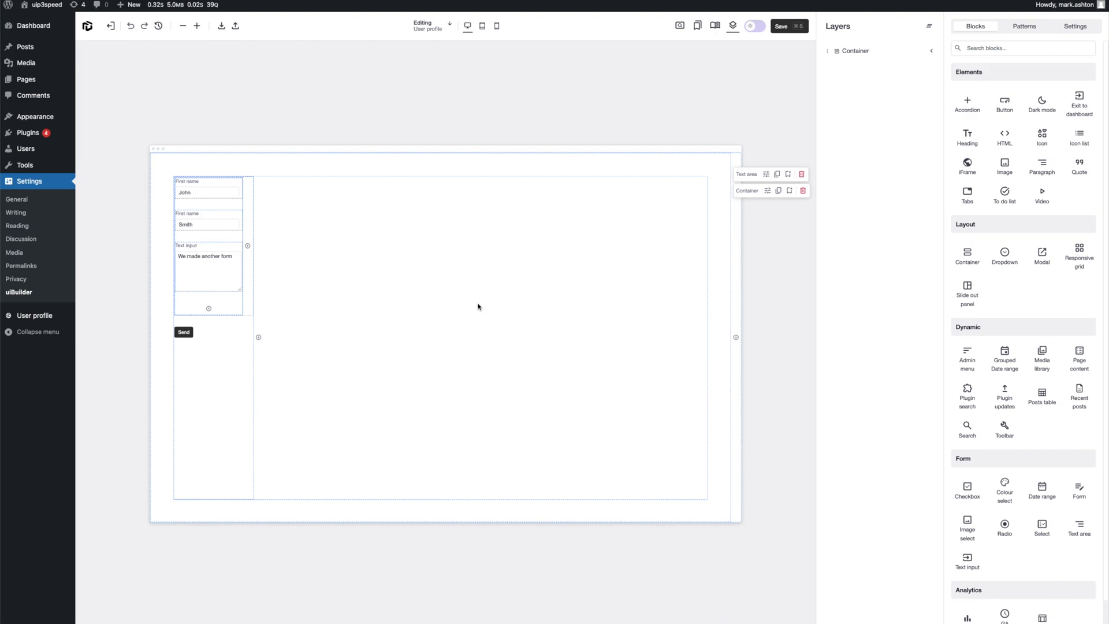
pyautogui.moveTo(500, 307)
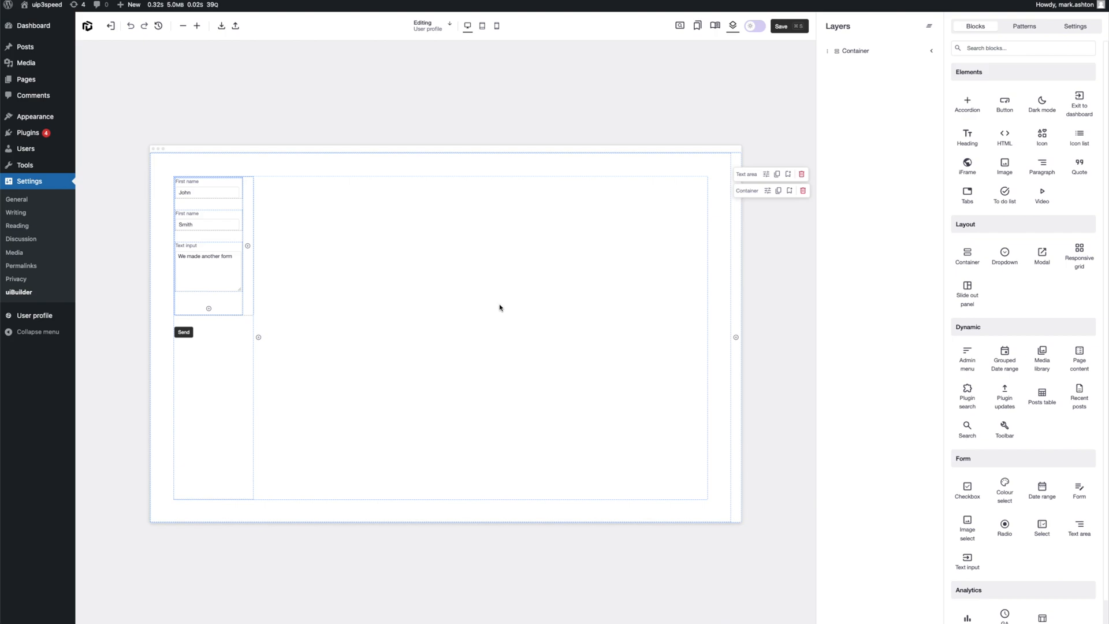
pyautogui.moveTo(315, 292)
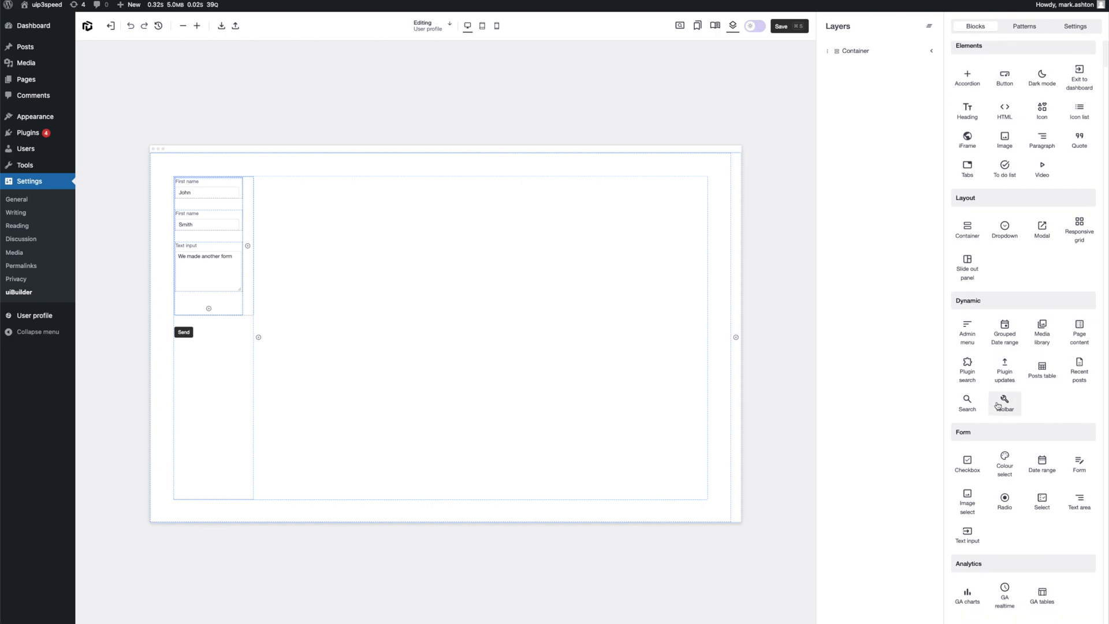
pyautogui.moveTo(1003, 464)
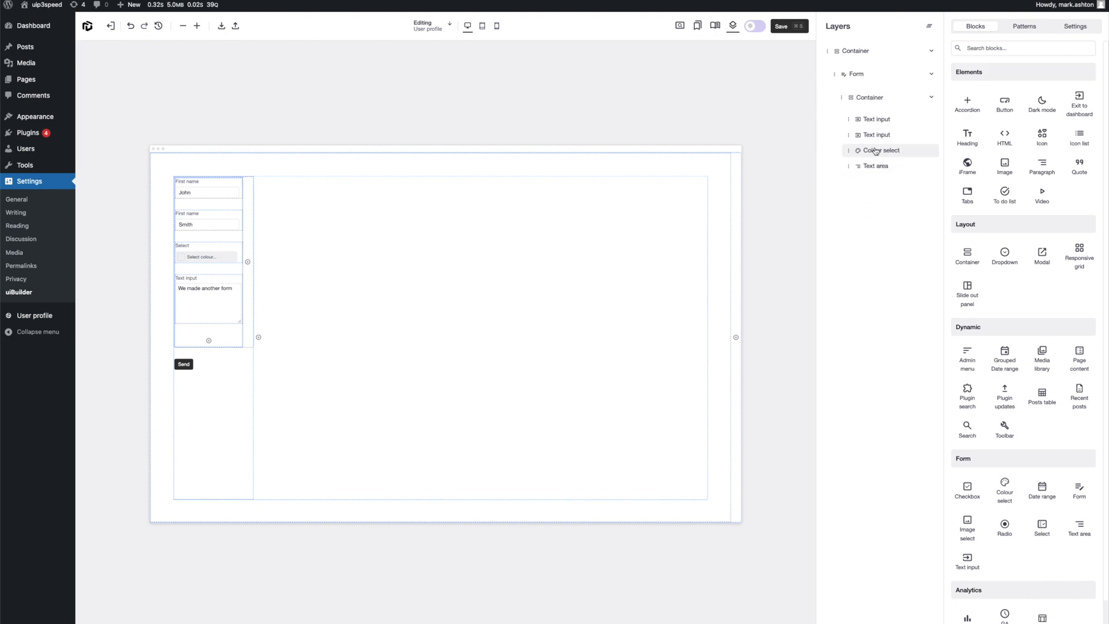
# - Set the Colour select's meta key to my_fav_colour and label to 'Your fav colour', then save
pyautogui.click(882, 150)
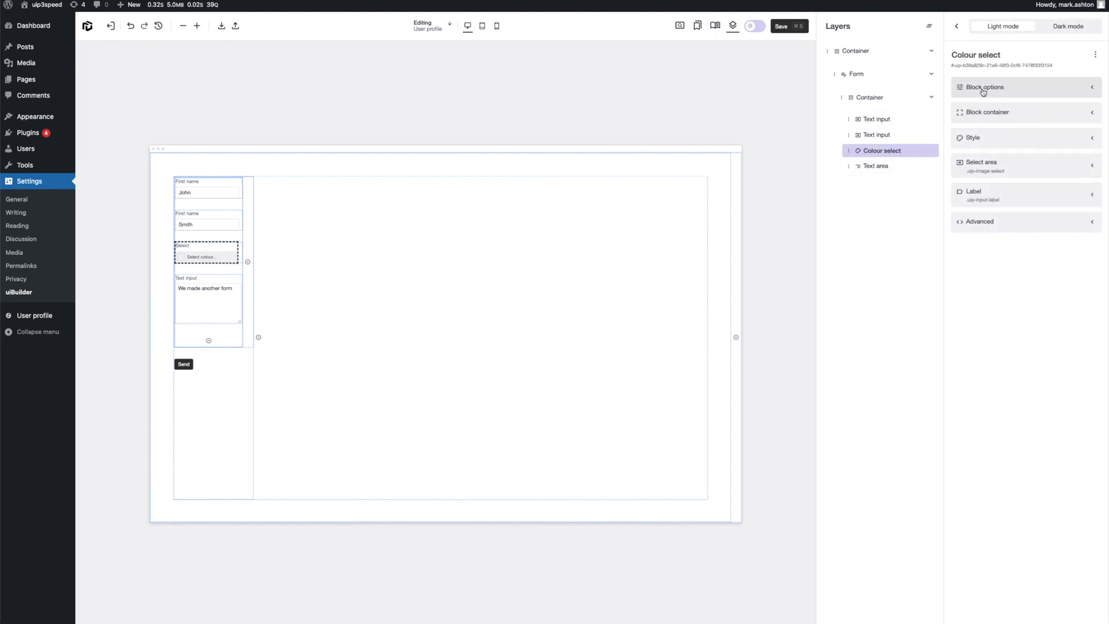
pyautogui.click(982, 87)
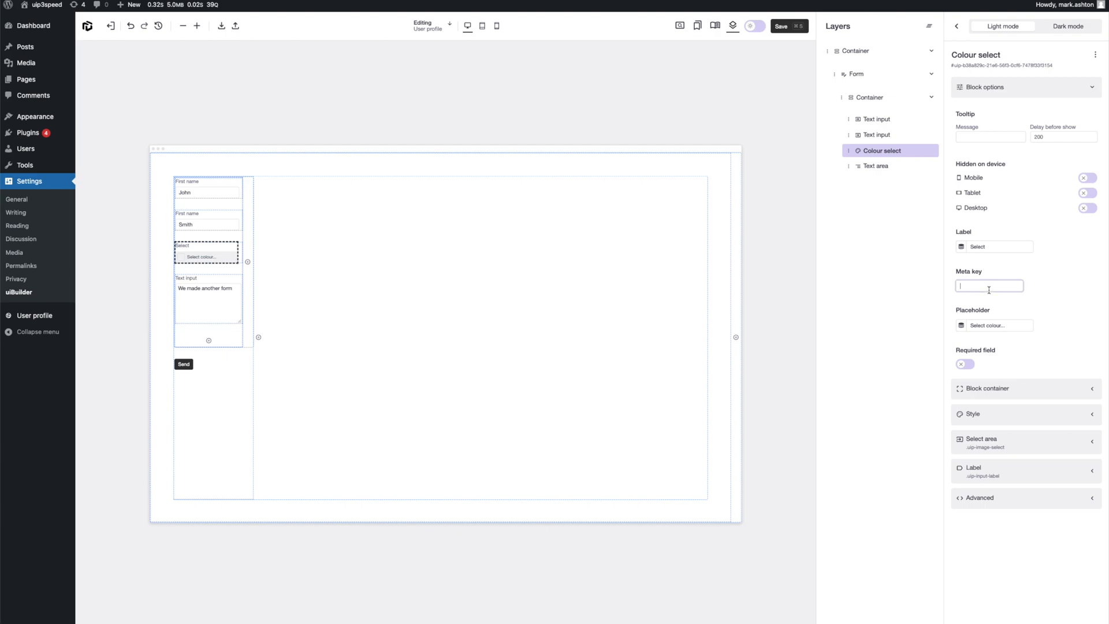
pyautogui.write('my_fav_colour')
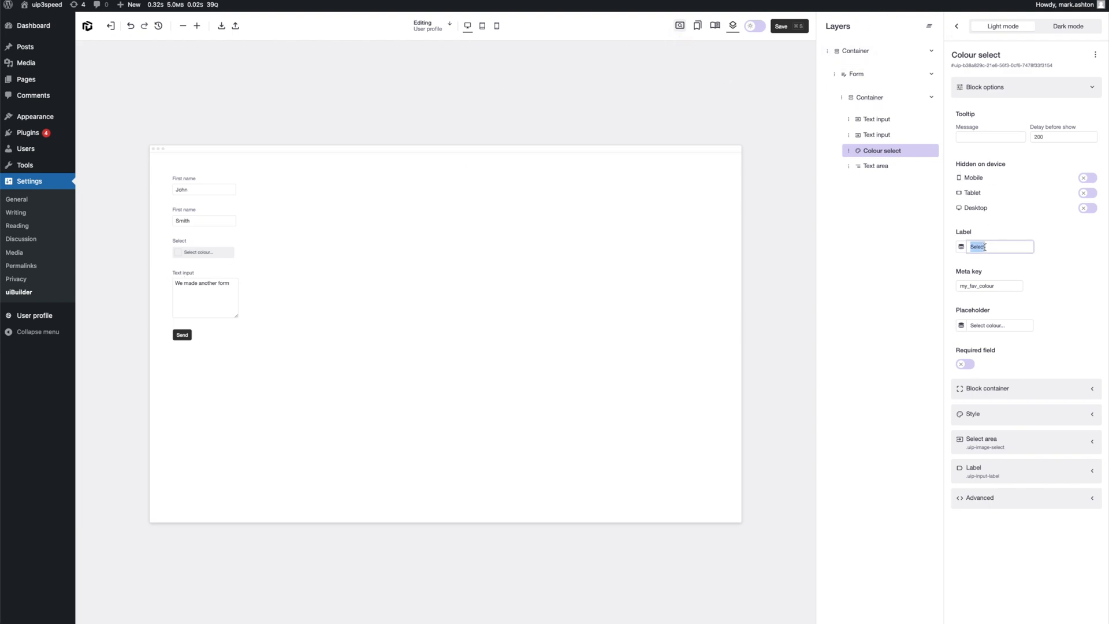
pyautogui.write('You')
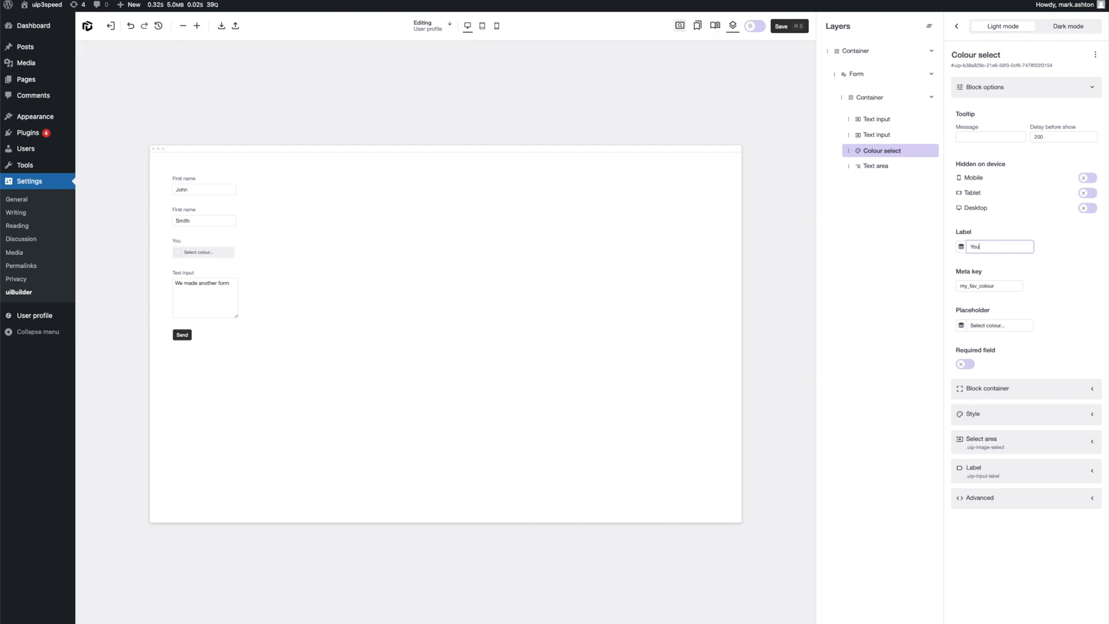
pyautogui.write('Your fav colour')
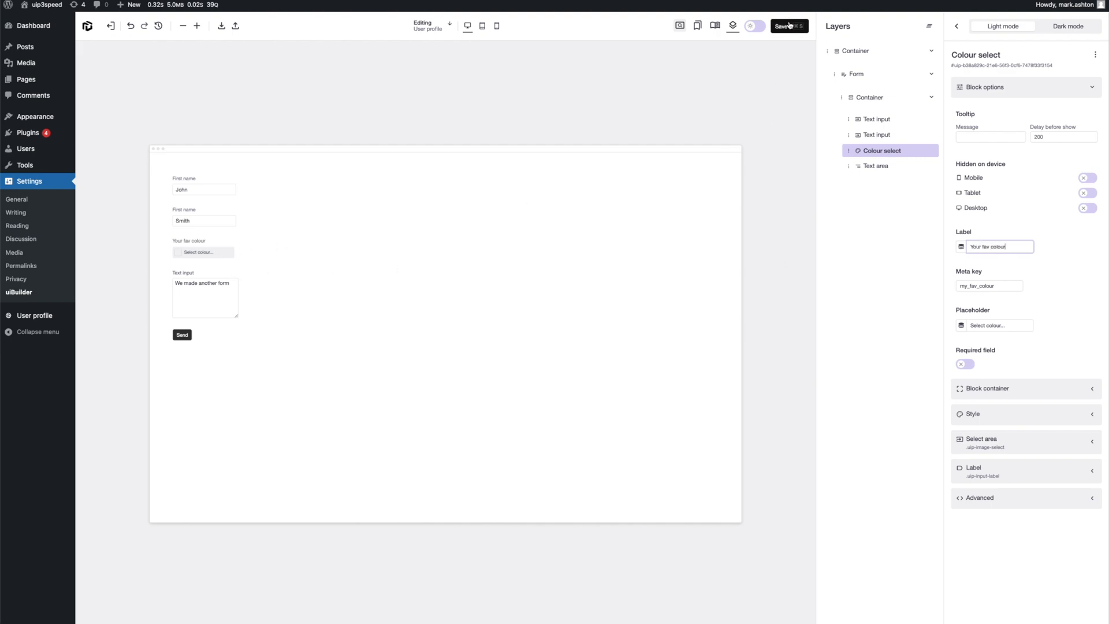
pyautogui.click(788, 26)
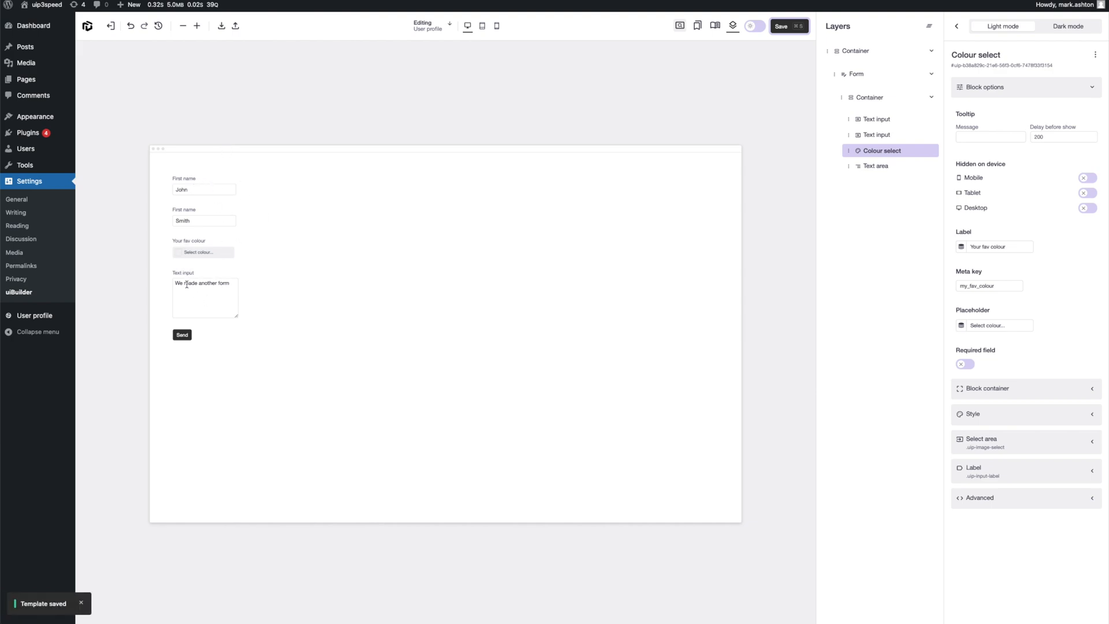
# - In preview, pick a pink shade for the favourite colour field
pyautogui.click(202, 252)
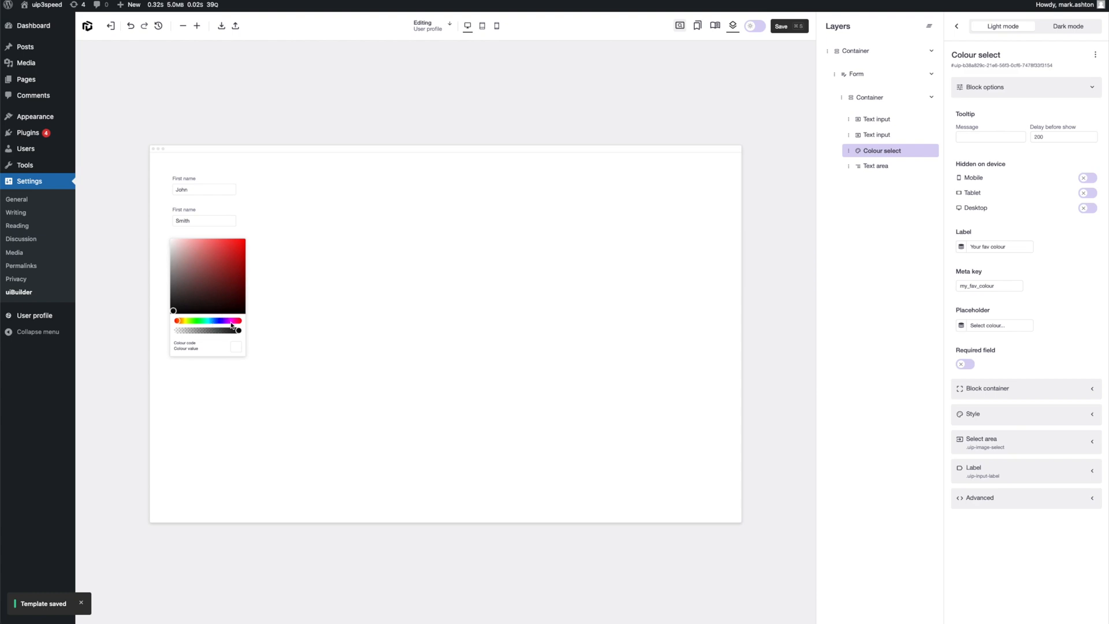
pyautogui.moveTo(235, 327); pyautogui.dragTo(209, 327)
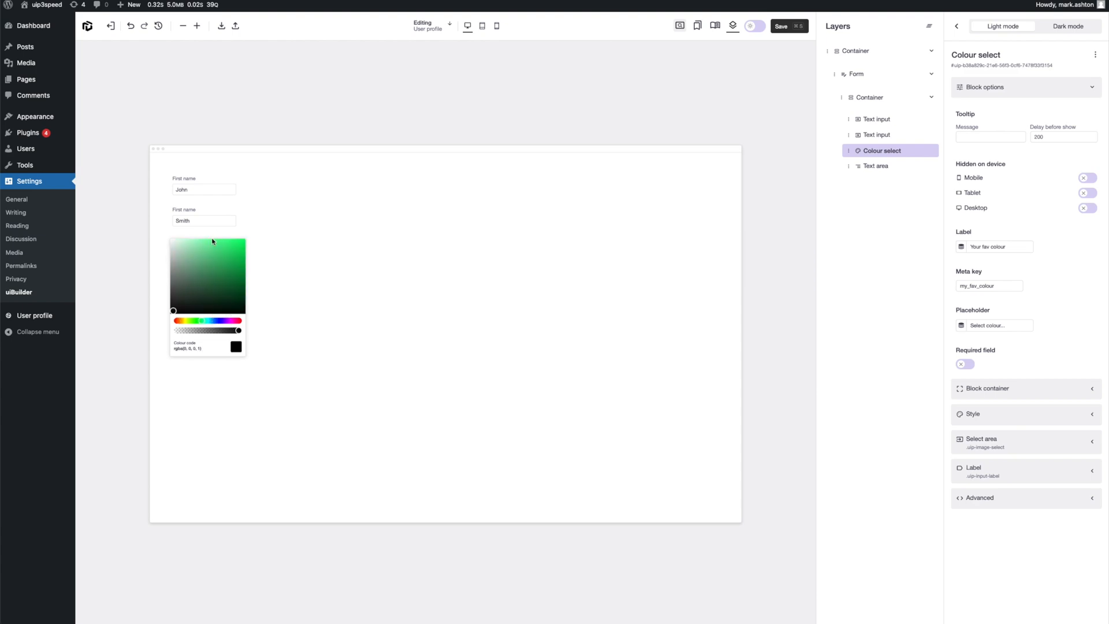
pyautogui.click(220, 321)
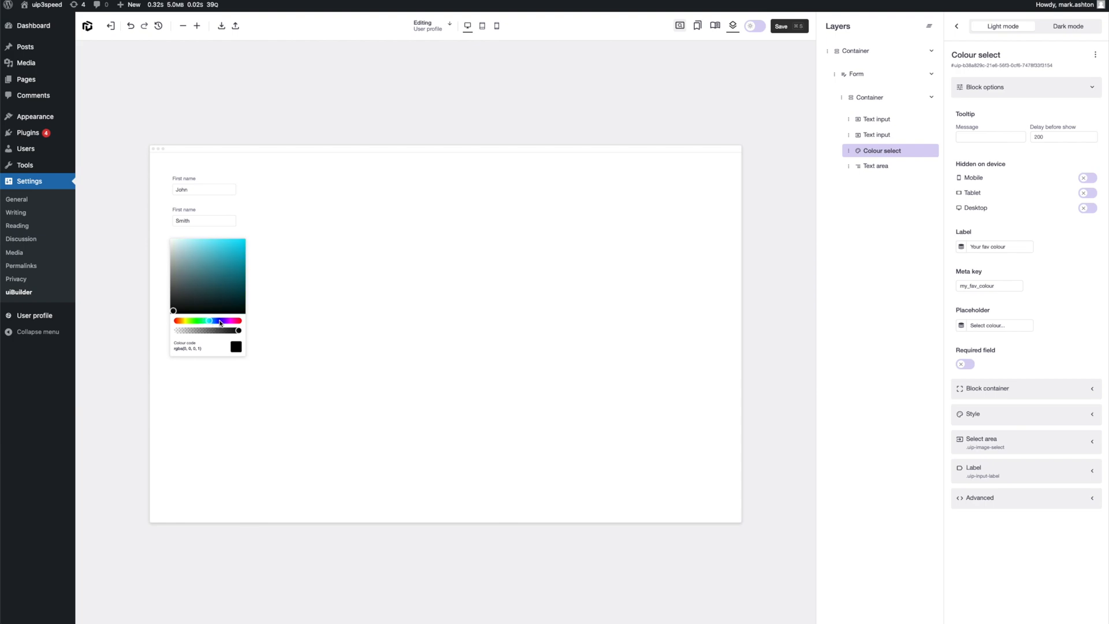
pyautogui.click(226, 321)
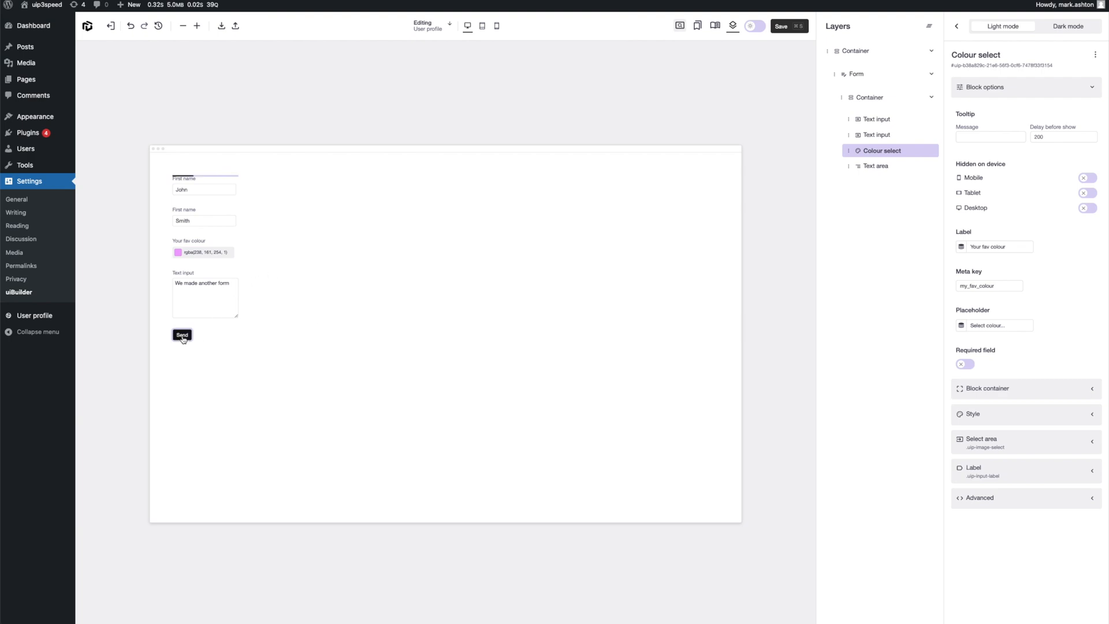
# - Send the form, leave preview and return to the uiBuilder templates list
pyautogui.click(182, 334)
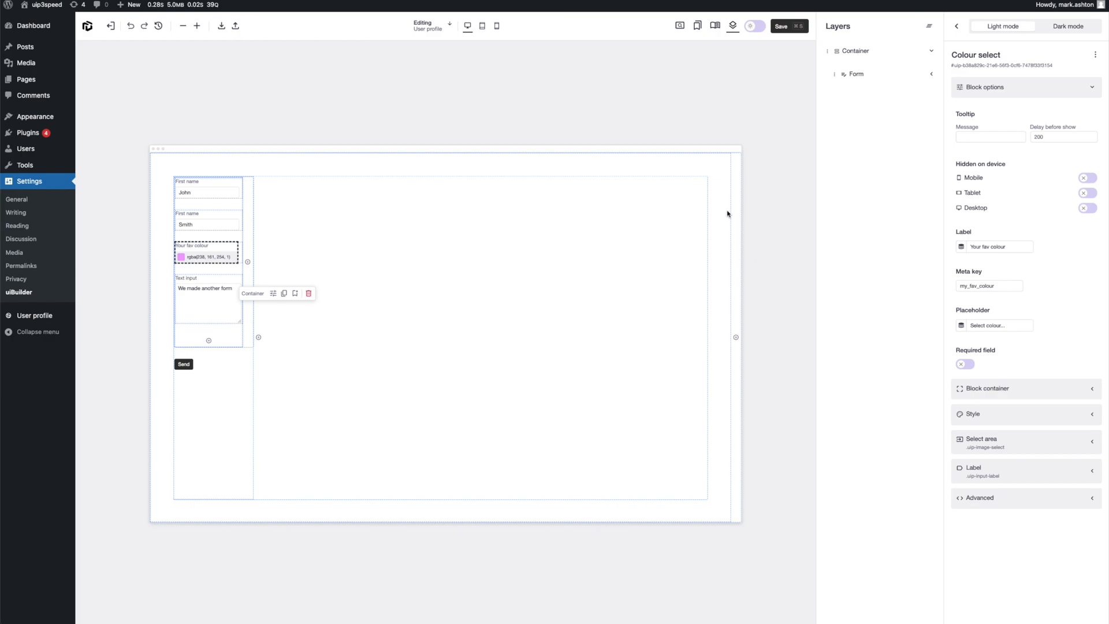
pyautogui.click(447, 251)
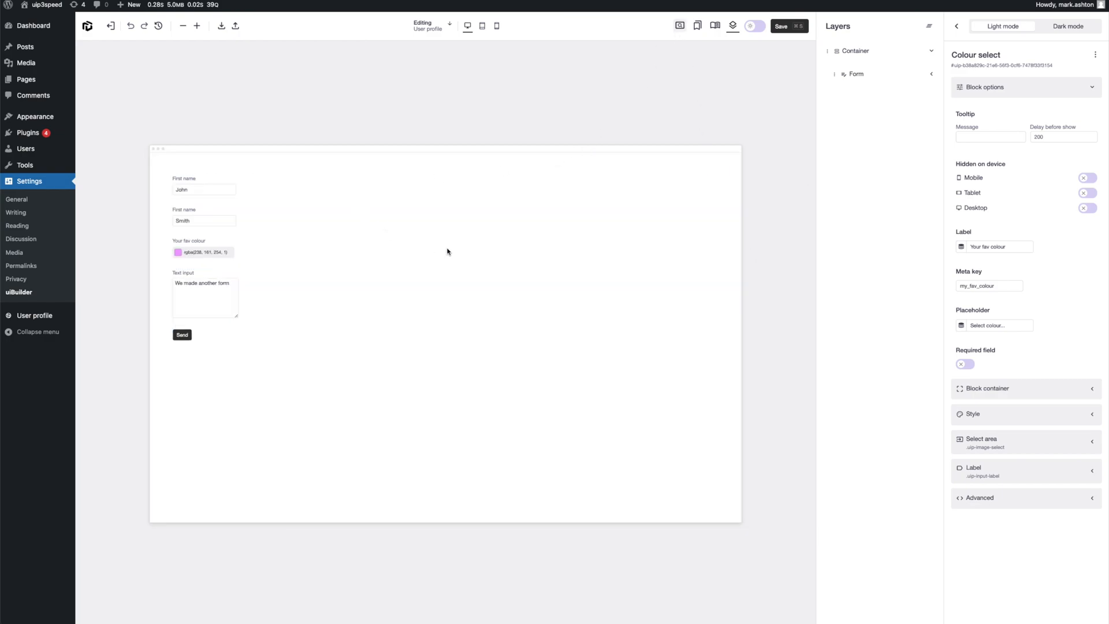
pyautogui.click(110, 26)
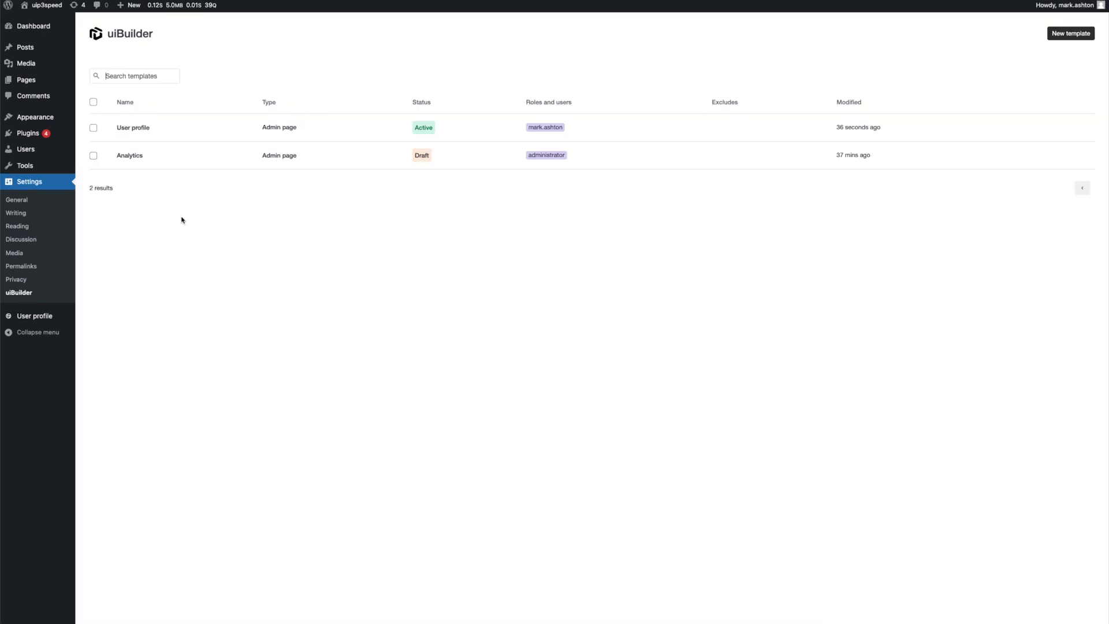